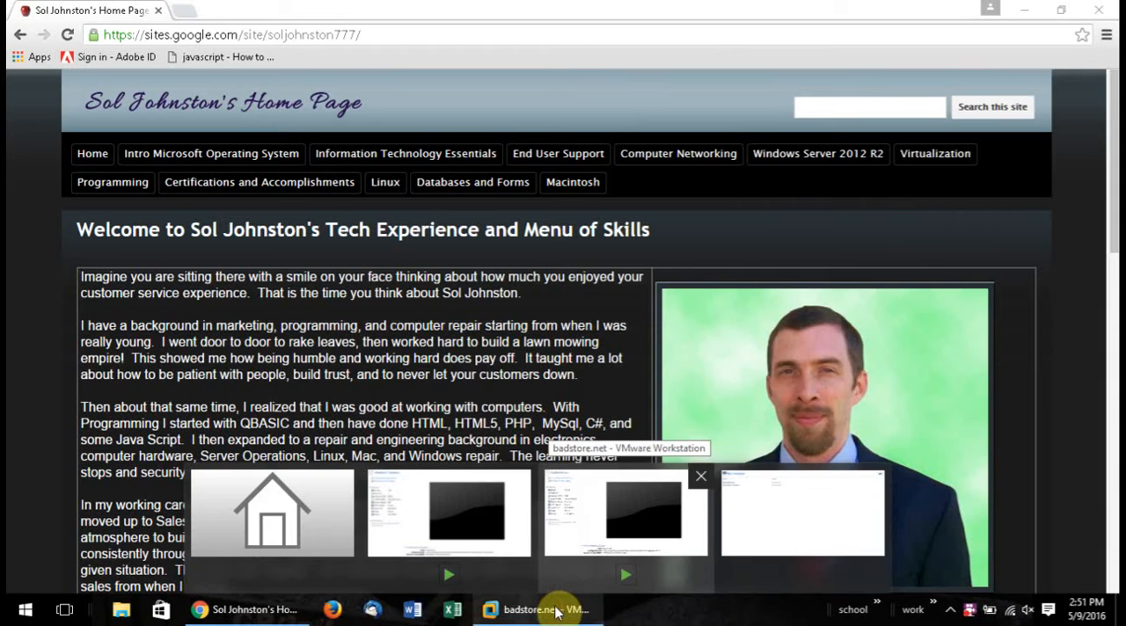
Switch to the badstore.net VMware Workstation window from the taskbar preview.
click(536, 609)
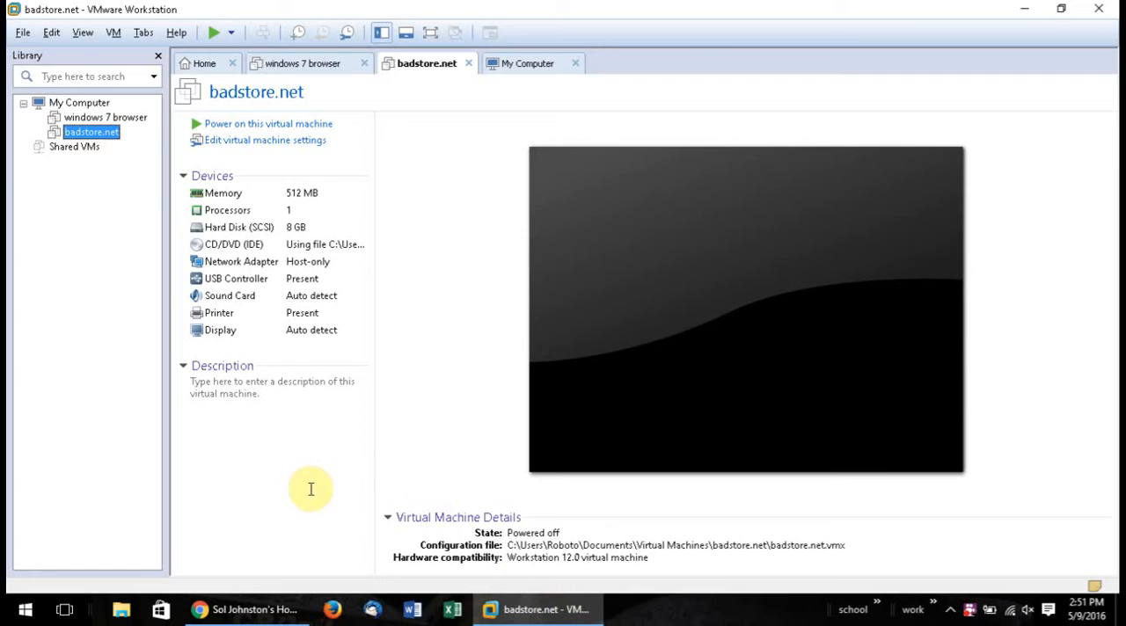
mouse_move(111, 150)
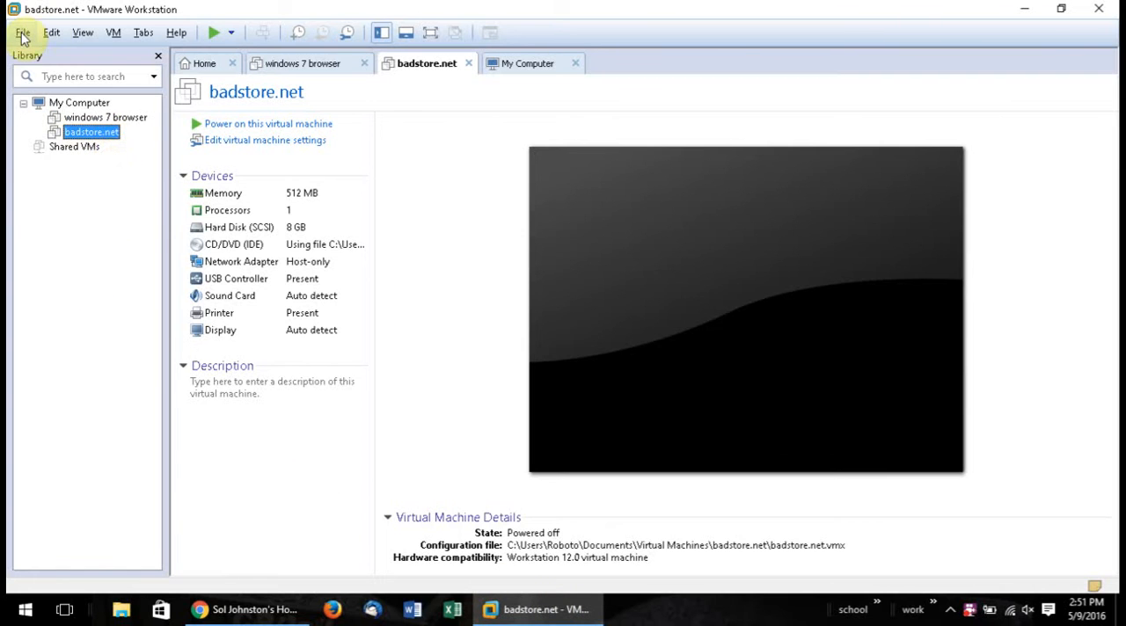
click(23, 33)
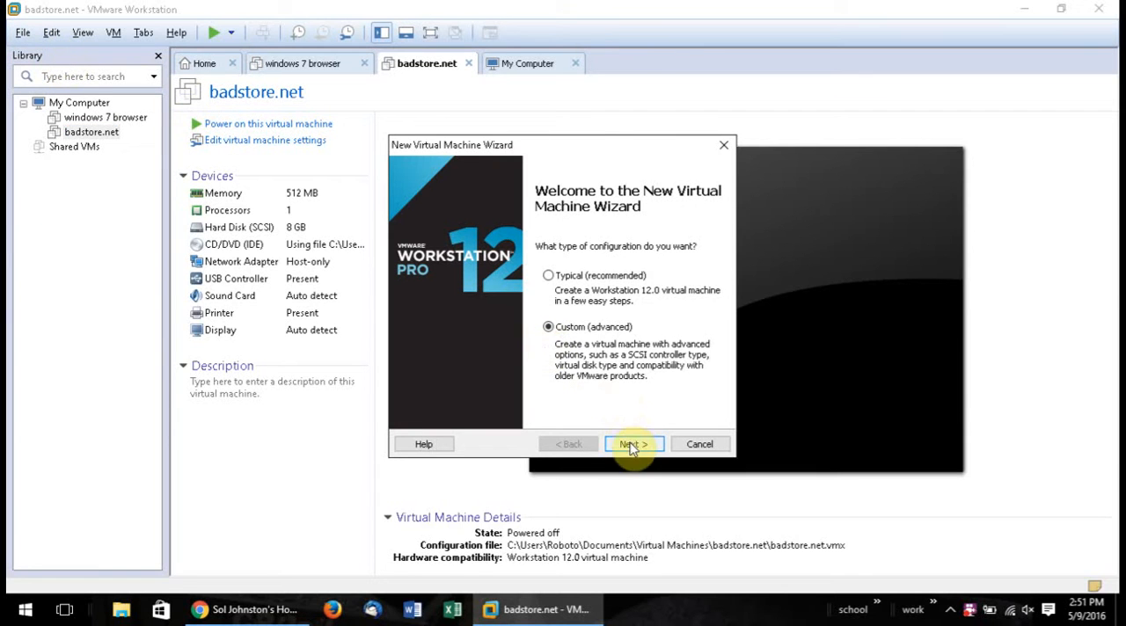
click(631, 444)
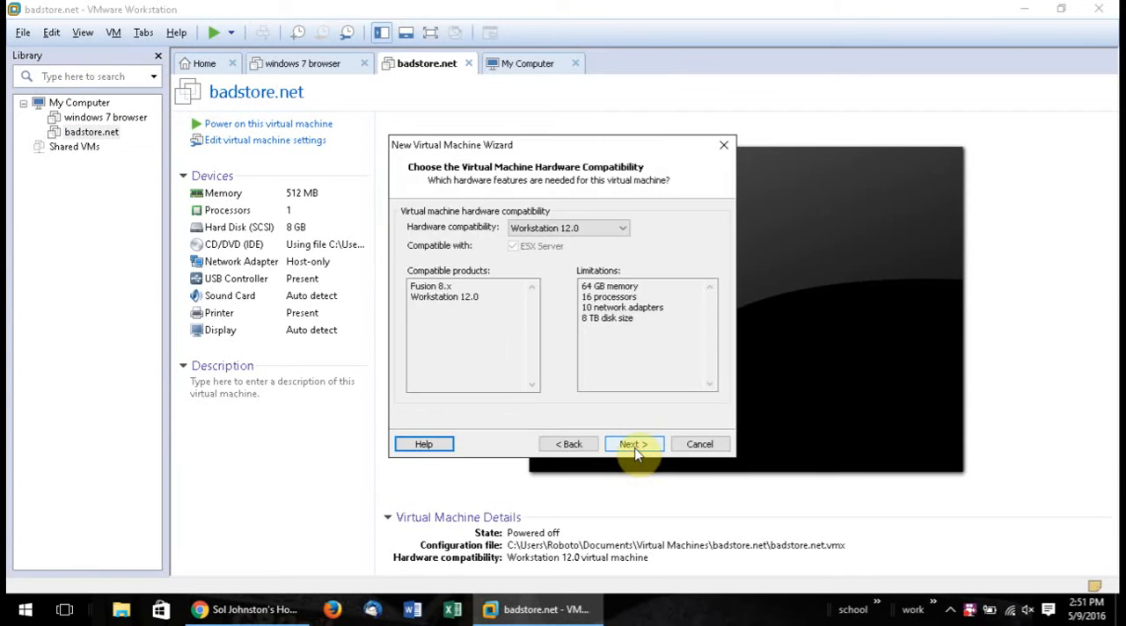
click(633, 444)
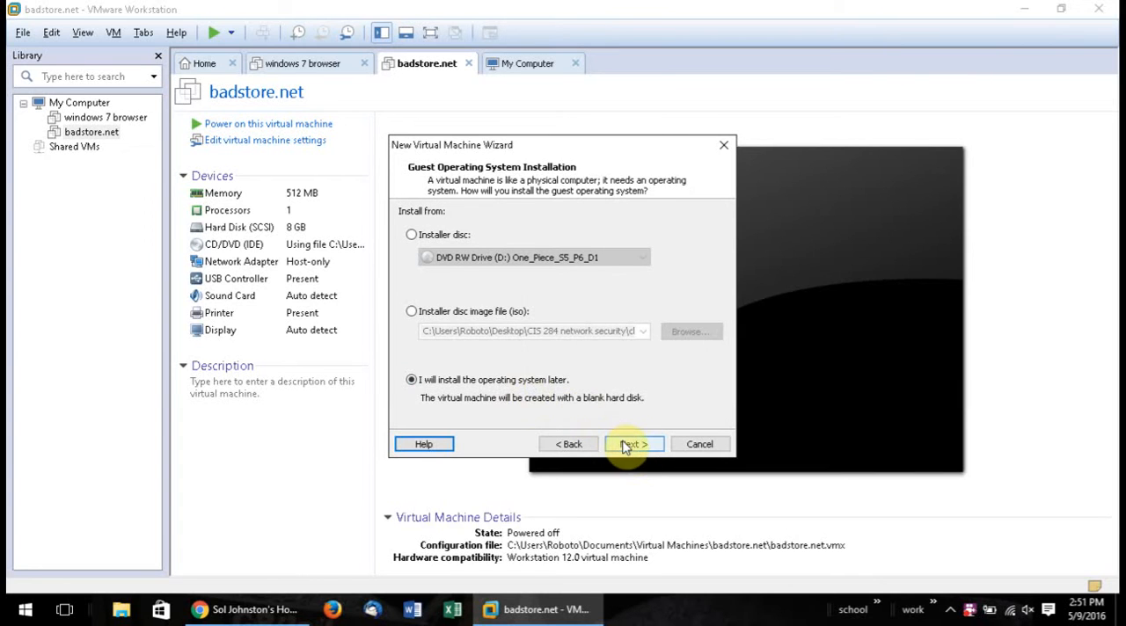
click(632, 444)
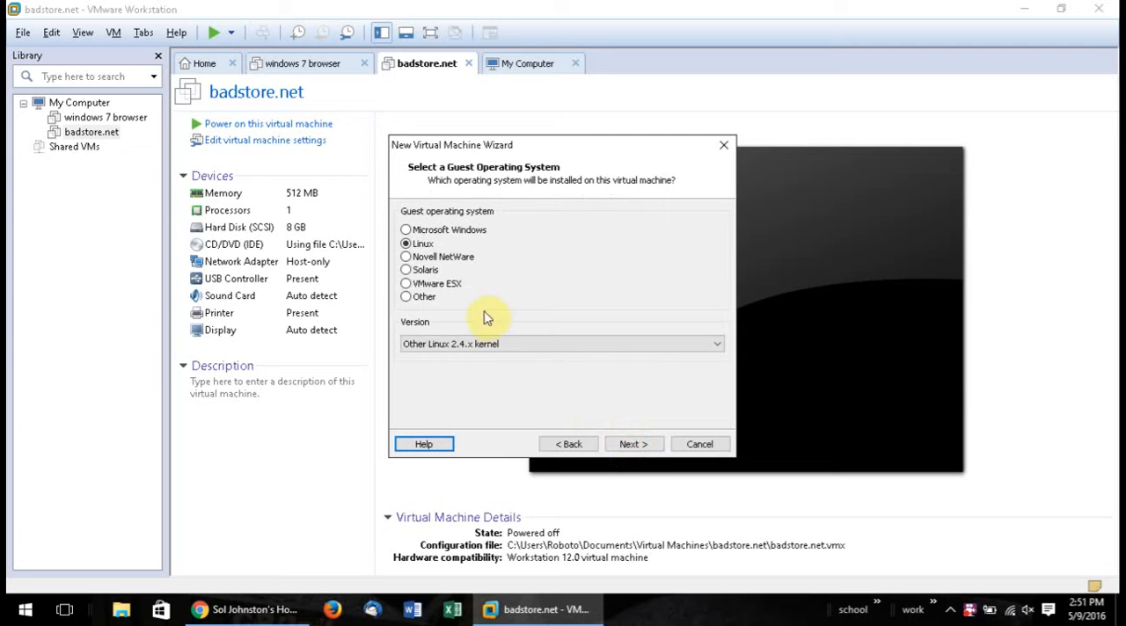
mouse_move(537, 374)
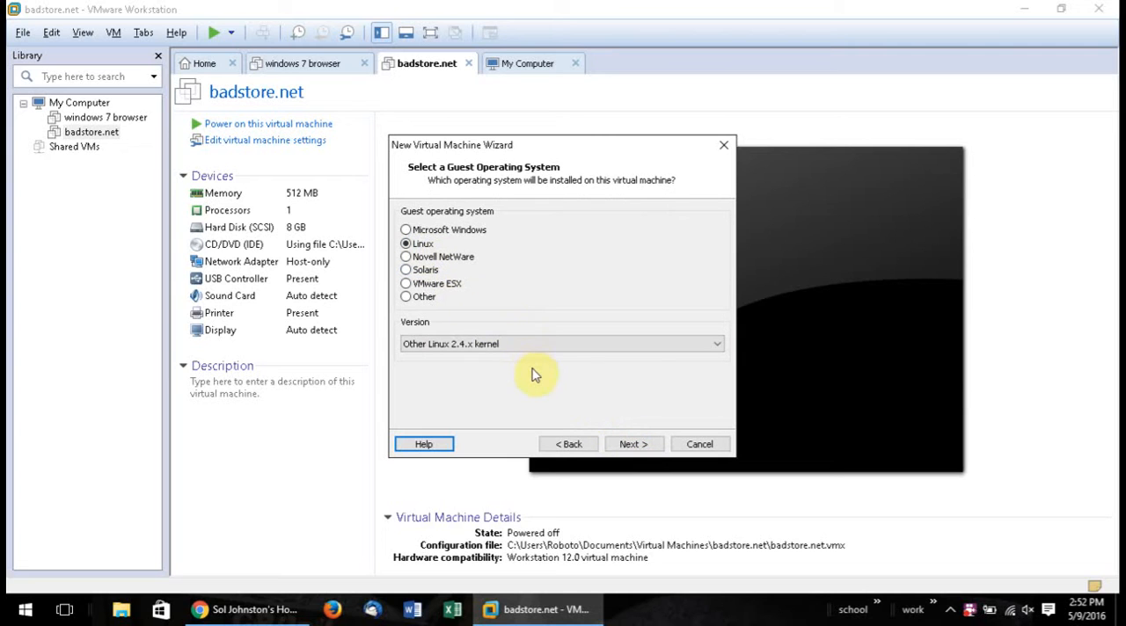
mouse_move(543, 375)
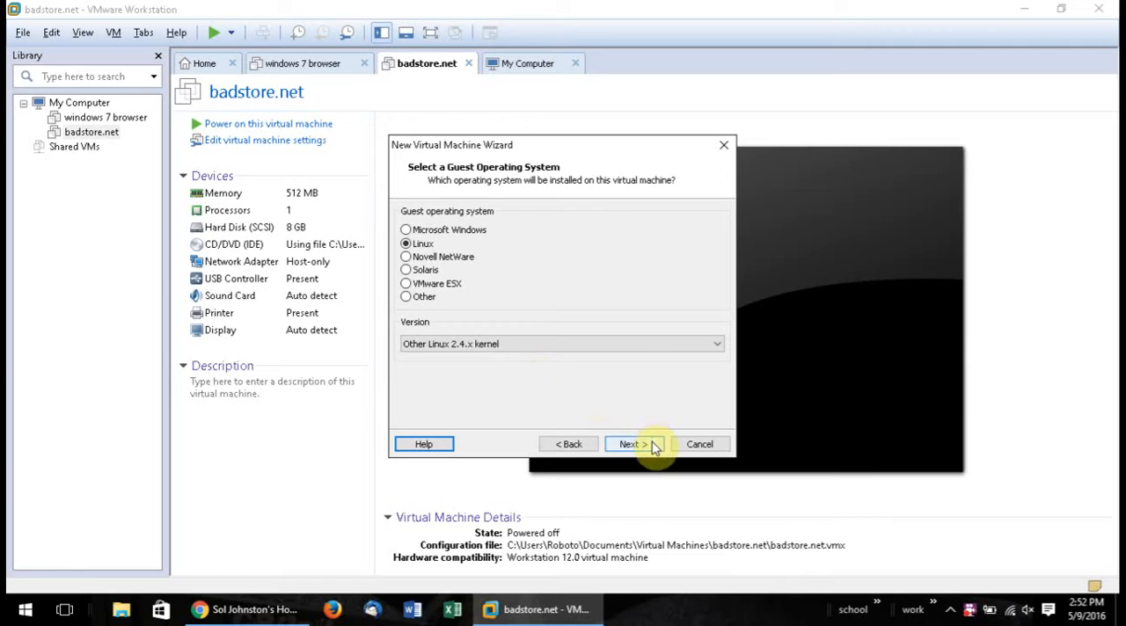
click(632, 444)
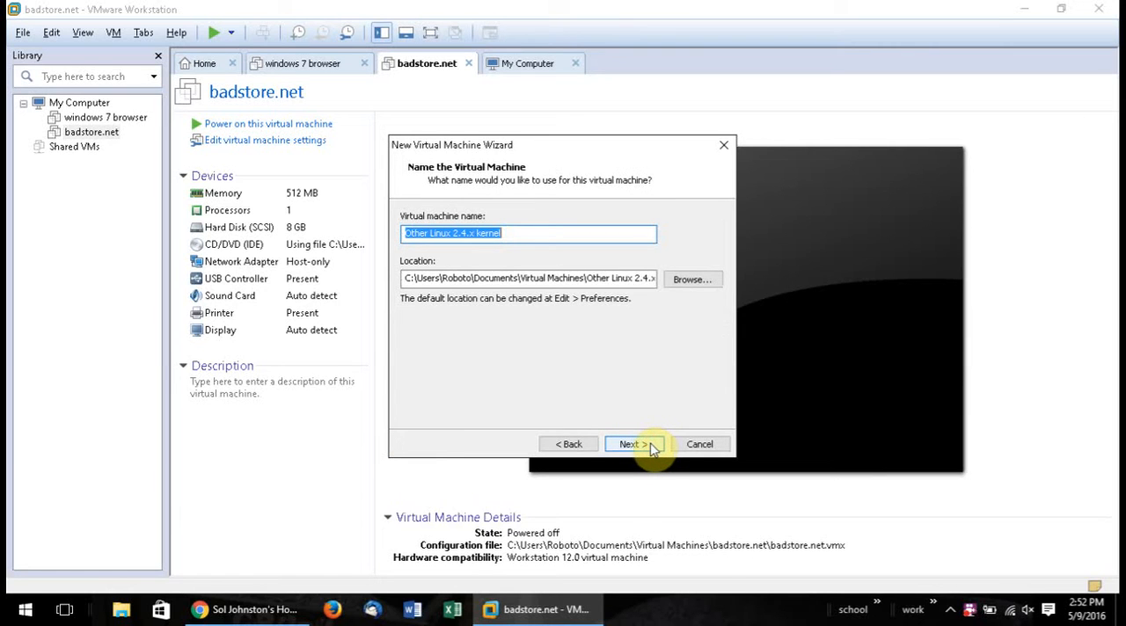
click(632, 444)
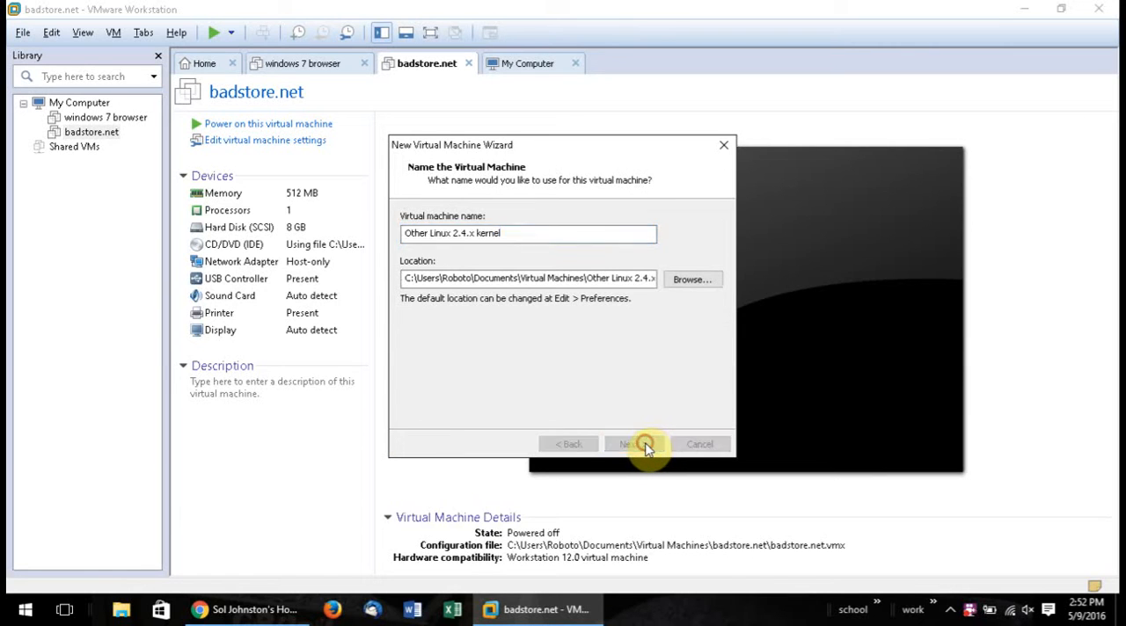
click(628, 444)
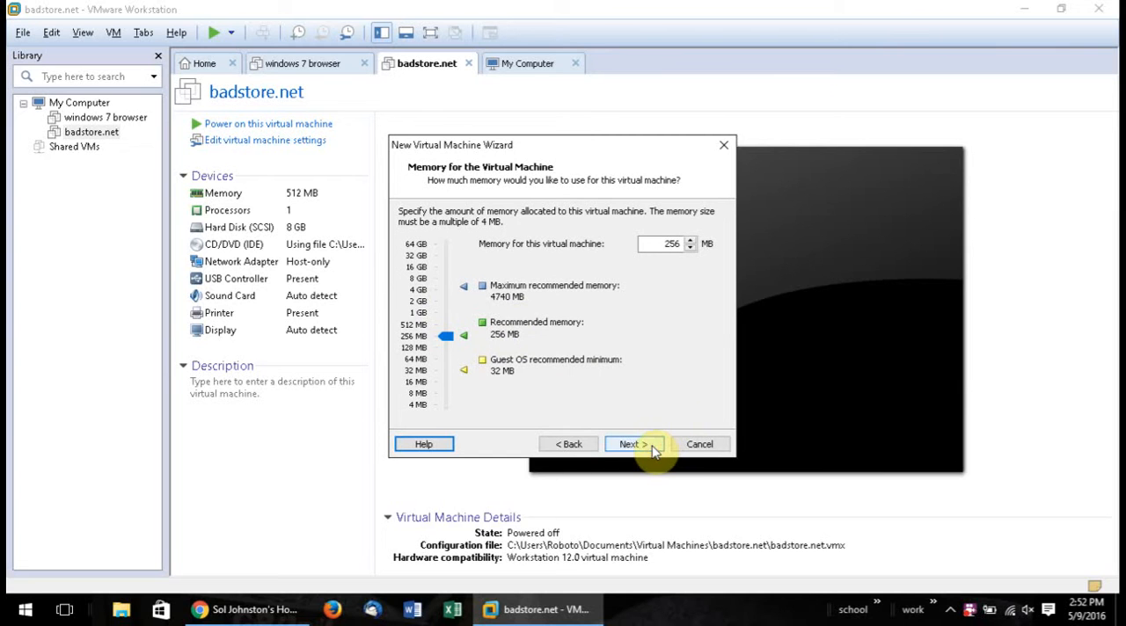
click(630, 444)
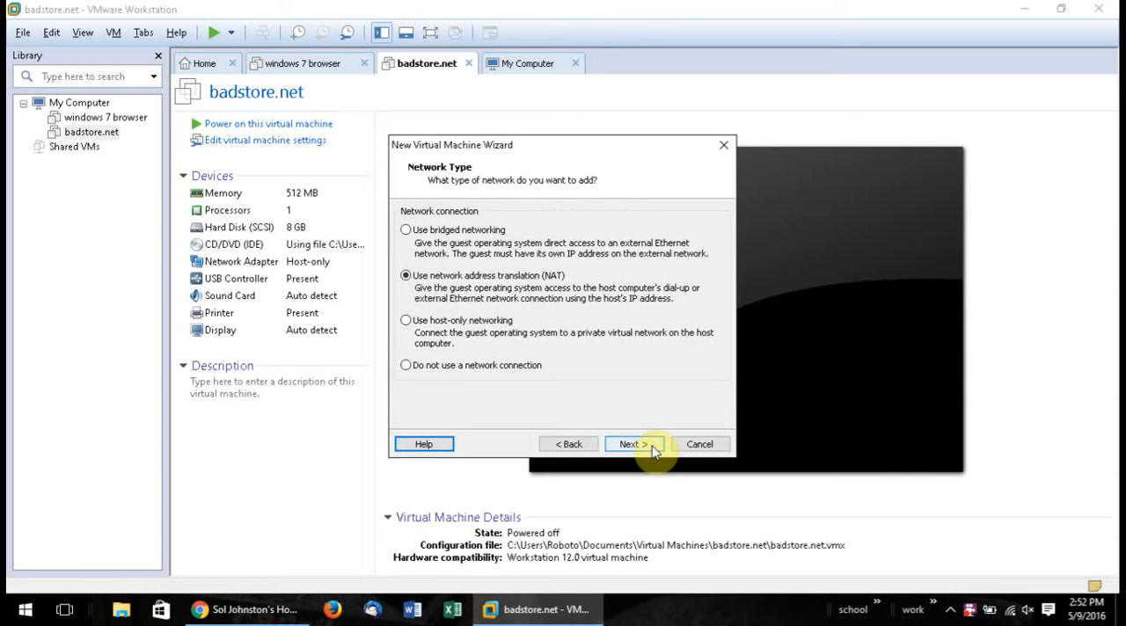
mouse_move(532, 303)
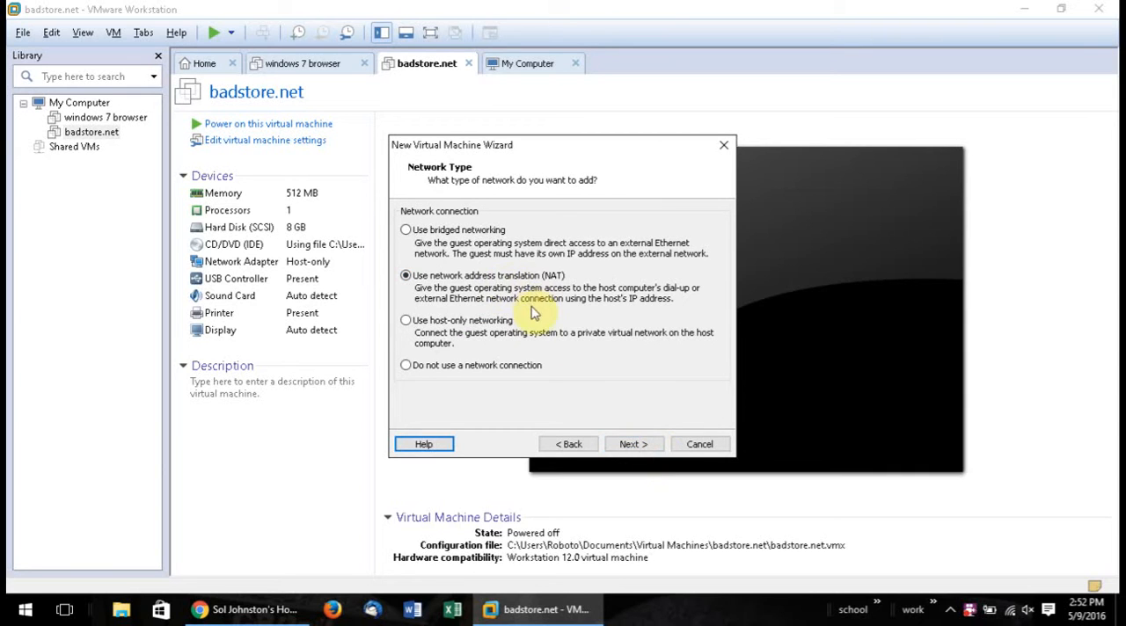
click(633, 443)
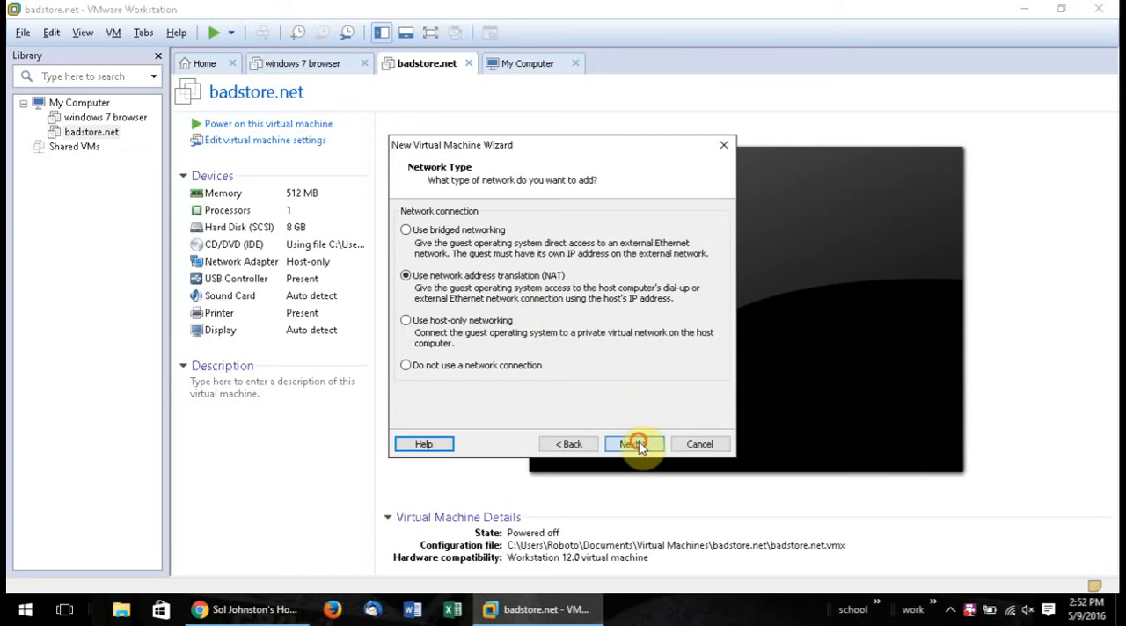
click(632, 443)
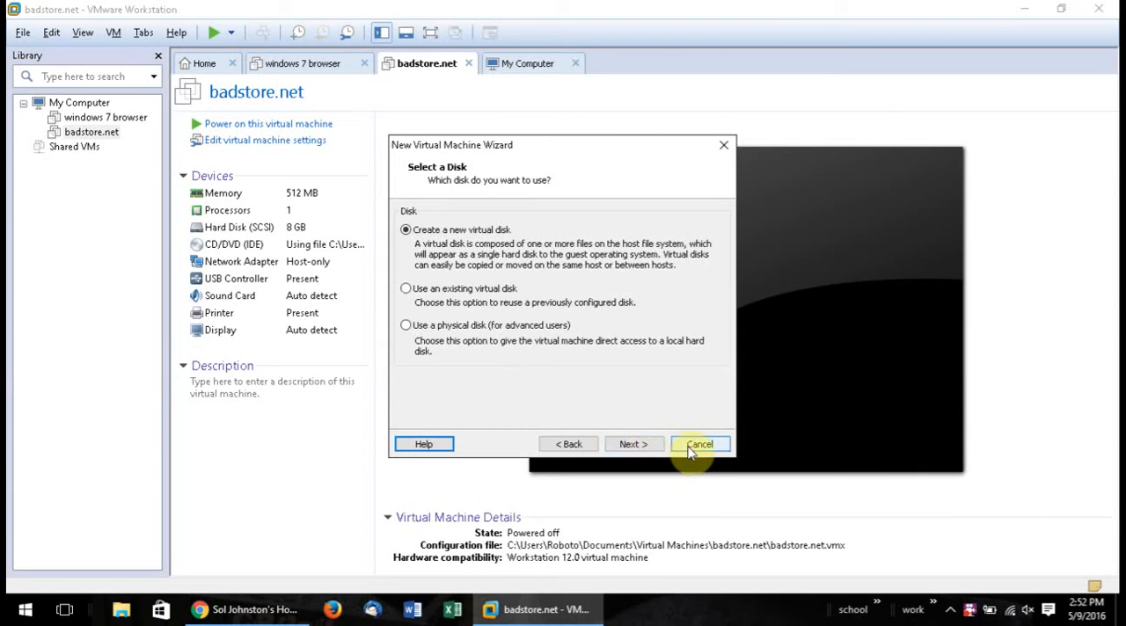
click(699, 444)
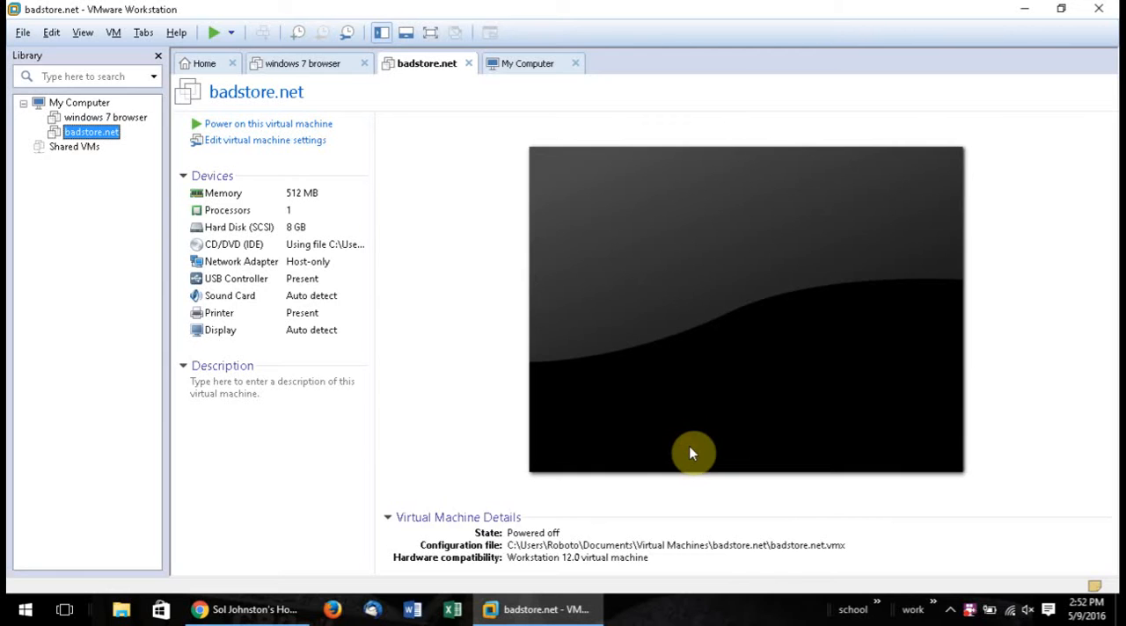
mouse_move(163, 415)
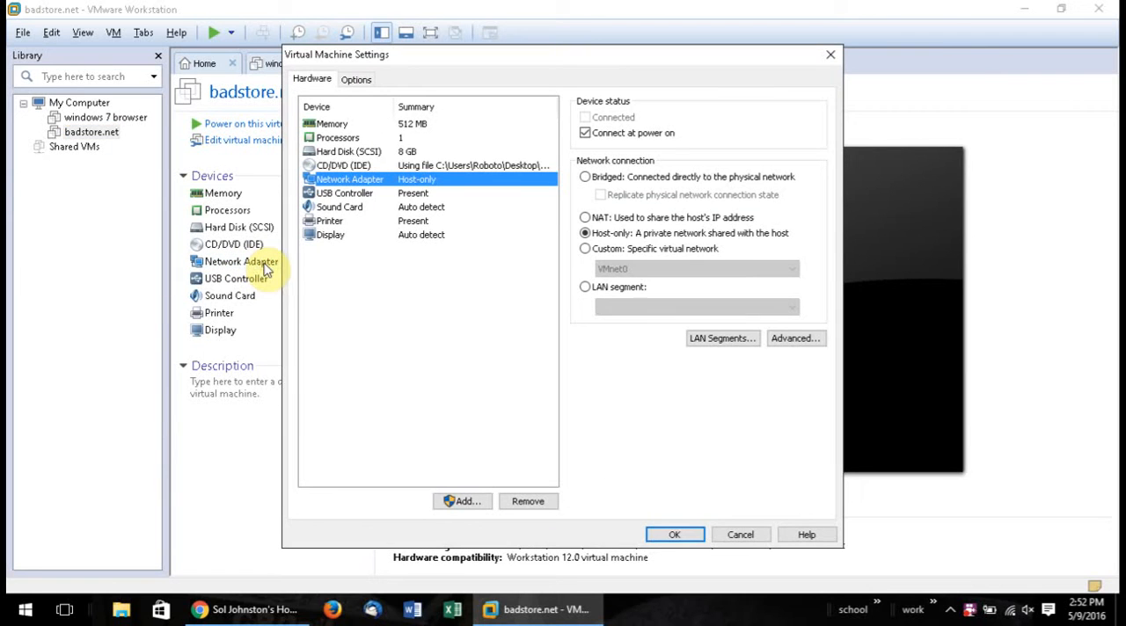
mouse_move(642, 247)
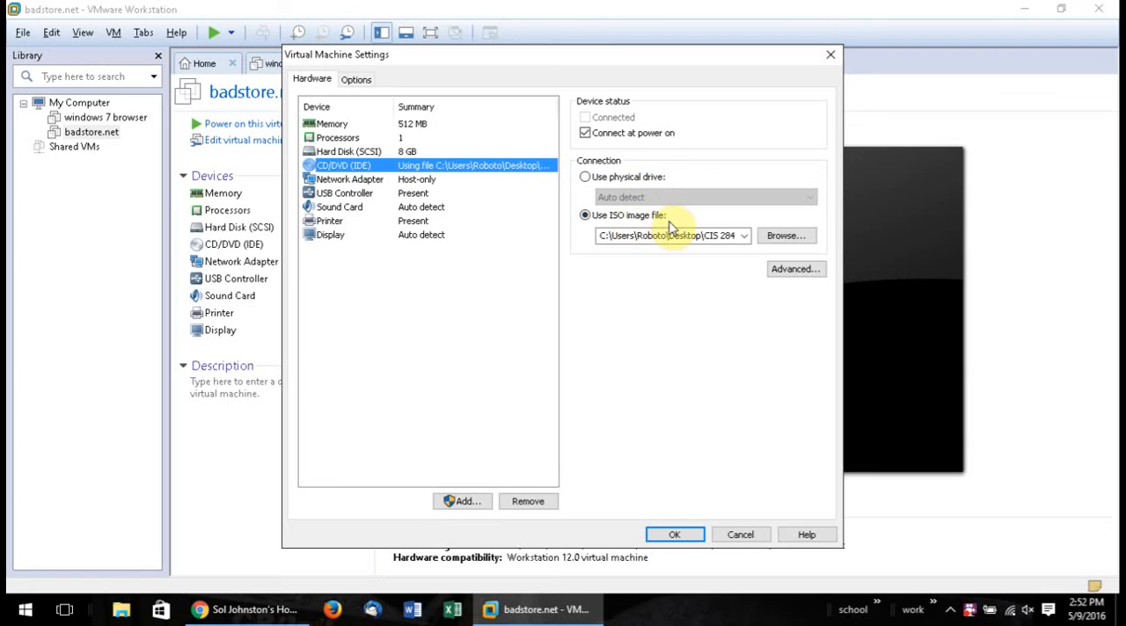
mouse_move(664, 227)
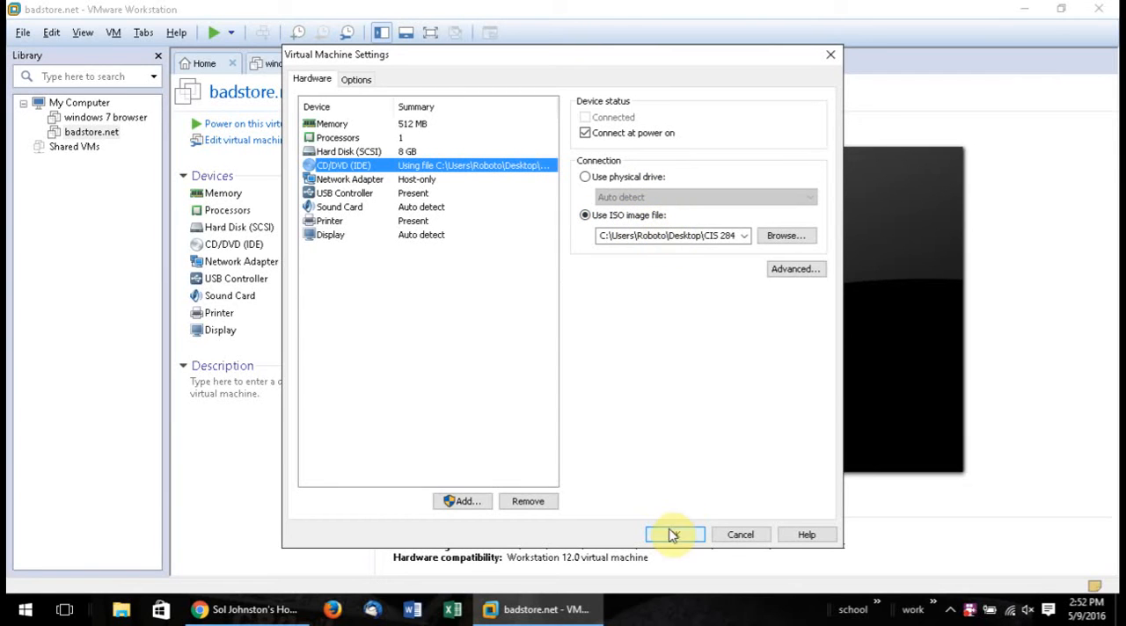
click(674, 534)
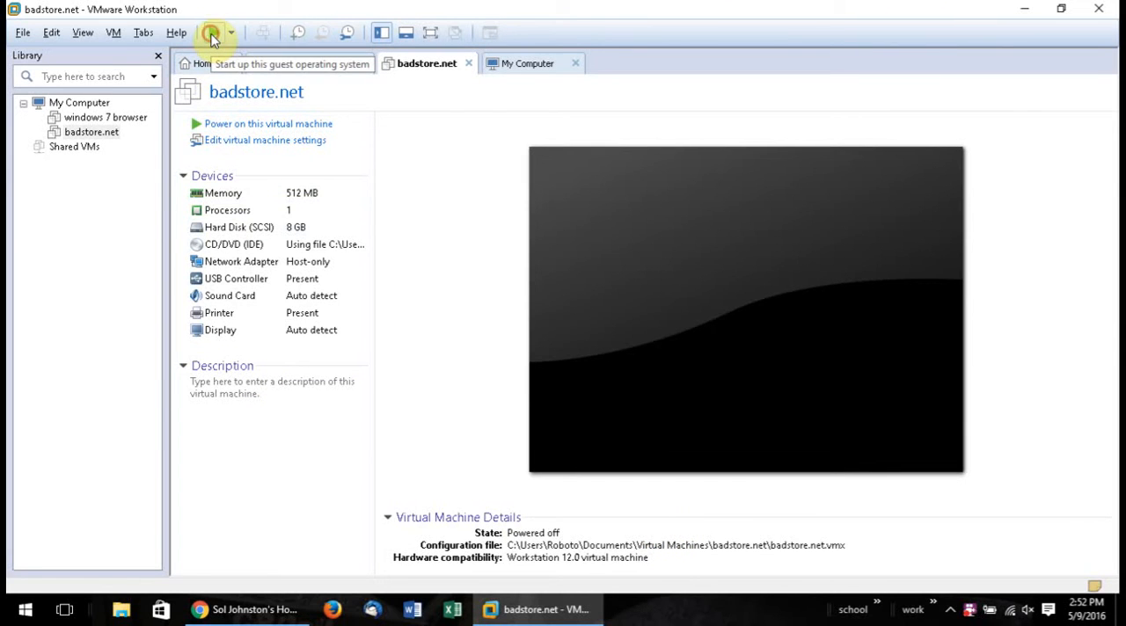
Power on badstore.net, dismiss the Removable Devices notice, and start the Linux boot.
click(214, 32)
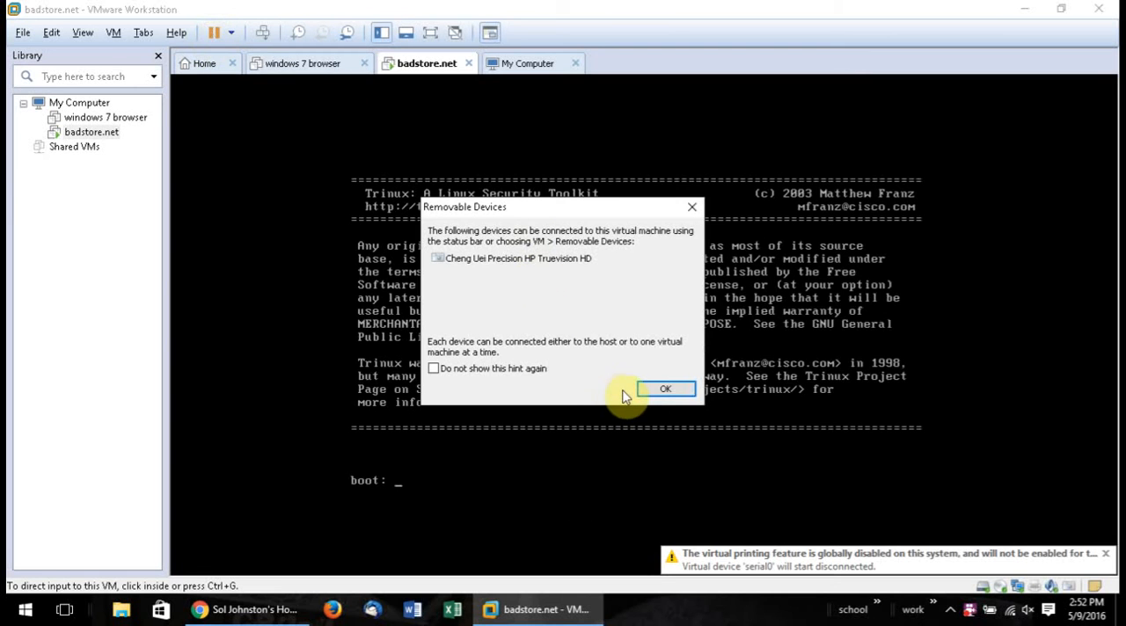
click(665, 389)
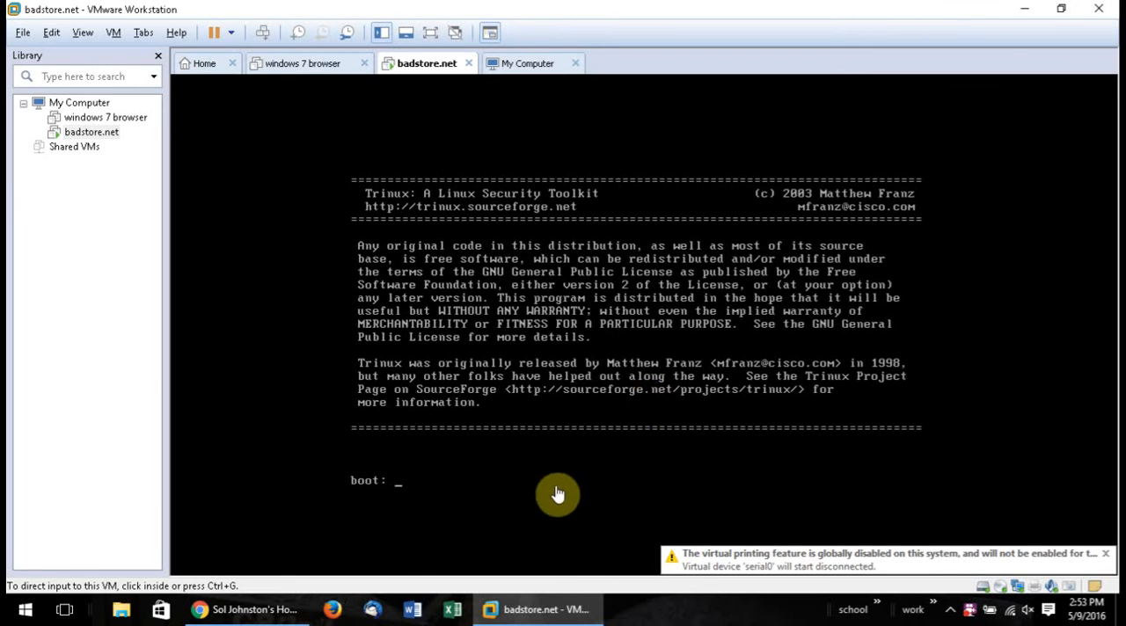
key(Return)
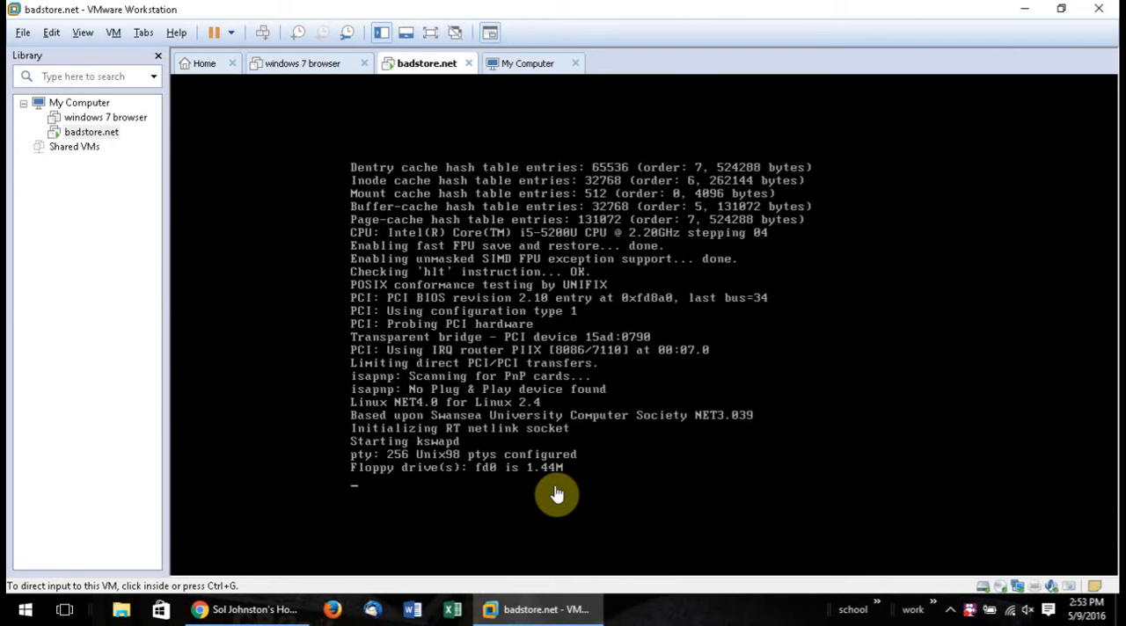
mouse_move(579, 489)
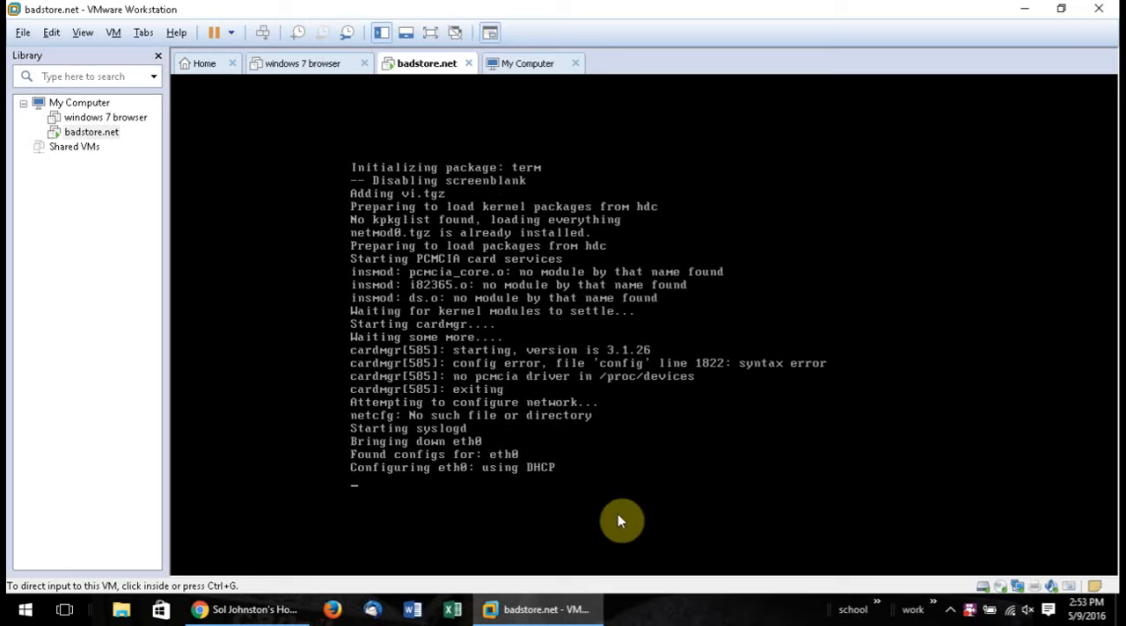
mouse_move(560, 478)
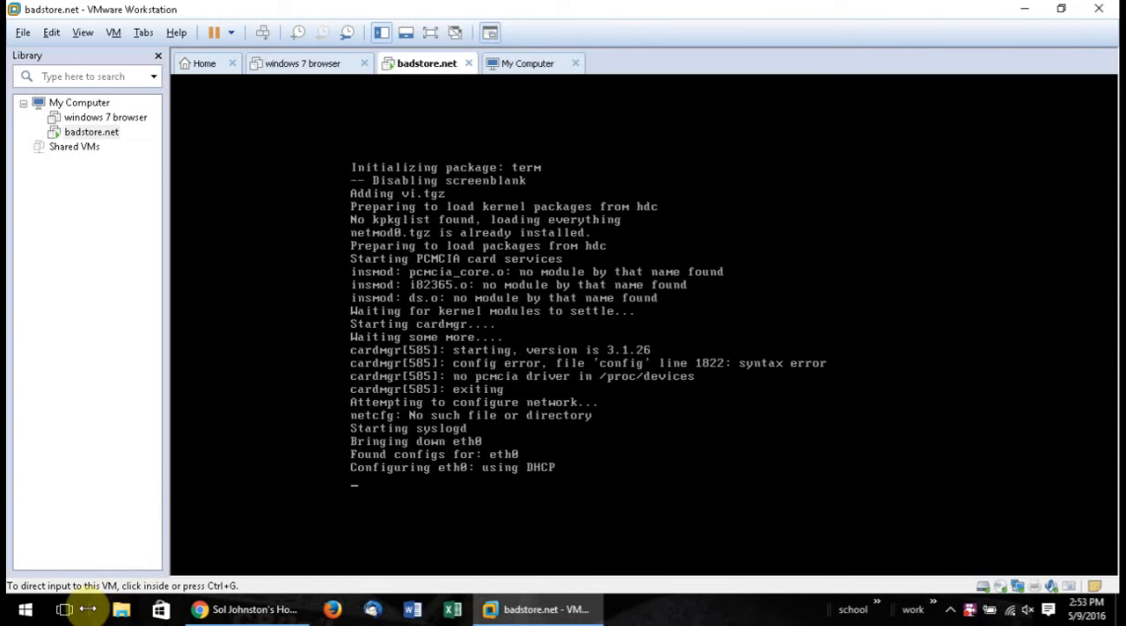
Launch WordPad with a blank document and show its File menu.
click(25, 609)
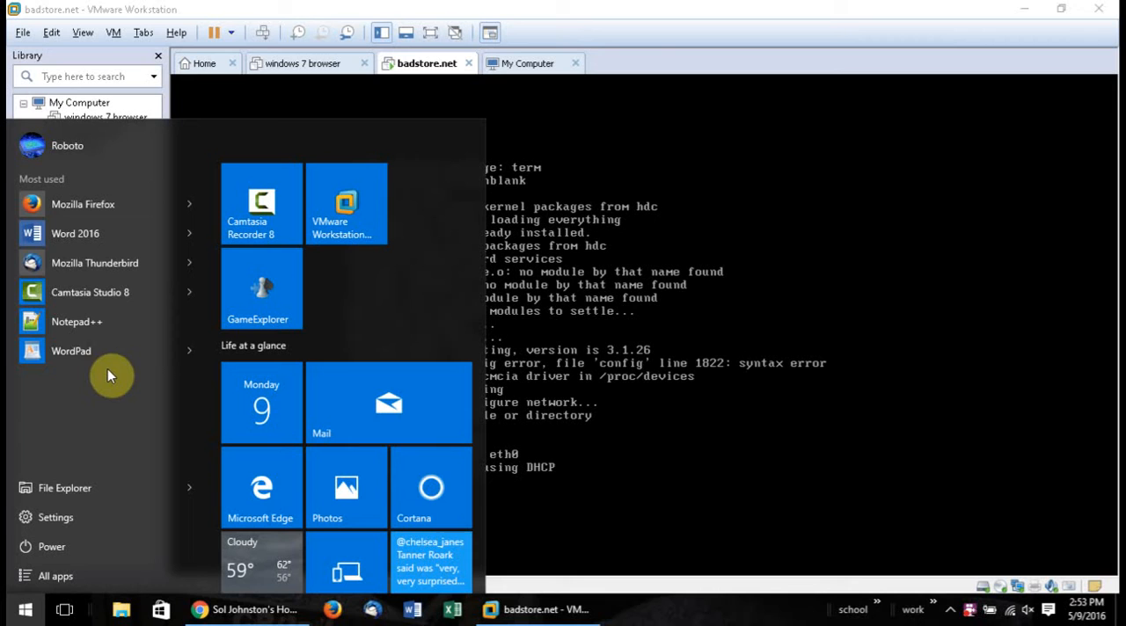
mouse_move(105, 359)
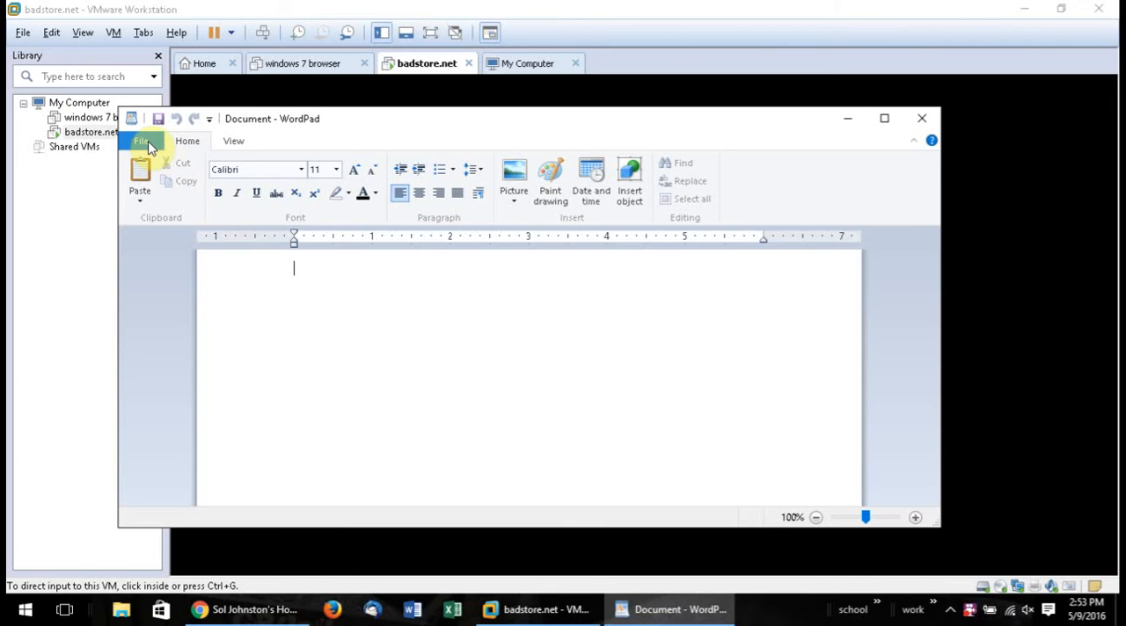
click(141, 141)
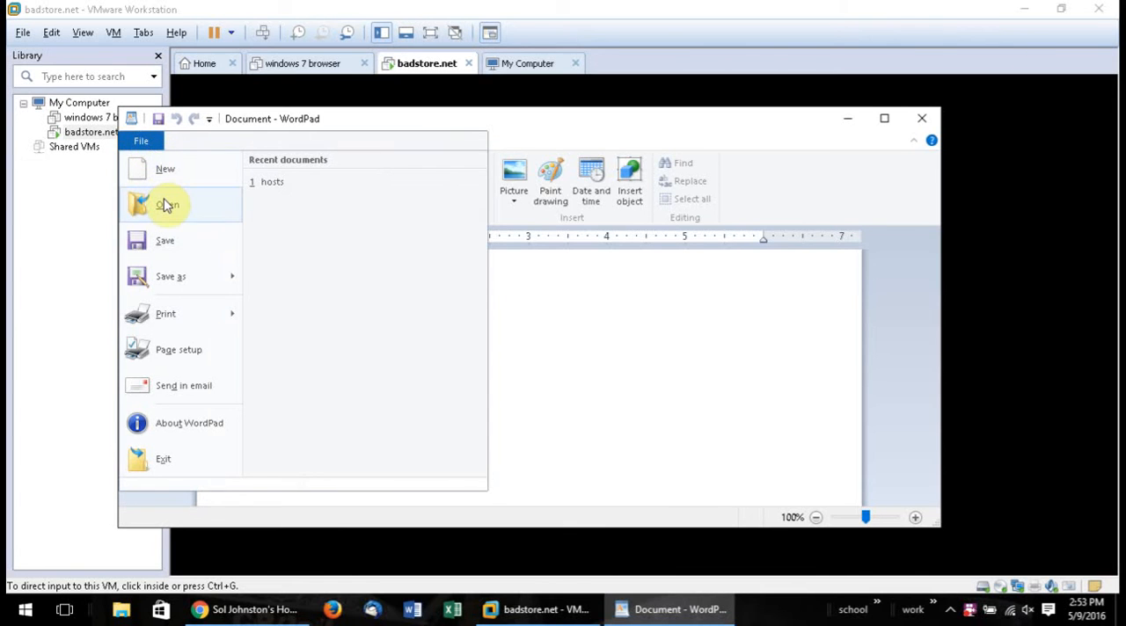
Open the hosts file from C:\Windows\System32\drivers\etc in WordPad.
click(165, 205)
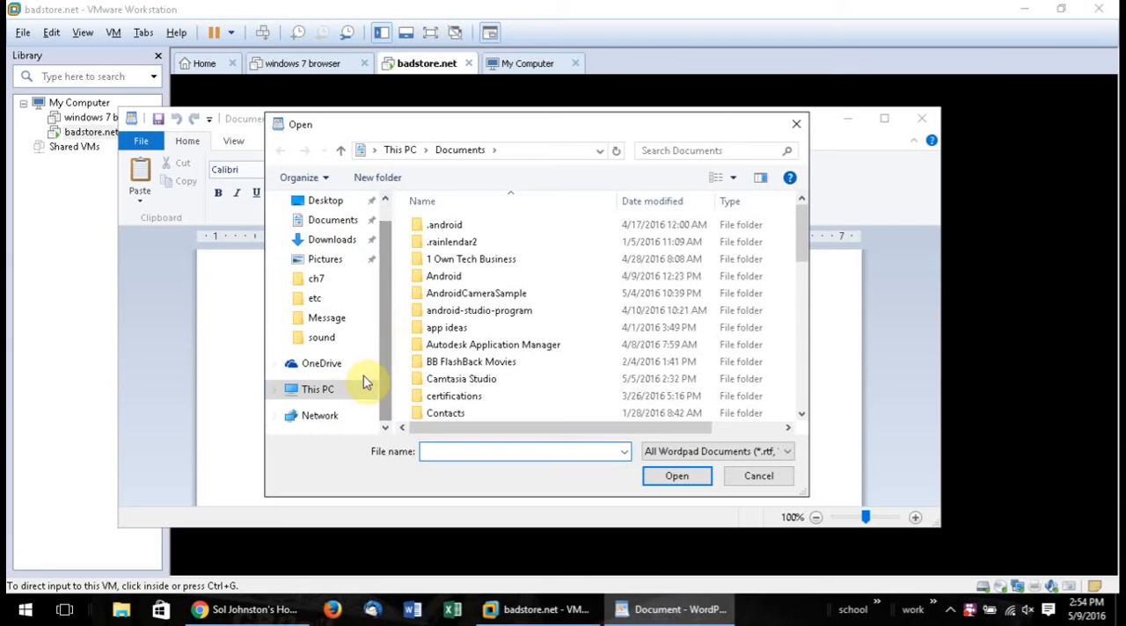
click(317, 388)
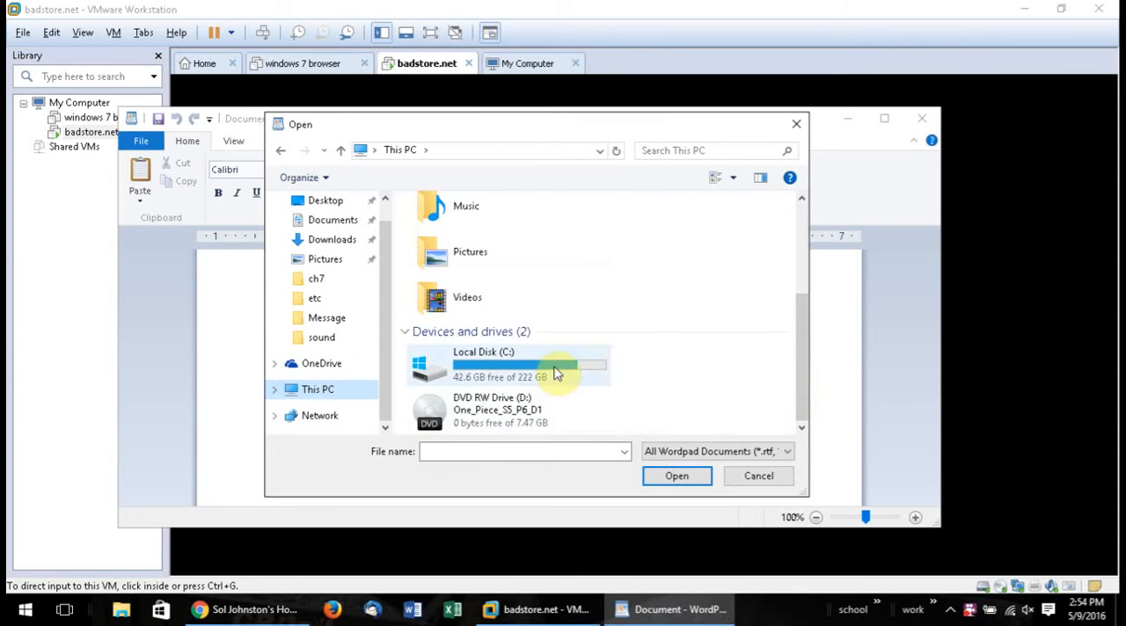
double_click(484, 364)
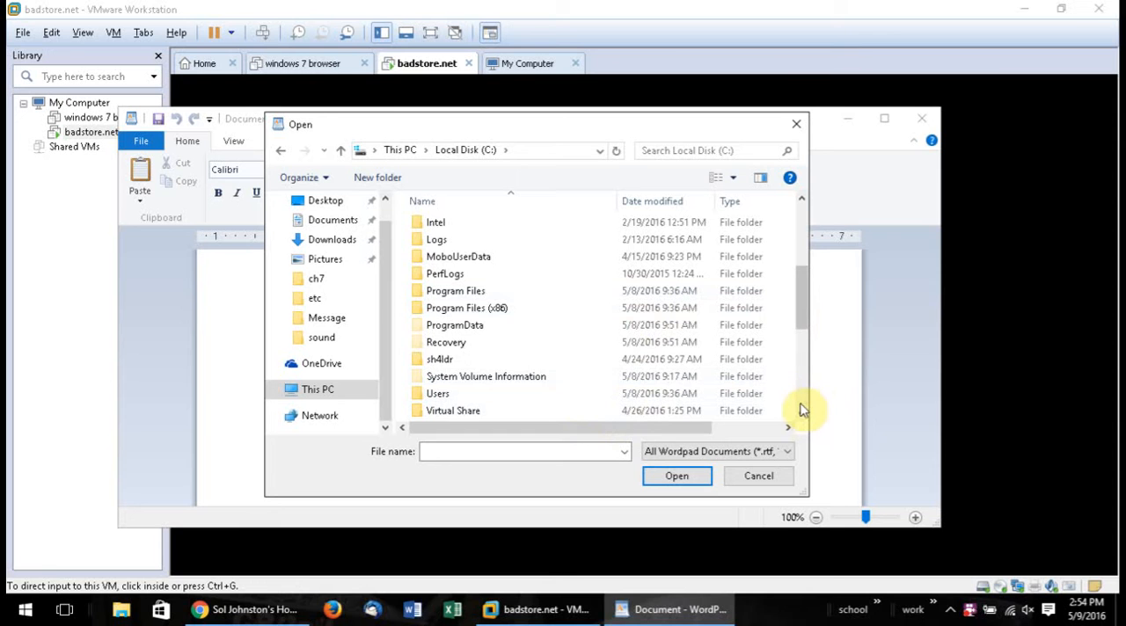
scroll(down, 3)
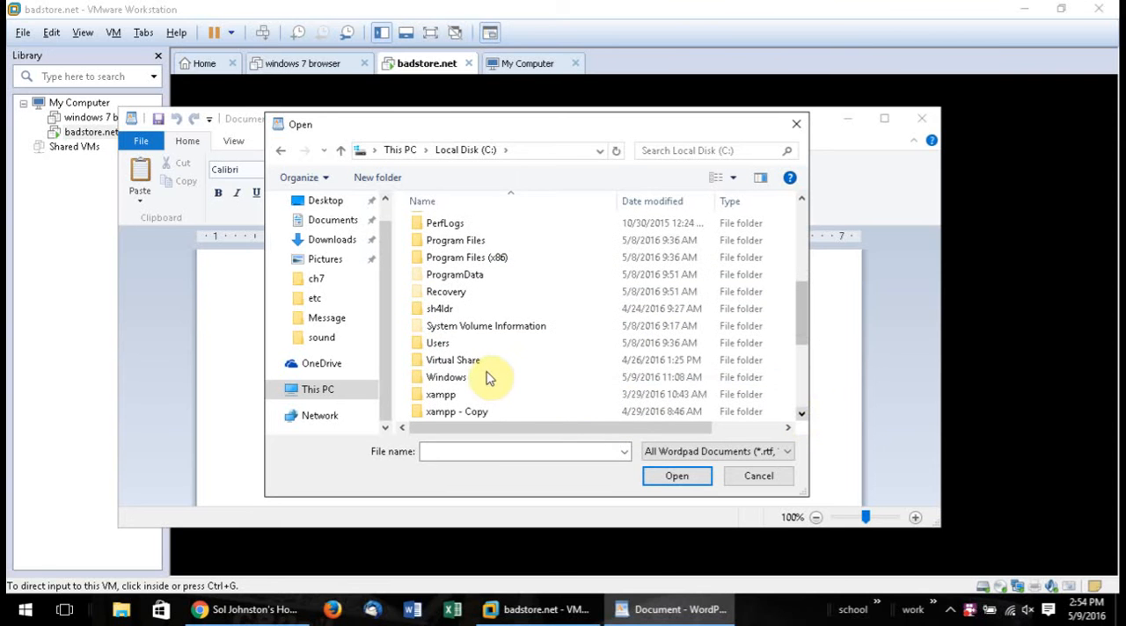
double_click(446, 376)
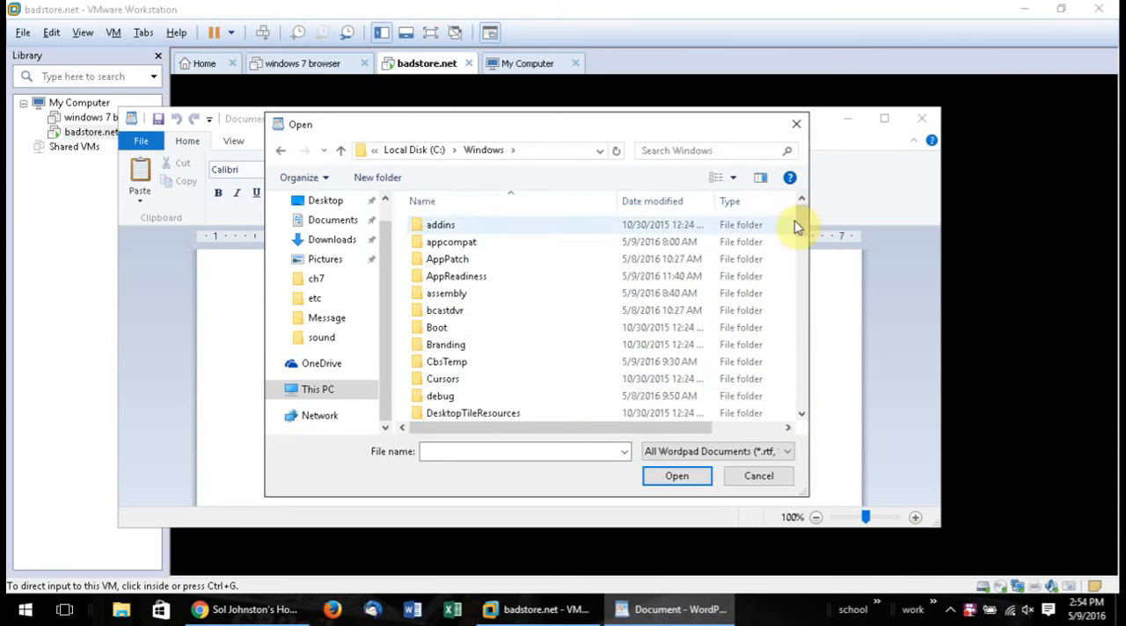
scroll(down, 3)
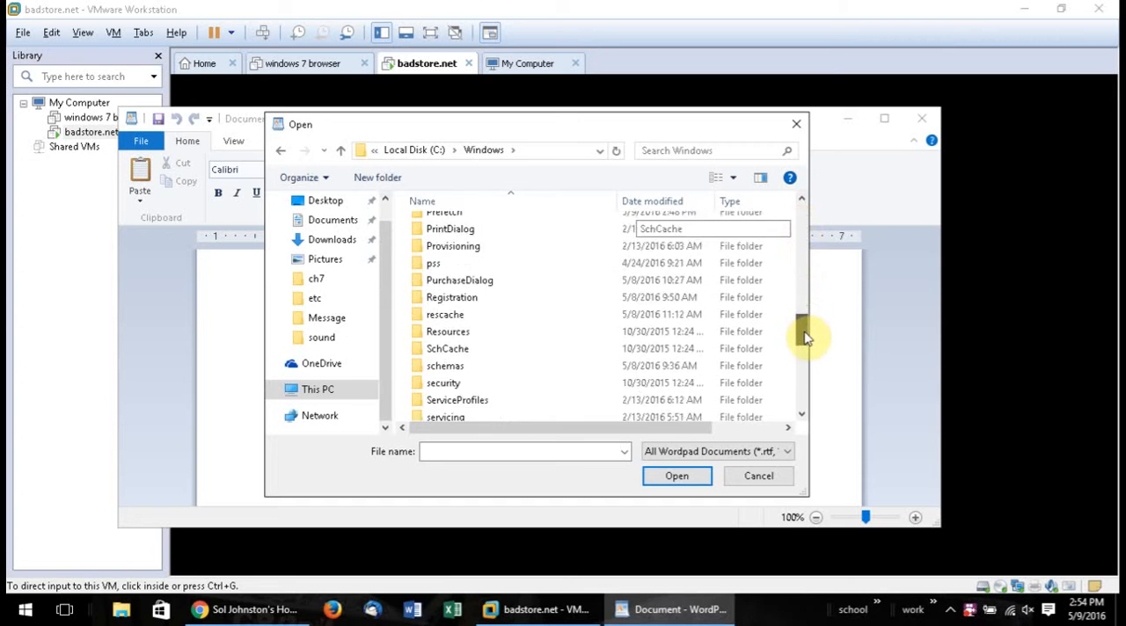
scroll(down, 3)
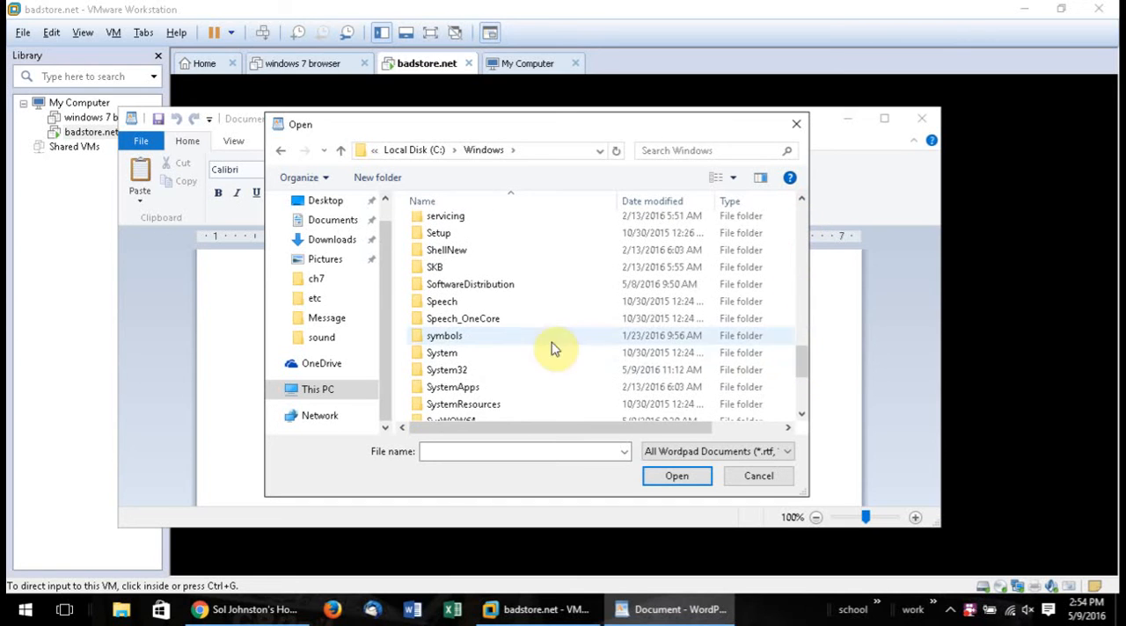
double_click(447, 369)
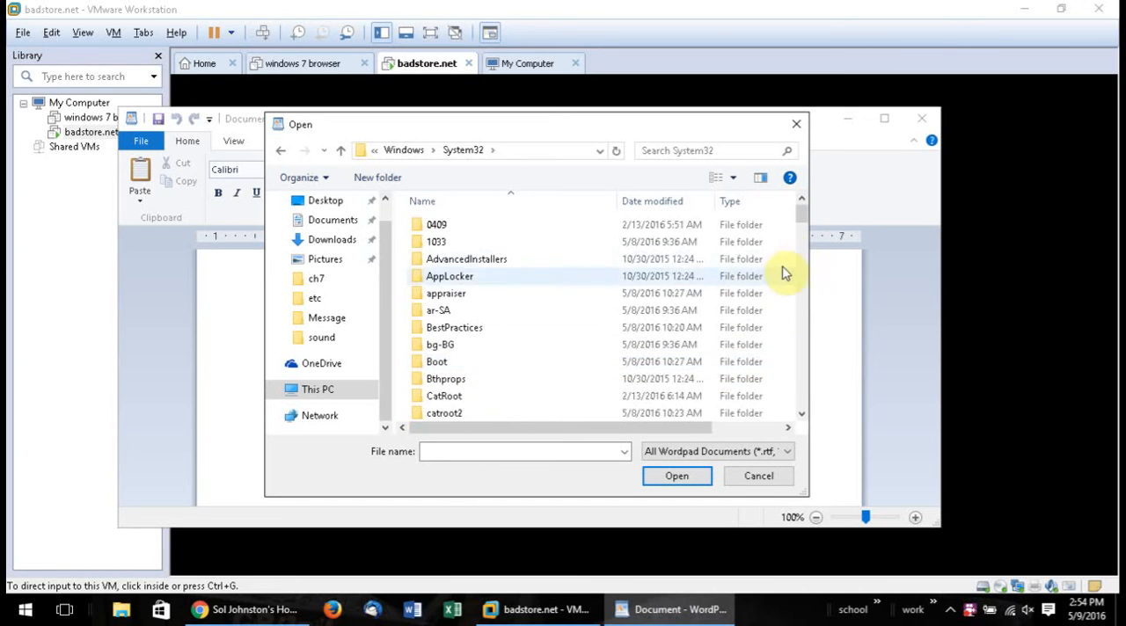
scroll(down, 3)
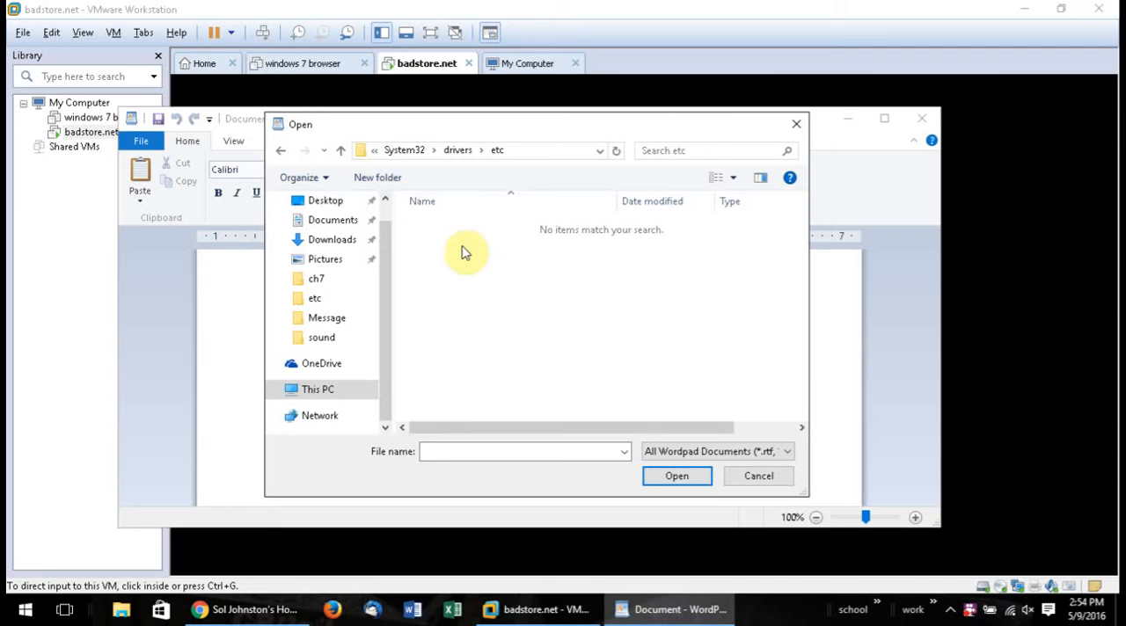
click(523, 452)
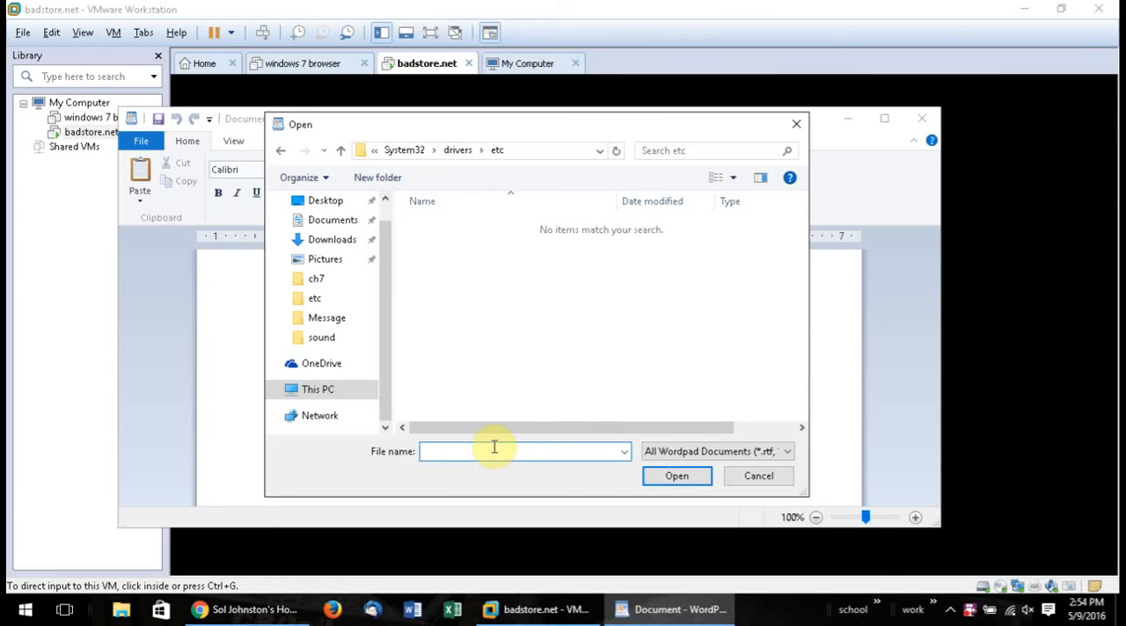
text(hosts)
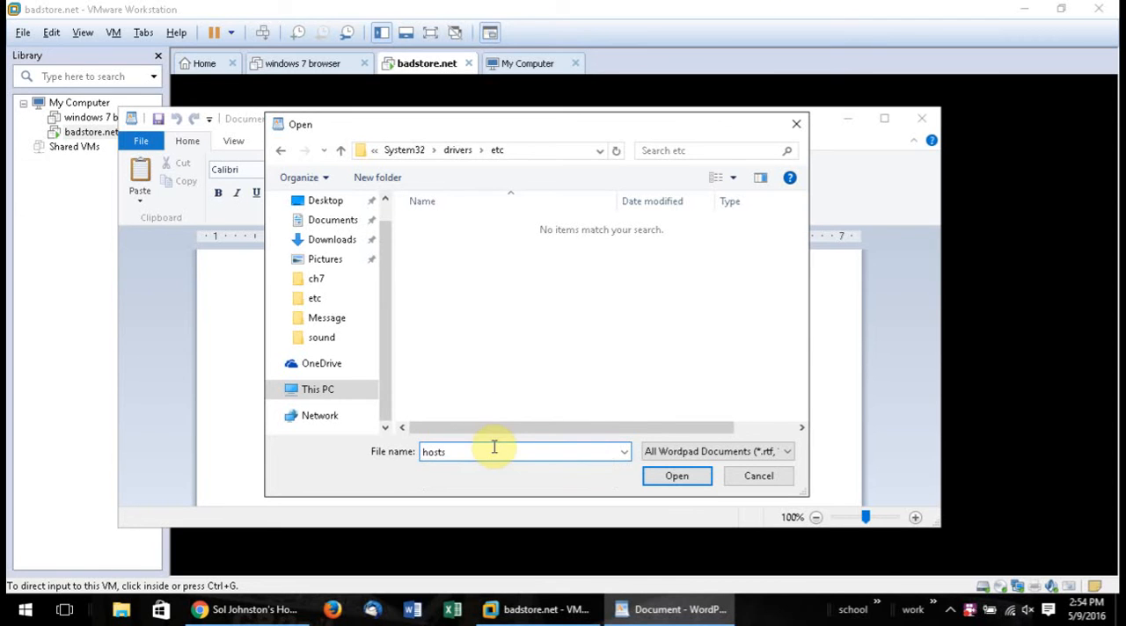
click(677, 476)
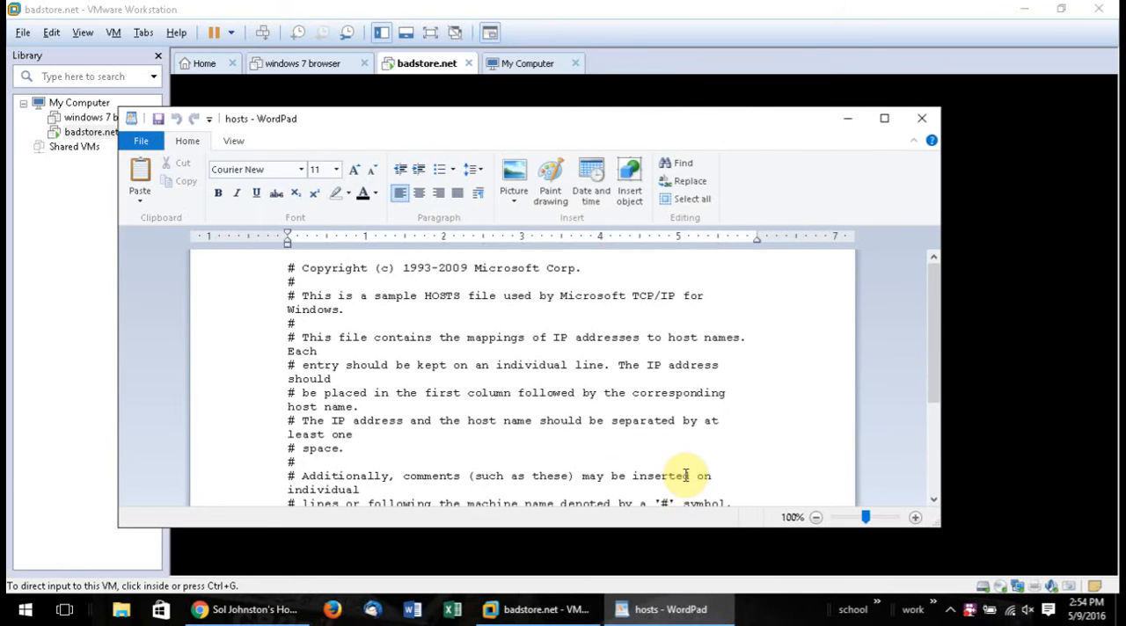
mouse_move(802, 129)
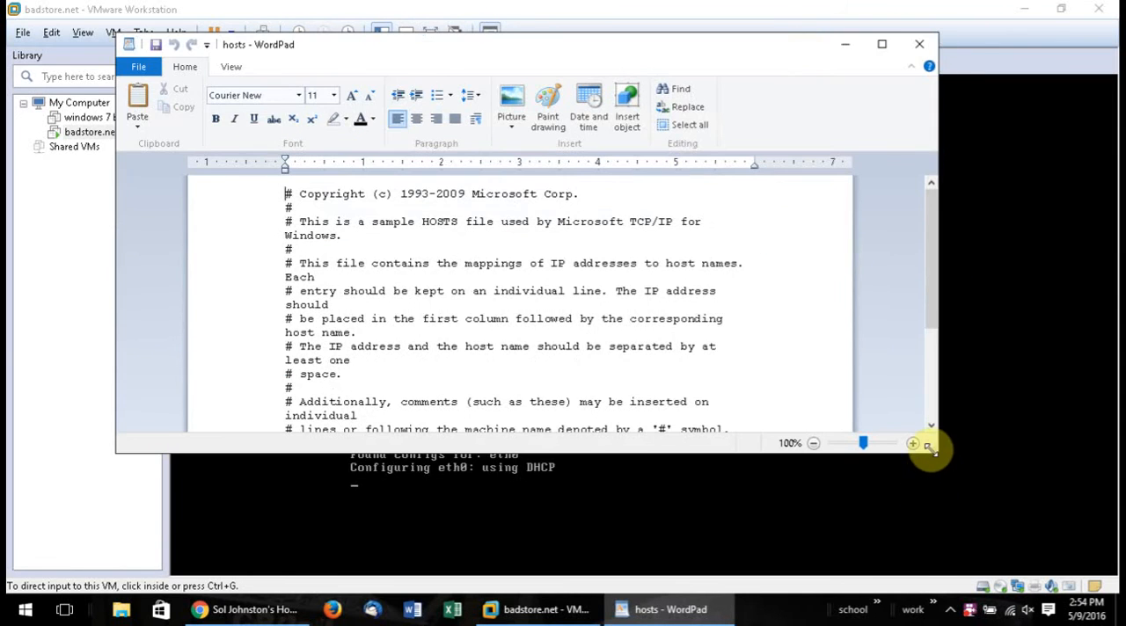
Select the 192.168.11.128 entry in hosts and return to the badstore.net console.
scroll(down, 3)
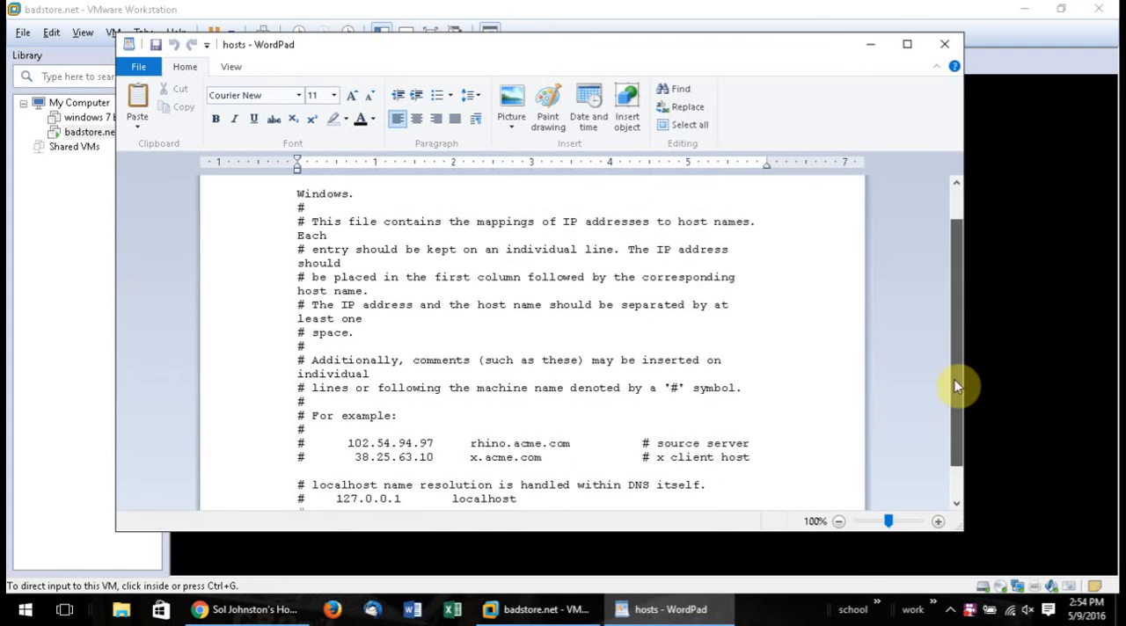
scroll(down, 3)
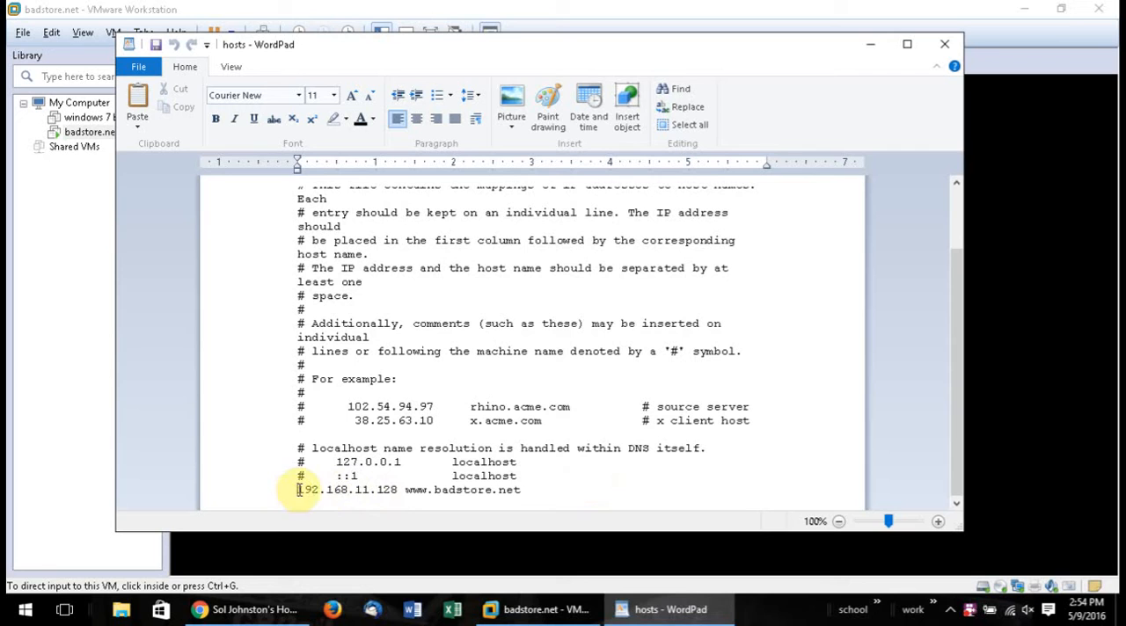
drag(298, 490, 397, 490)
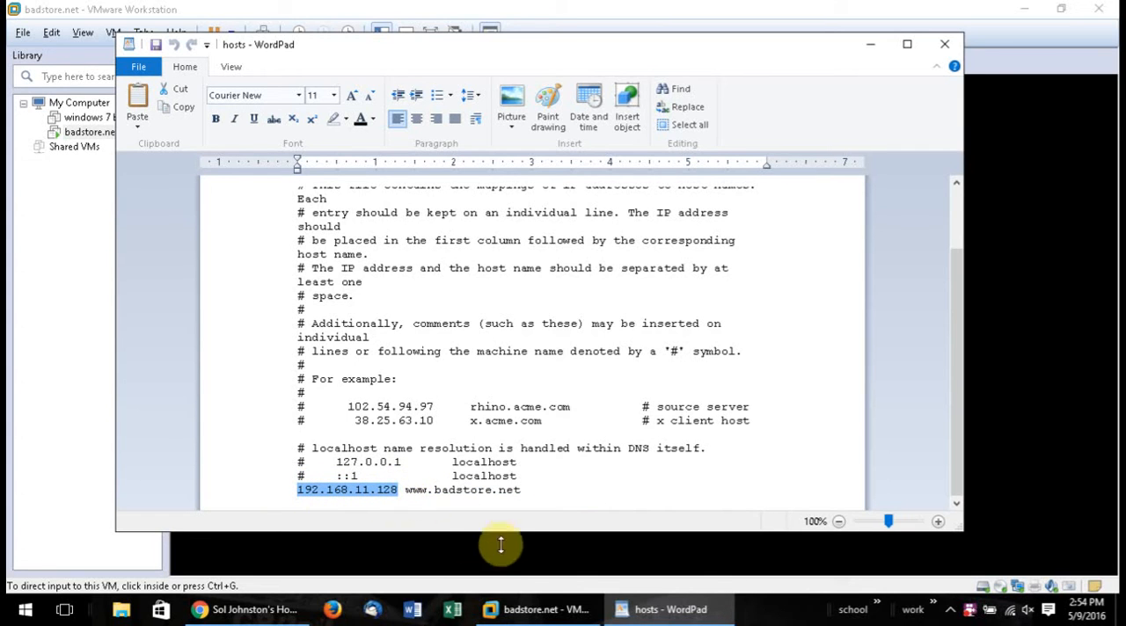
mouse_move(479, 505)
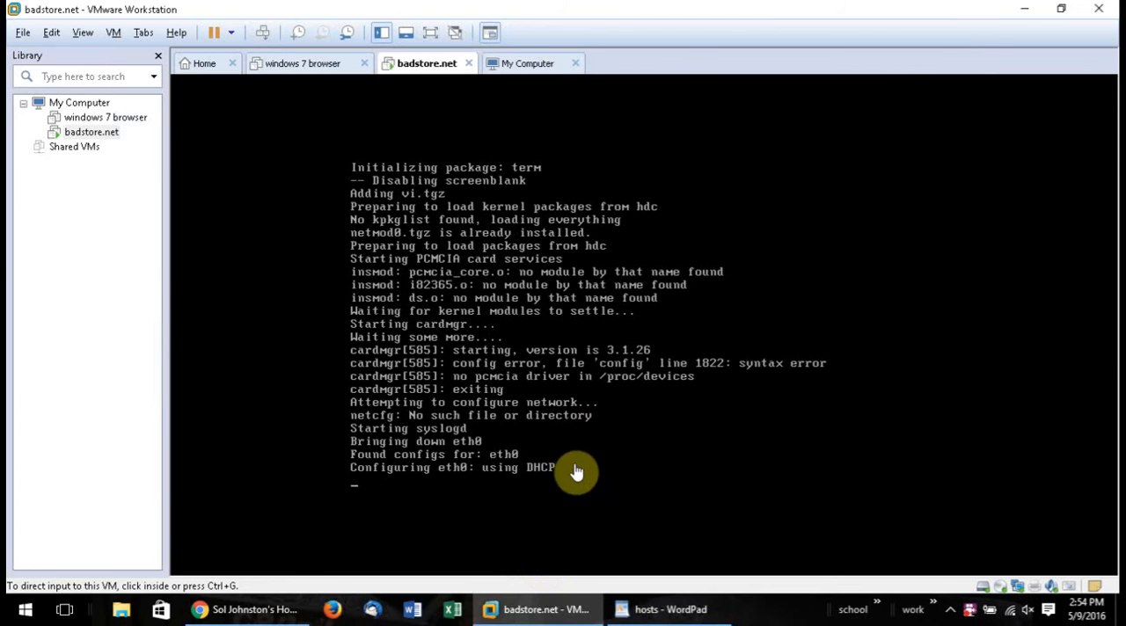
click(670, 608)
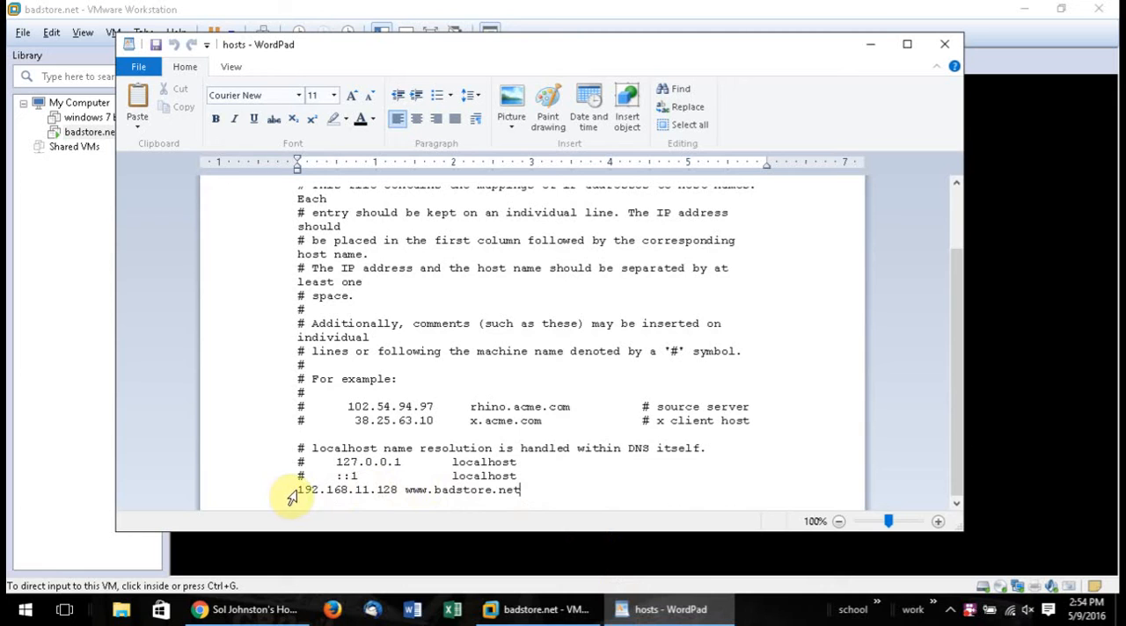
mouse_move(453, 494)
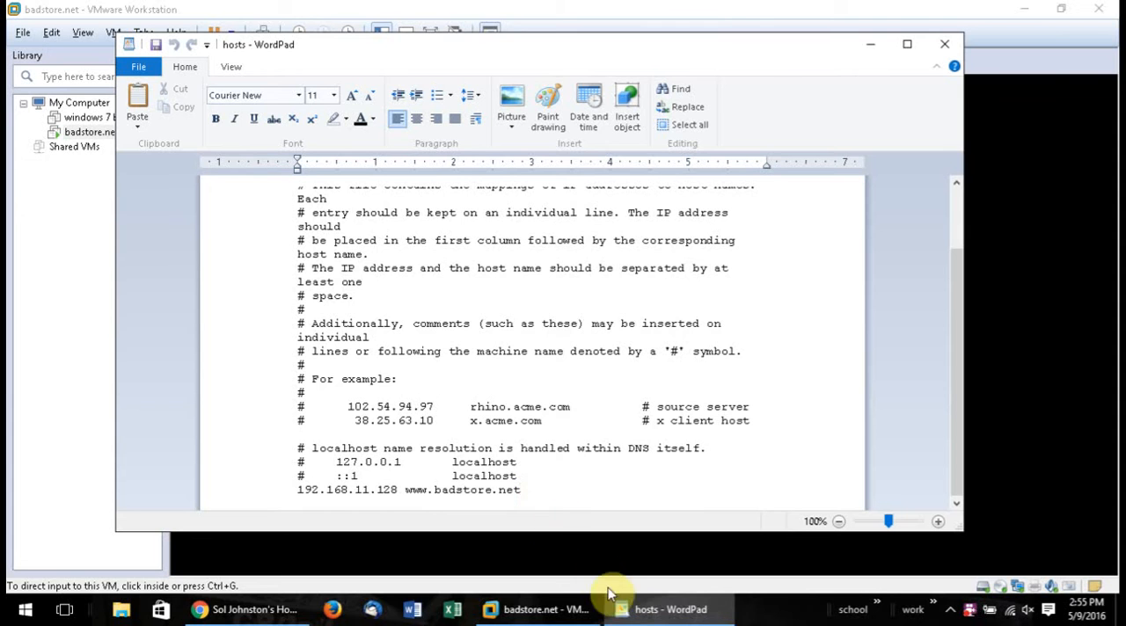
click(530, 608)
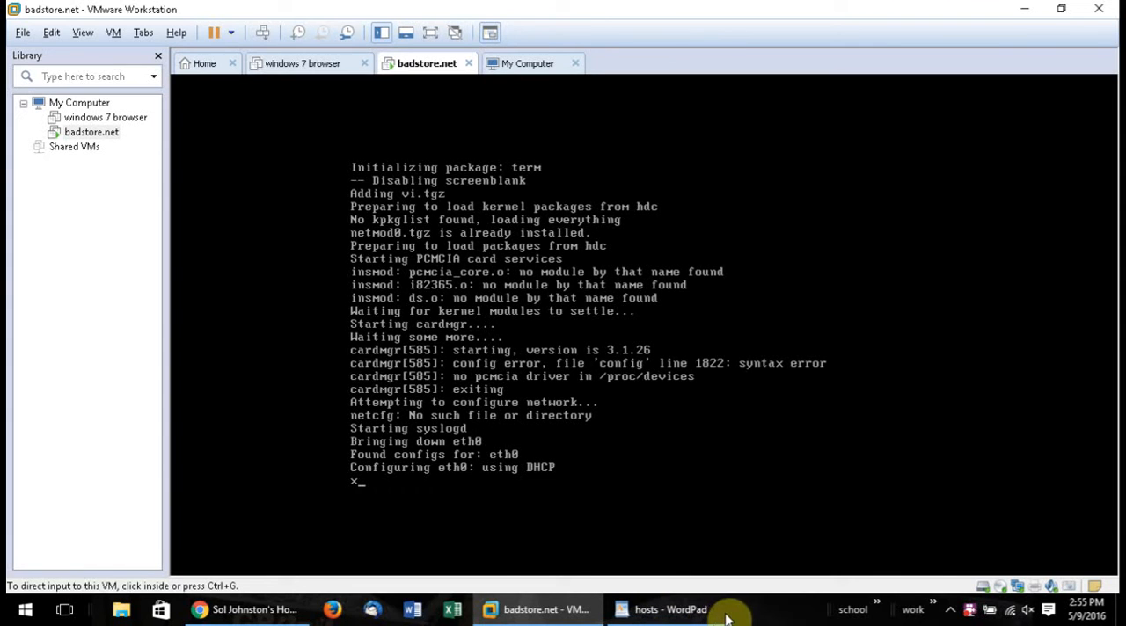
mouse_move(549, 509)
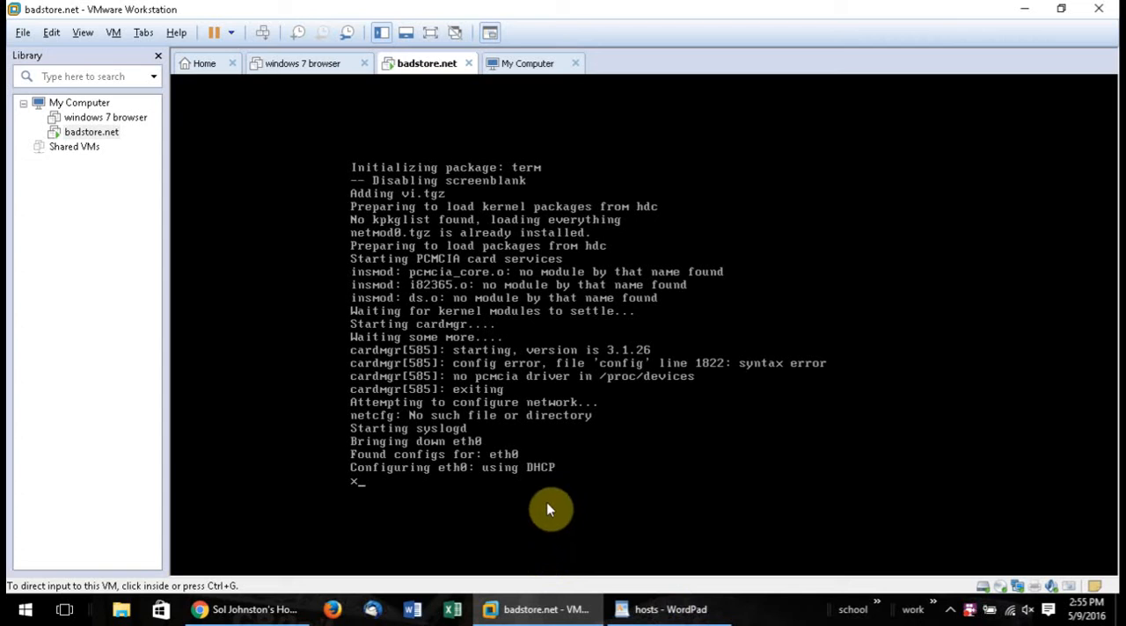
mouse_move(580, 548)
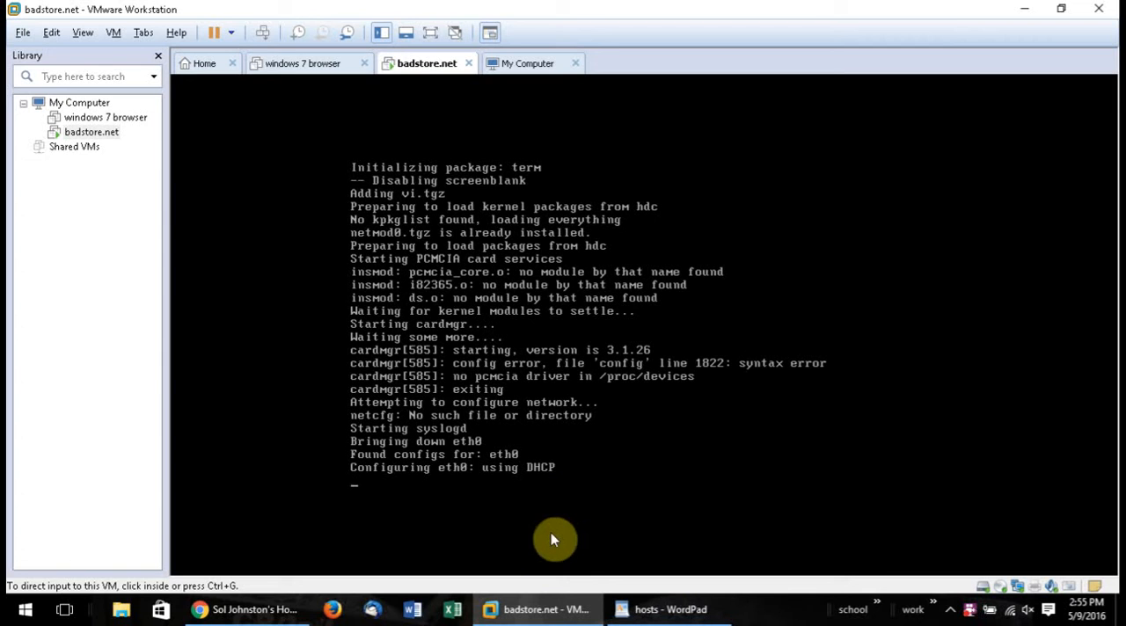
mouse_move(560, 481)
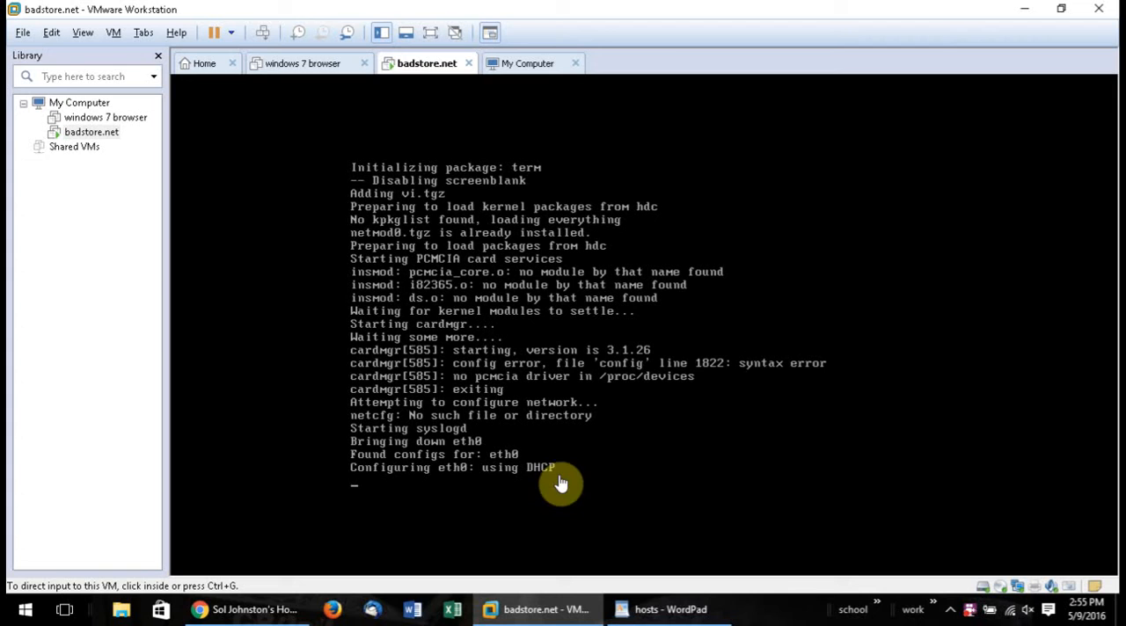
mouse_move(700, 608)
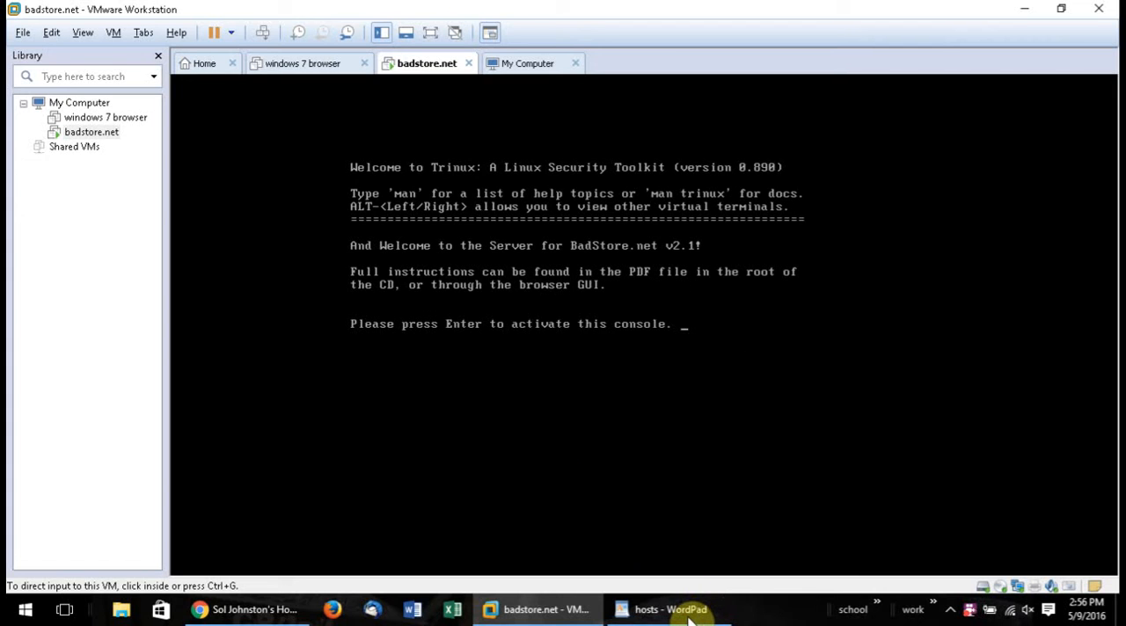
mouse_move(663, 328)
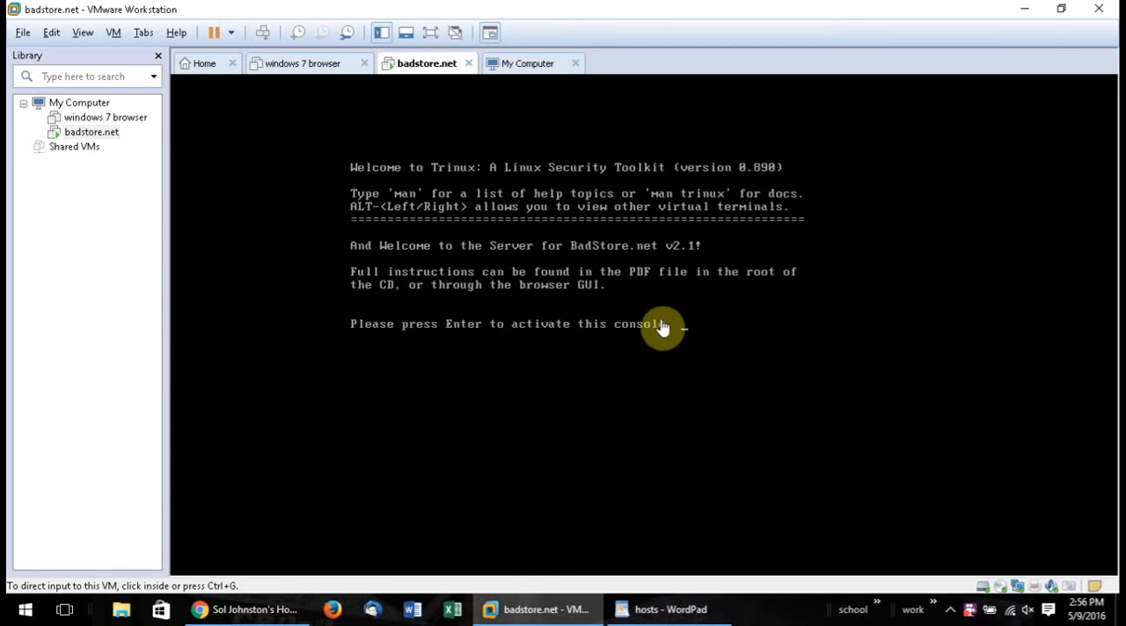
Run ifconfig on the badstore.net console to find eth0 at 192.168.11.128.
key(enter)
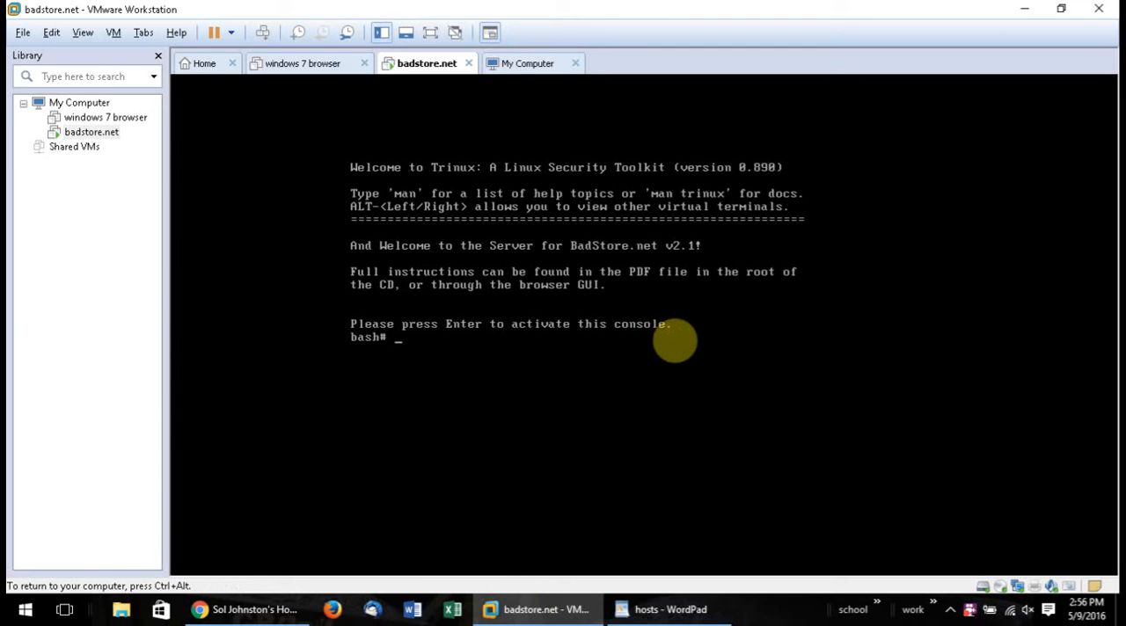
text(ifconfig)
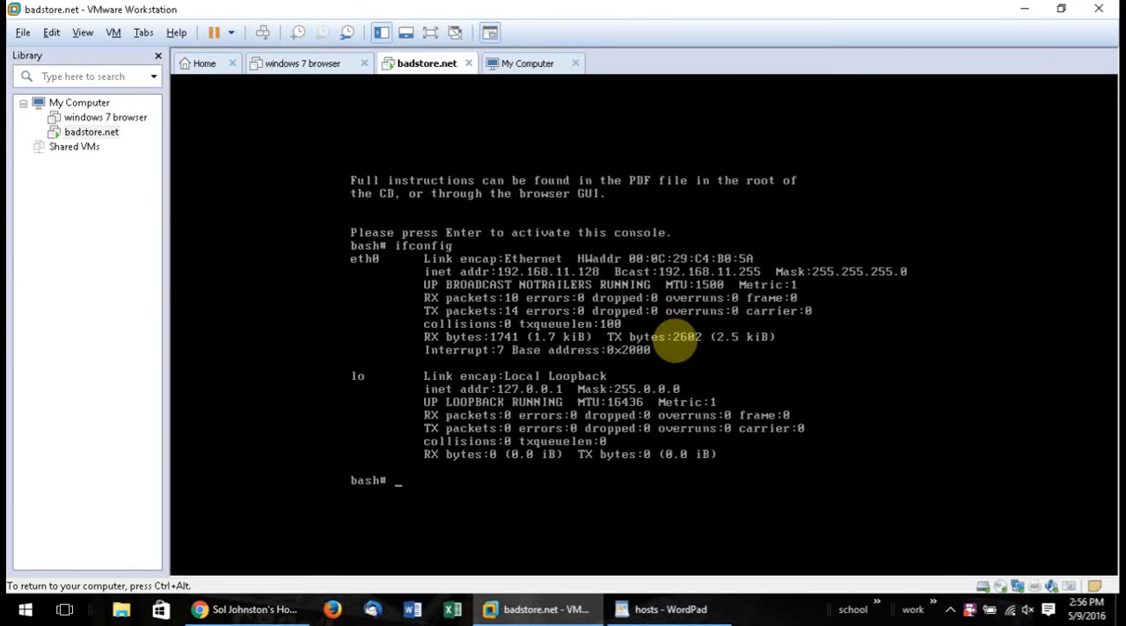
mouse_move(563, 288)
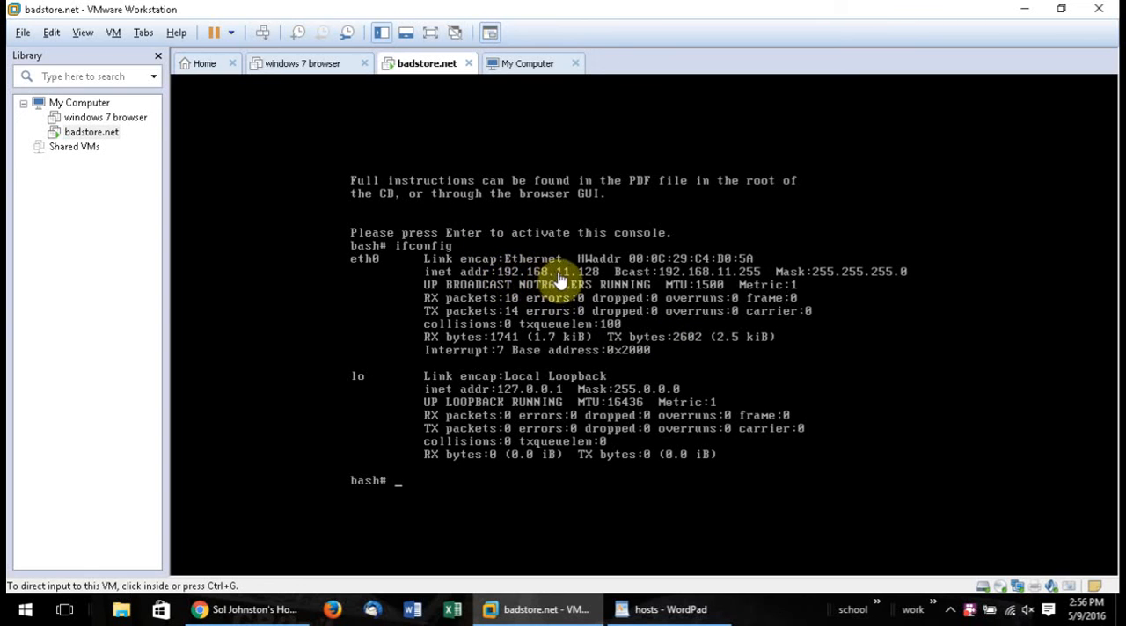
mouse_move(659, 608)
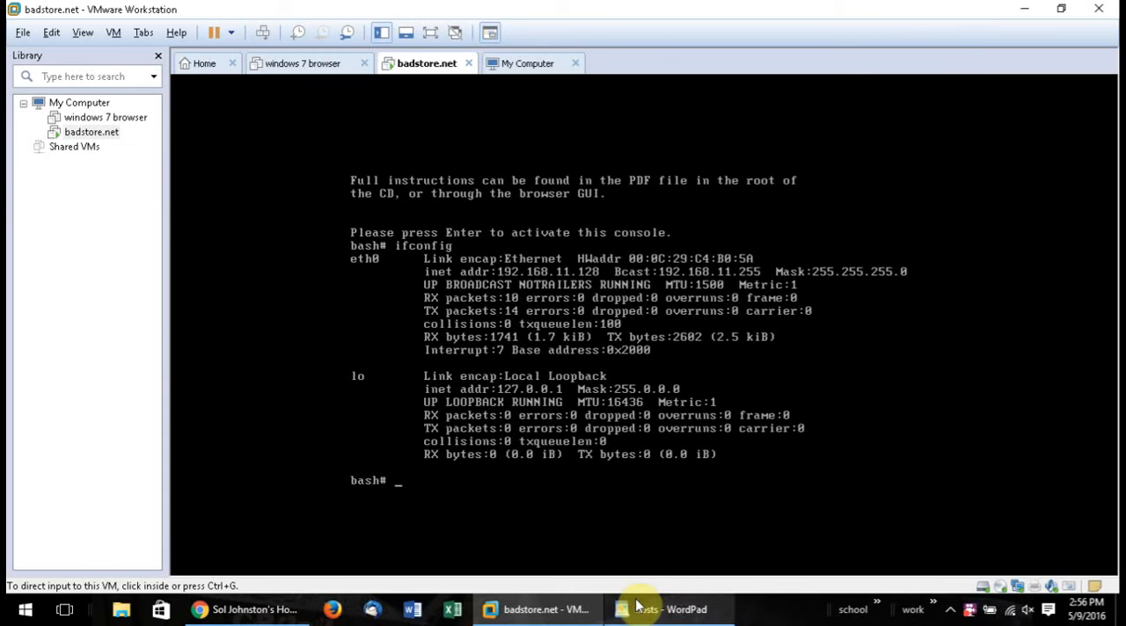
click(668, 609)
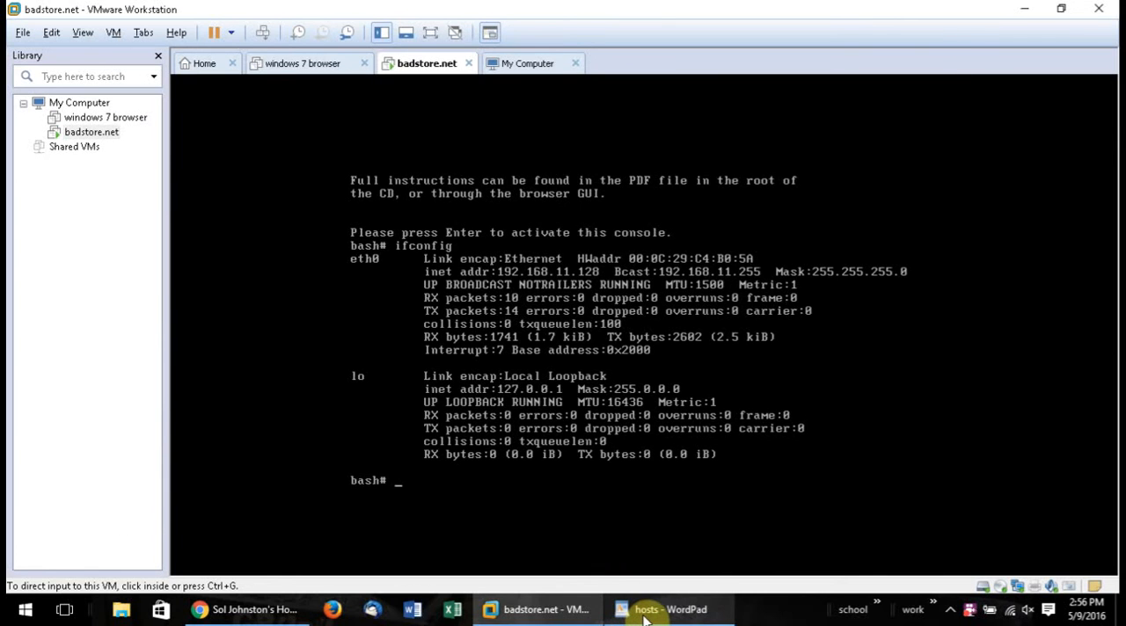
Check the hosts file in WordPad, close WordPad, and switch to Chrome.
click(669, 609)
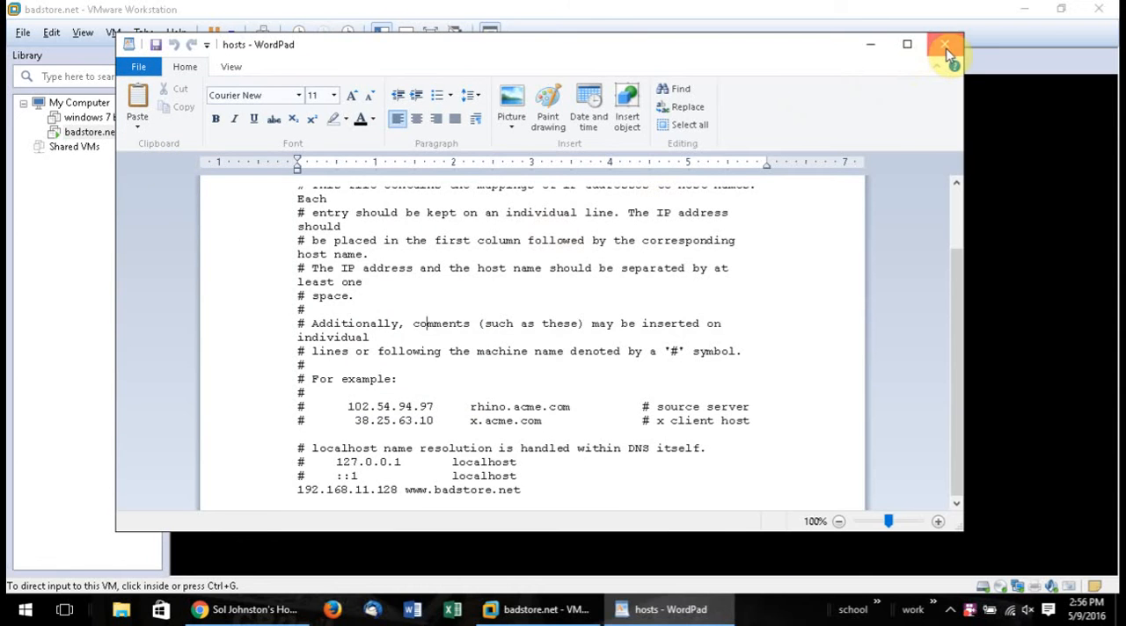
click(946, 44)
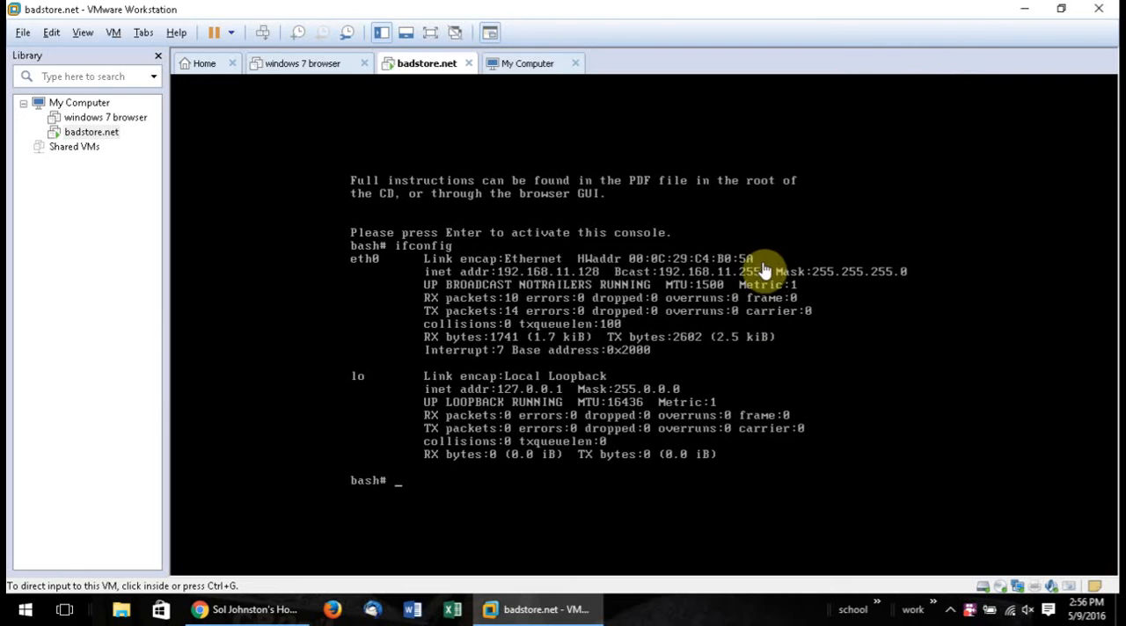
click(255, 608)
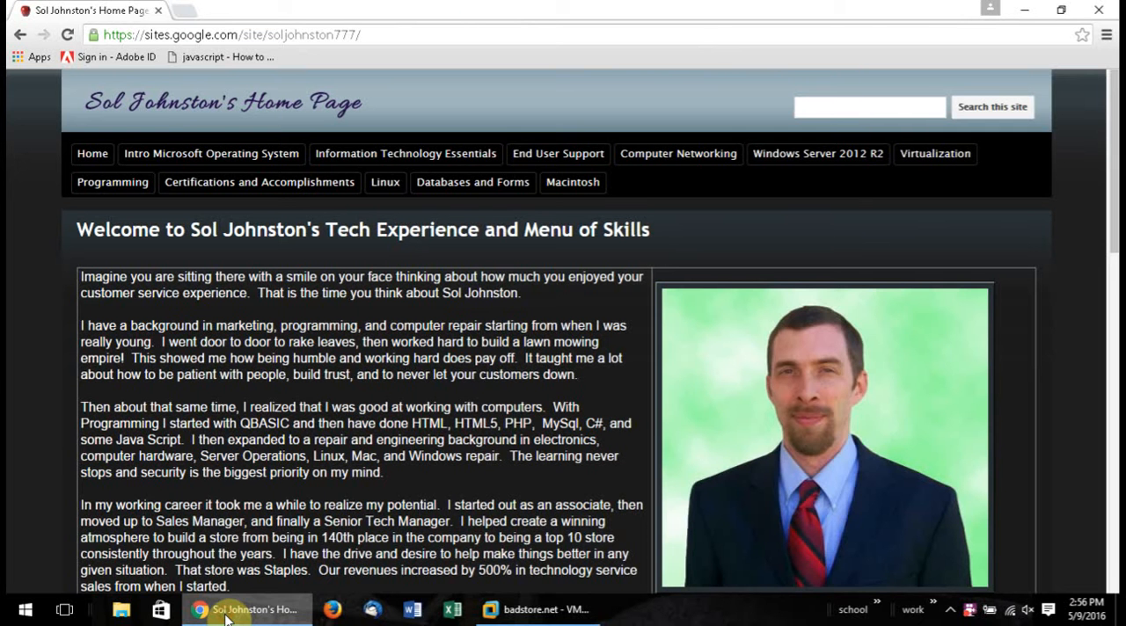
Load the BadStore.net home page by entering the server address in Chrome.
click(220, 34)
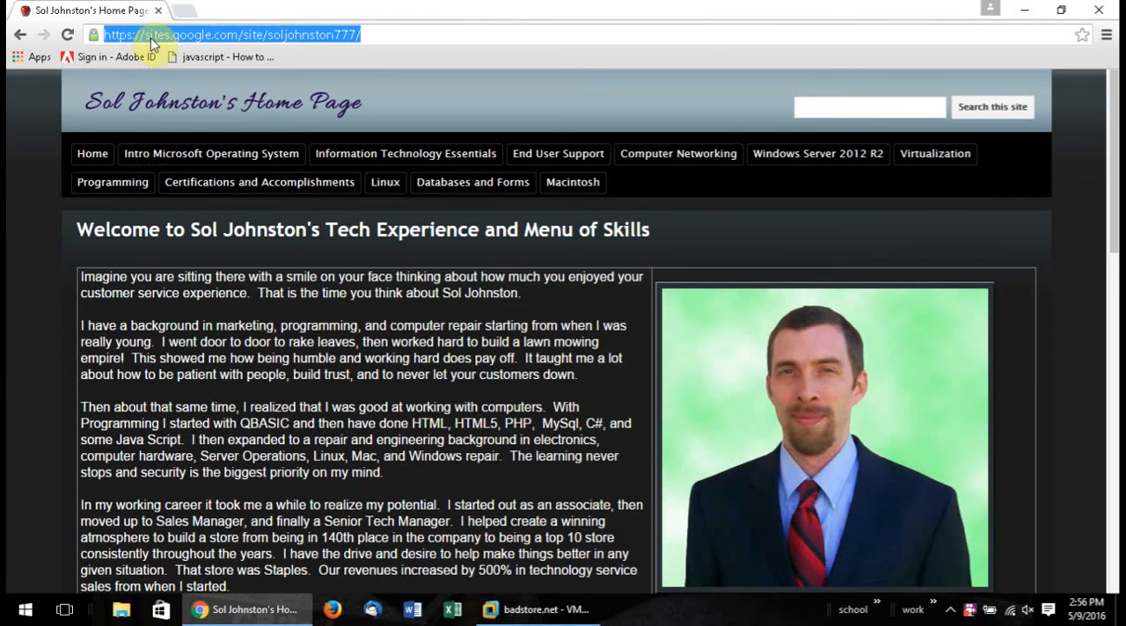
text(httpL)
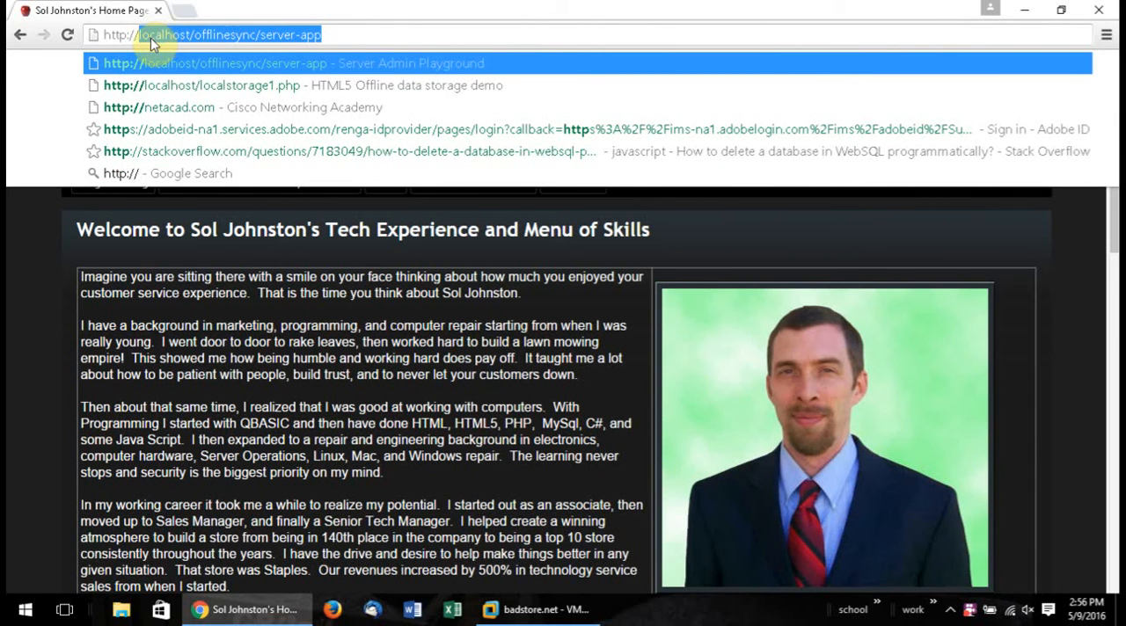
text(192.16)
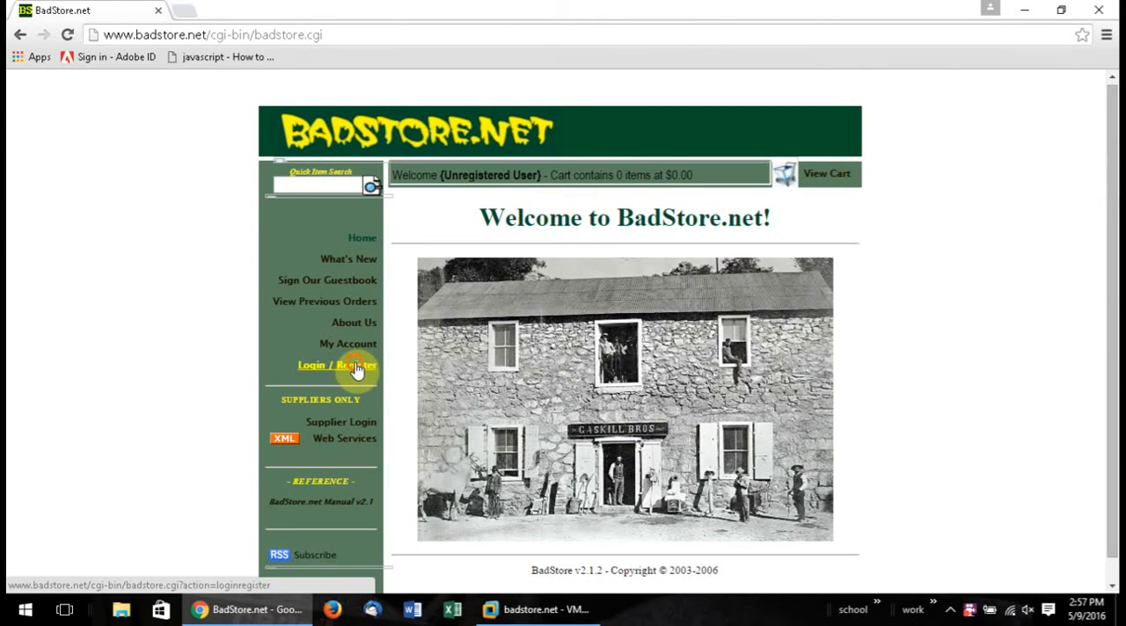
Log in to BadStore with email ' or 1=1 or ' to sign in as Test User.
click(337, 365)
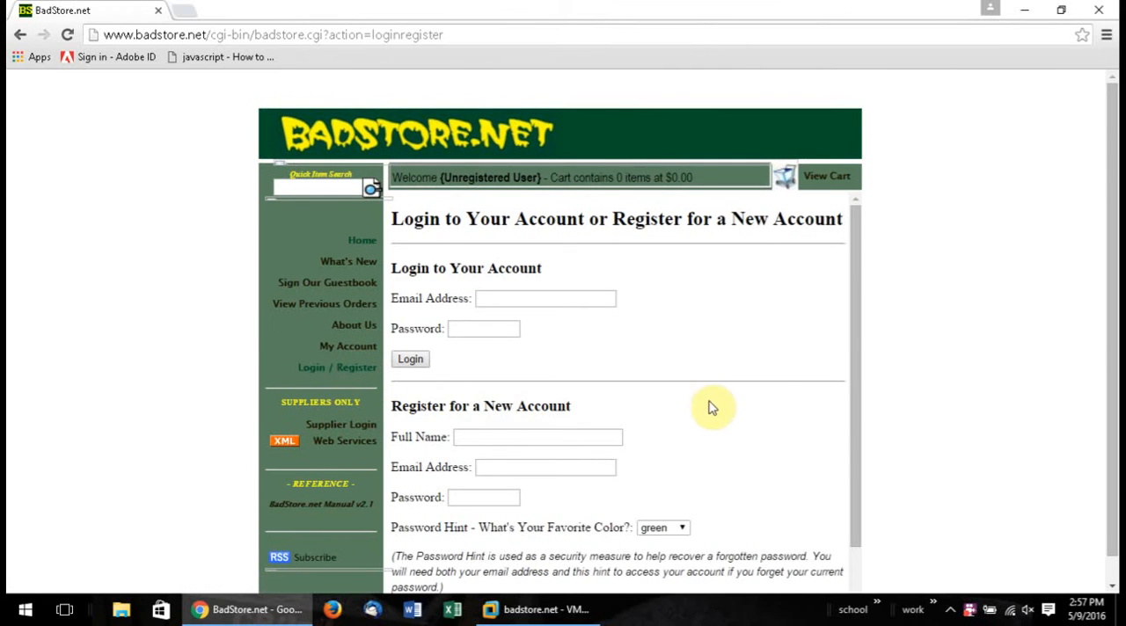
mouse_move(785, 419)
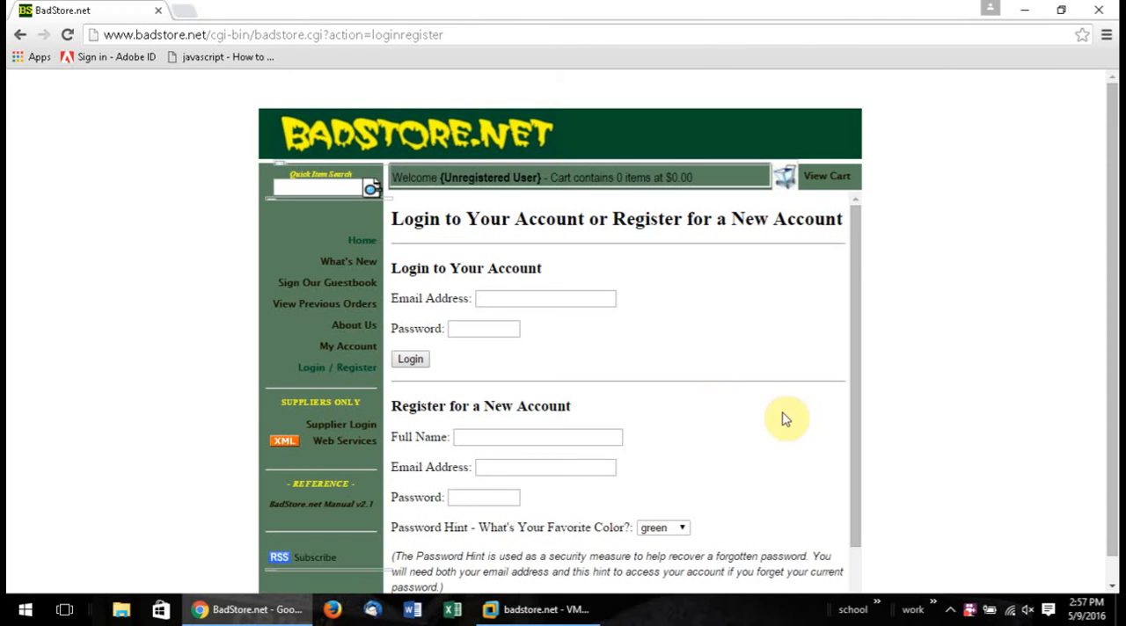
mouse_move(572, 284)
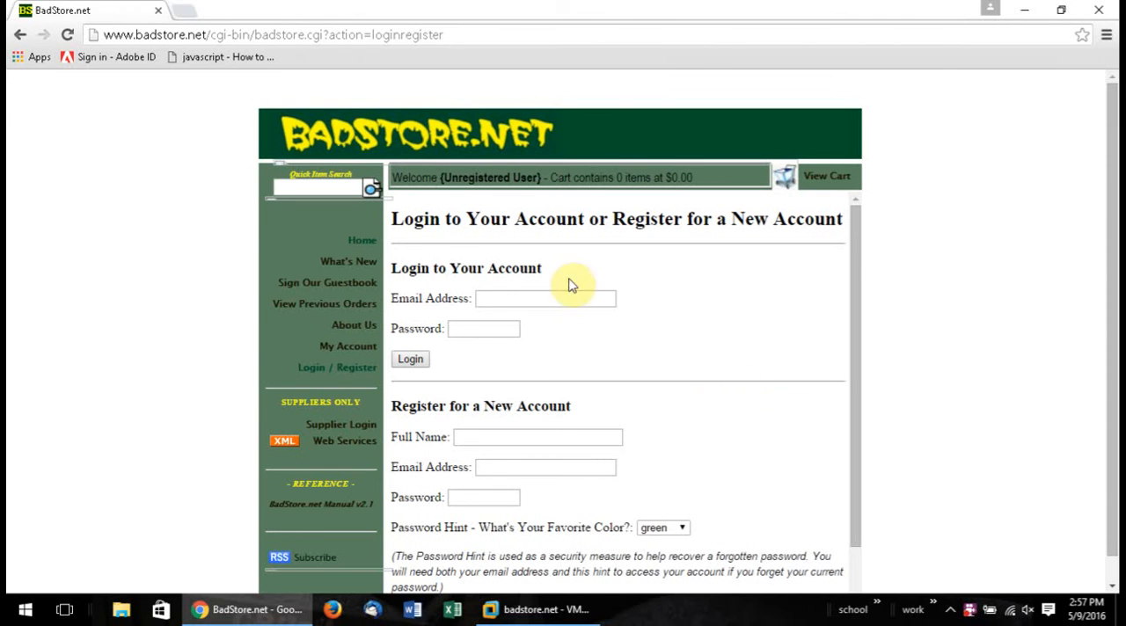
click(545, 299)
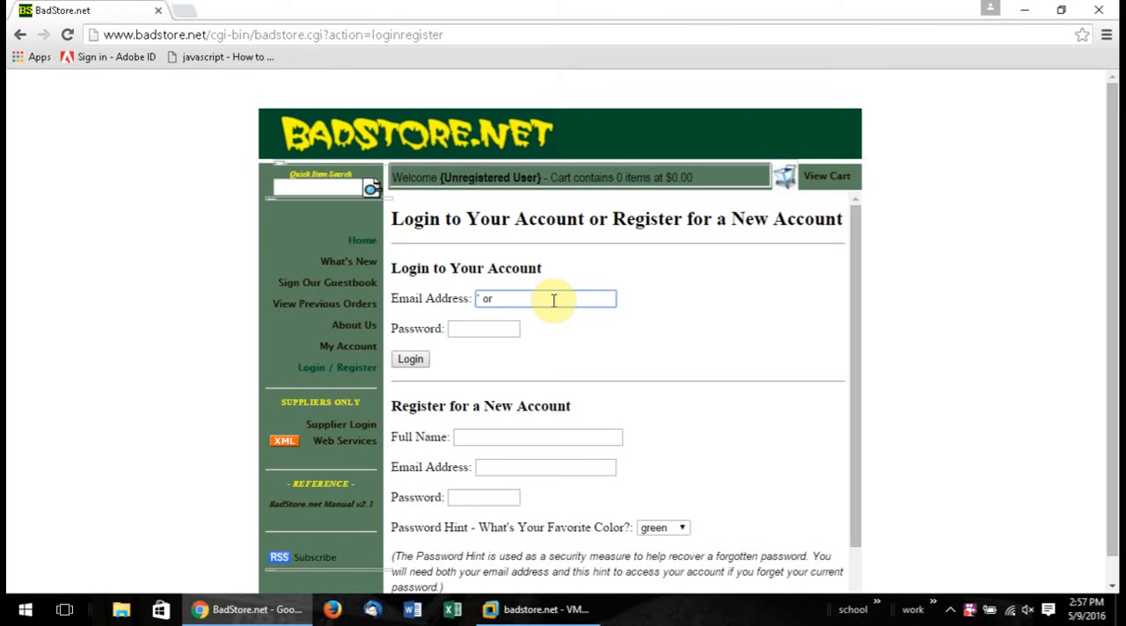
text(1=)
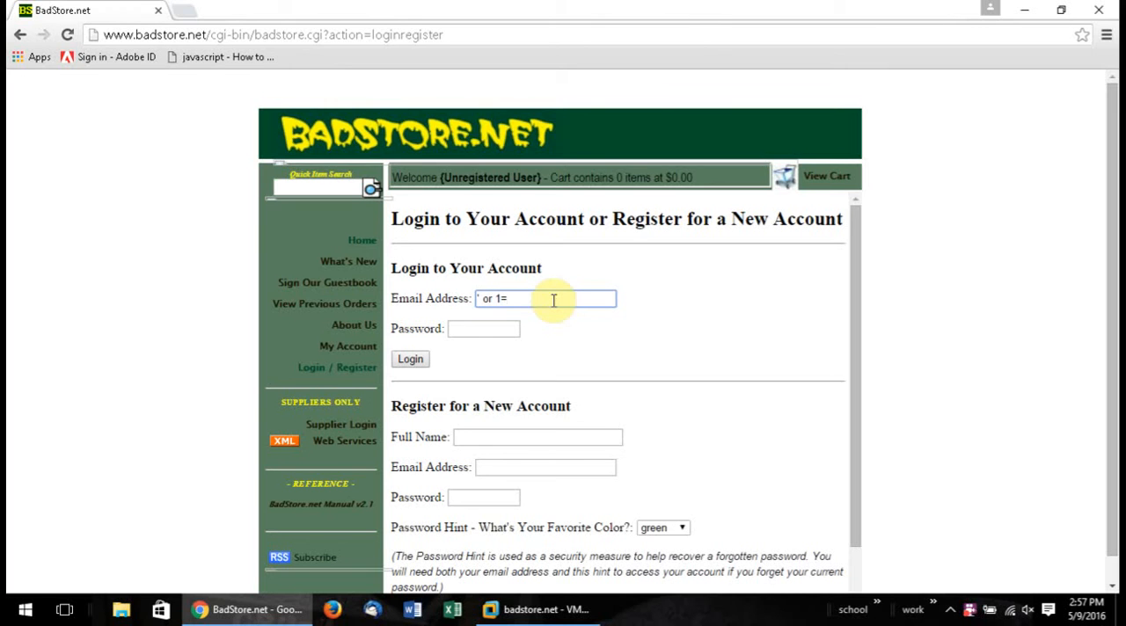
text(1)
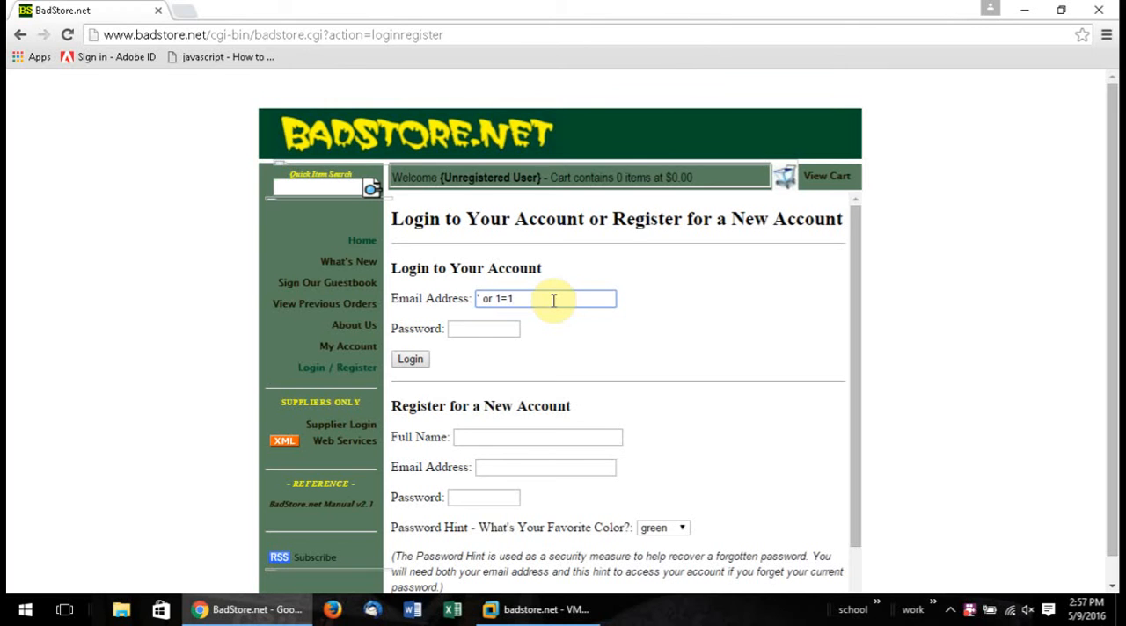
text(or ')
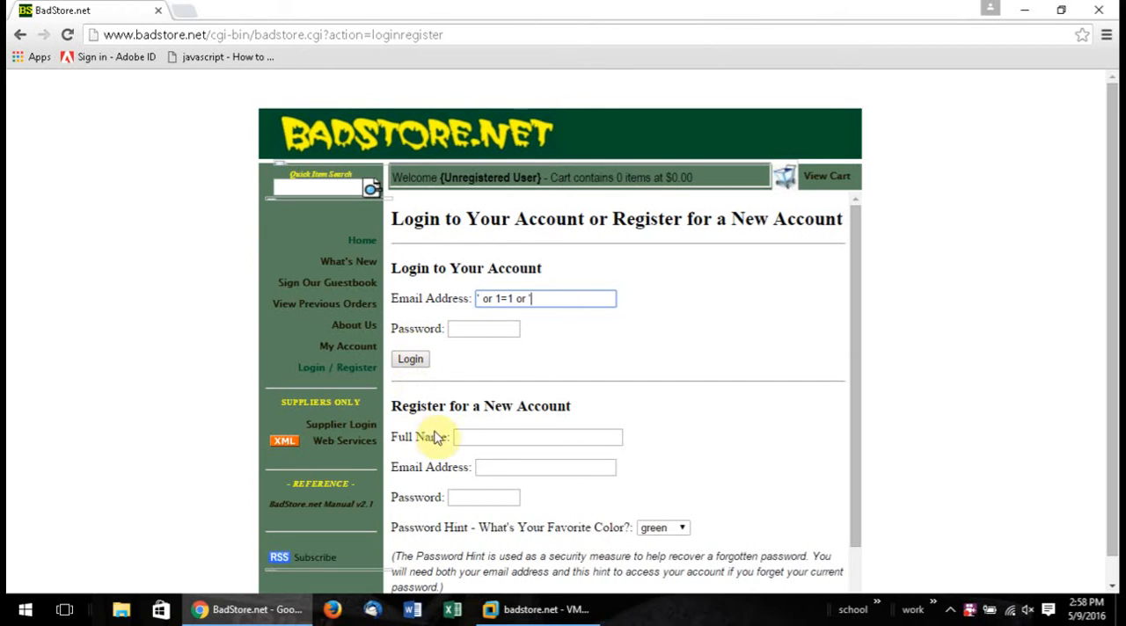
mouse_move(426, 425)
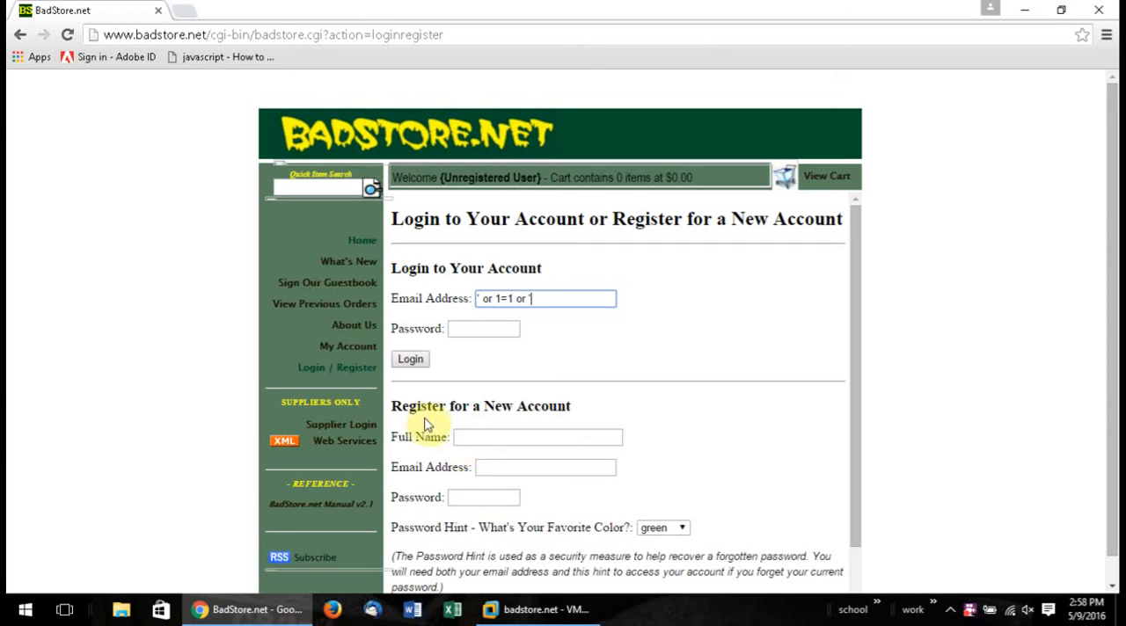
click(410, 359)
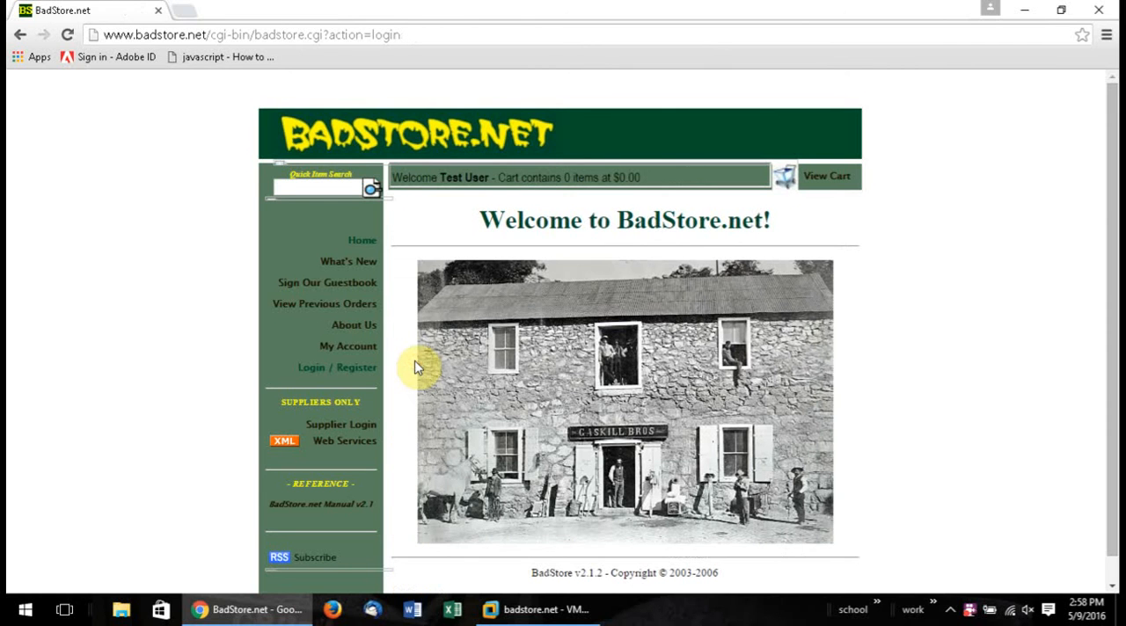
mouse_move(431, 332)
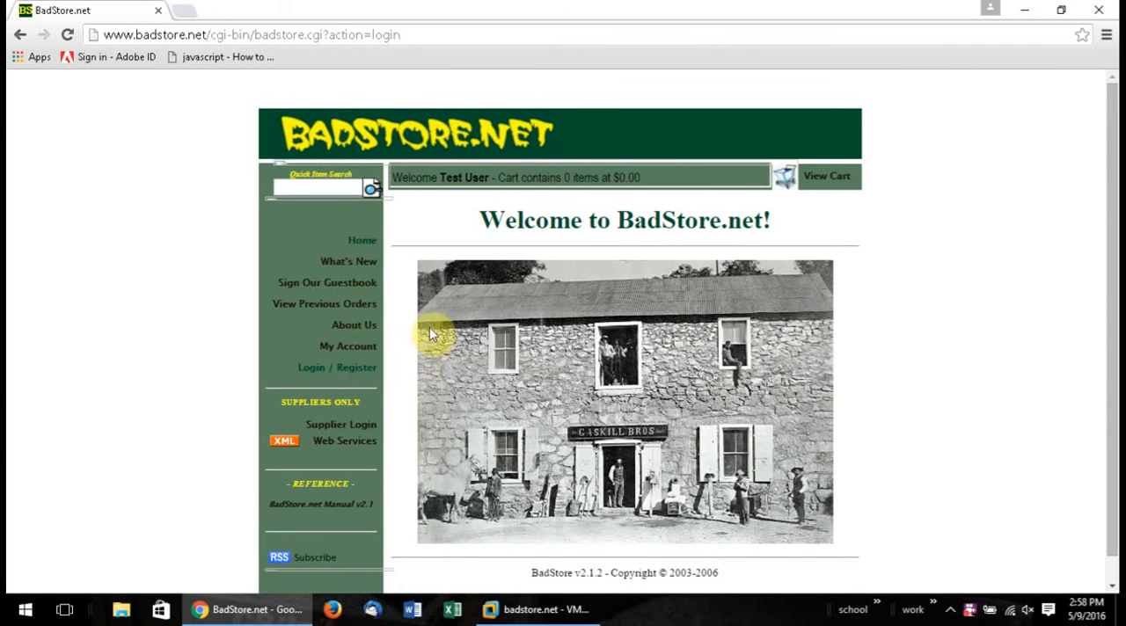
double_click(464, 177)
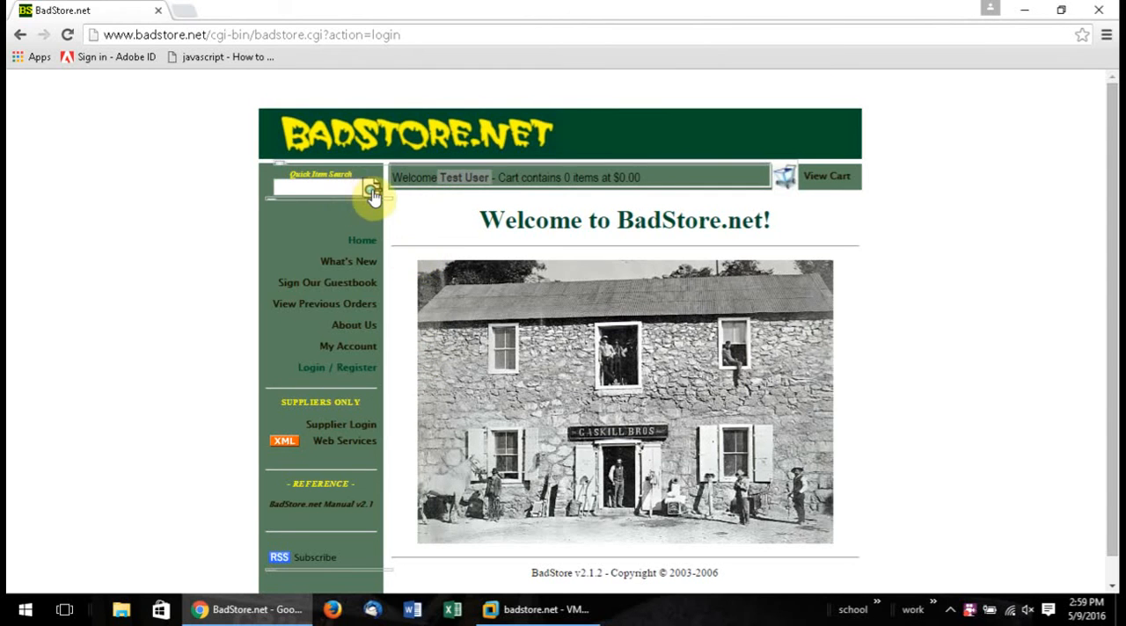
Run an empty quick search to expose the SQL query, then reopen Login / Register.
click(373, 191)
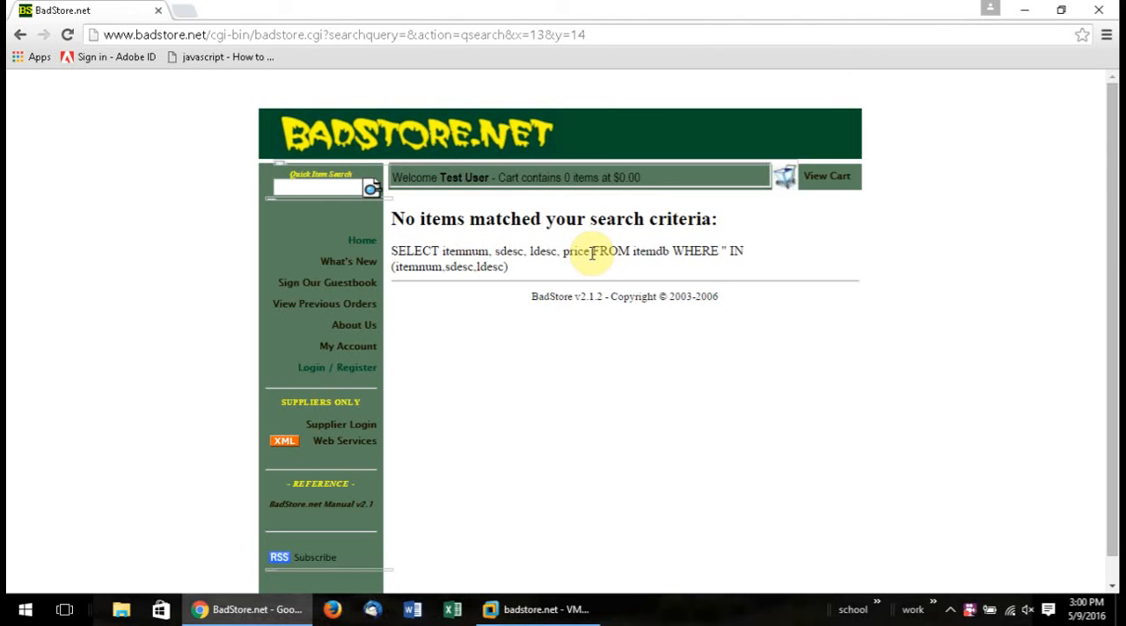
mouse_move(337, 368)
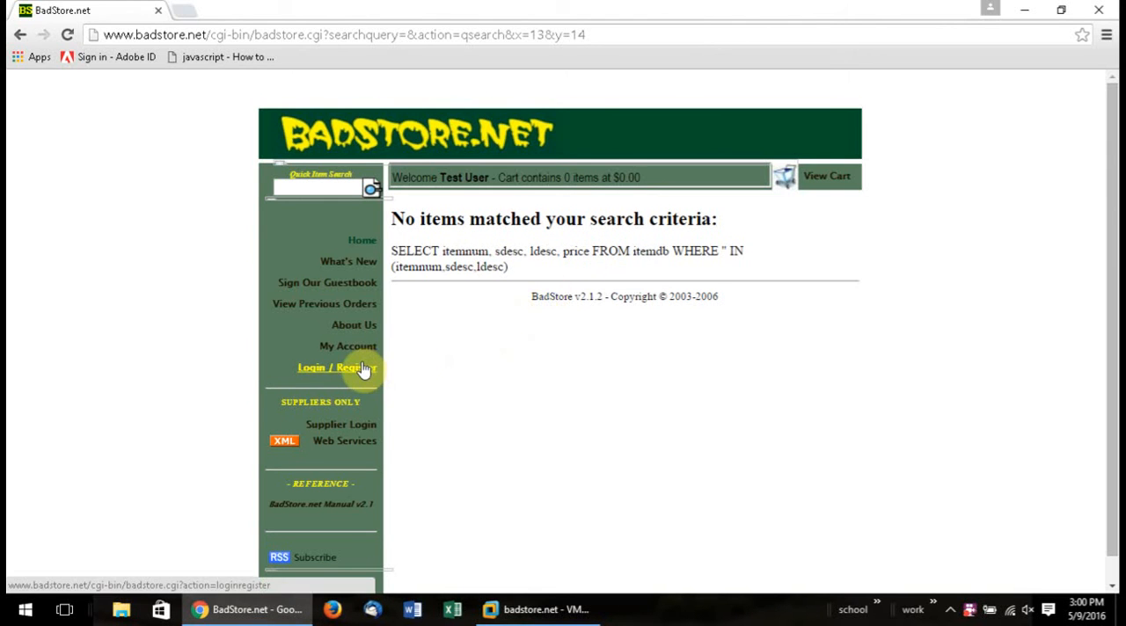
click(337, 368)
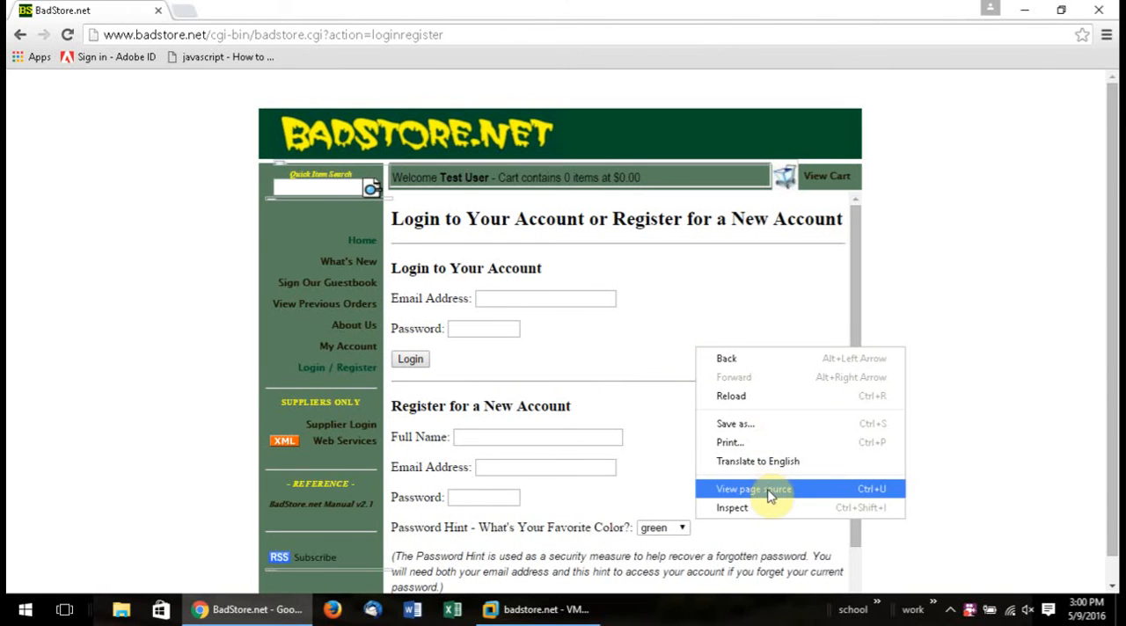
Show the Login / Register page's HTML source in a new Chrome tab.
click(754, 489)
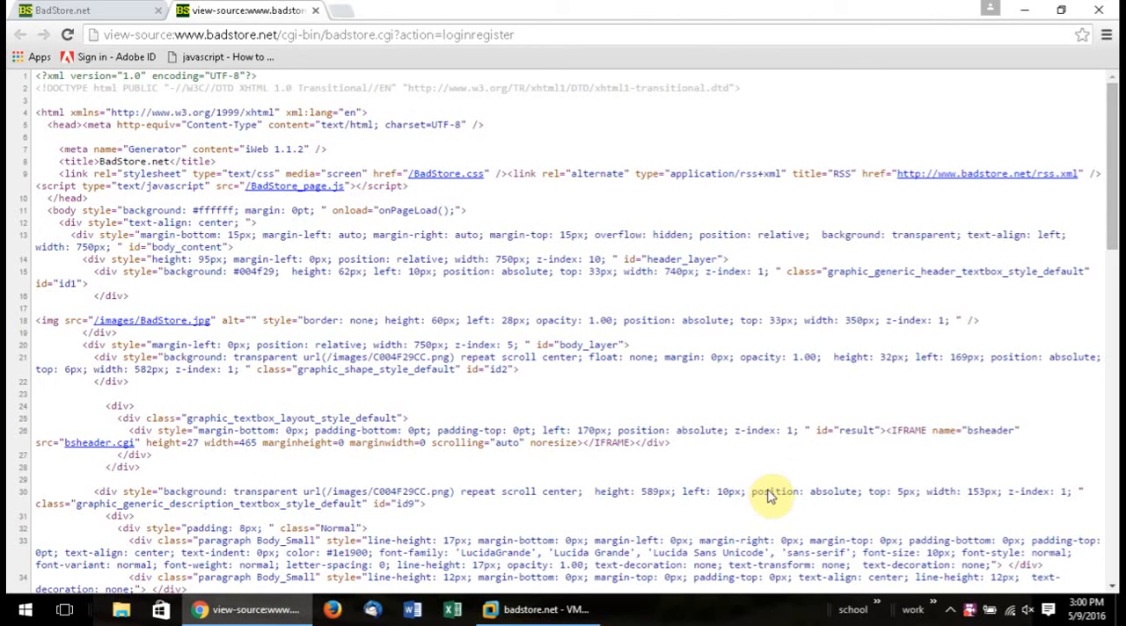
mouse_move(629, 420)
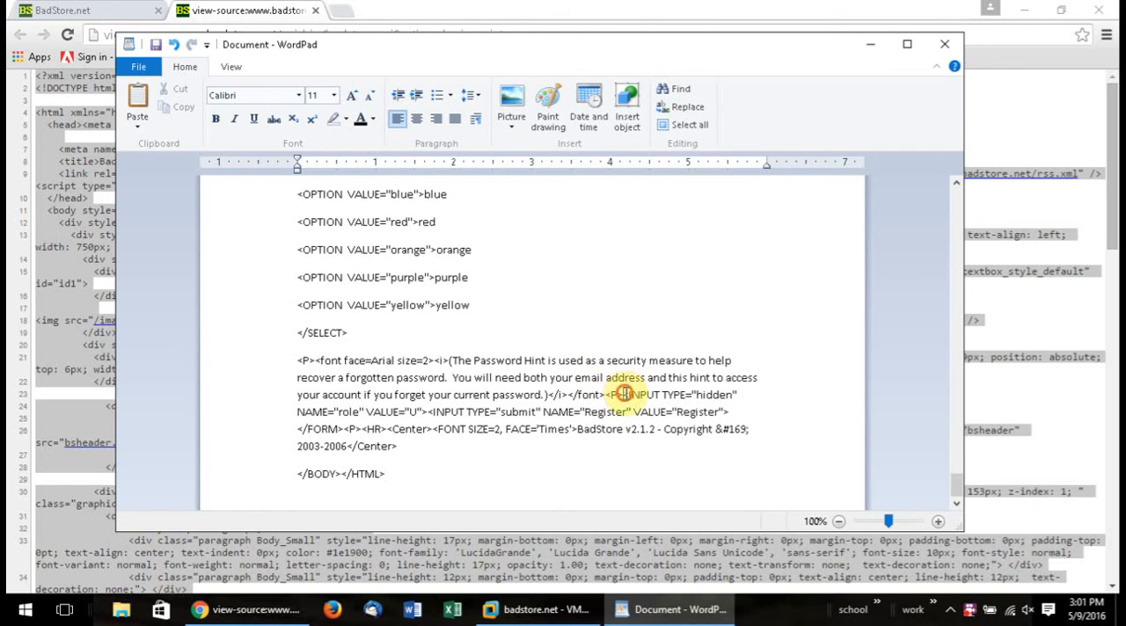
Replace the hidden role input's VALUE="U" with A in the register form source.
drag(624, 394, 422, 411)
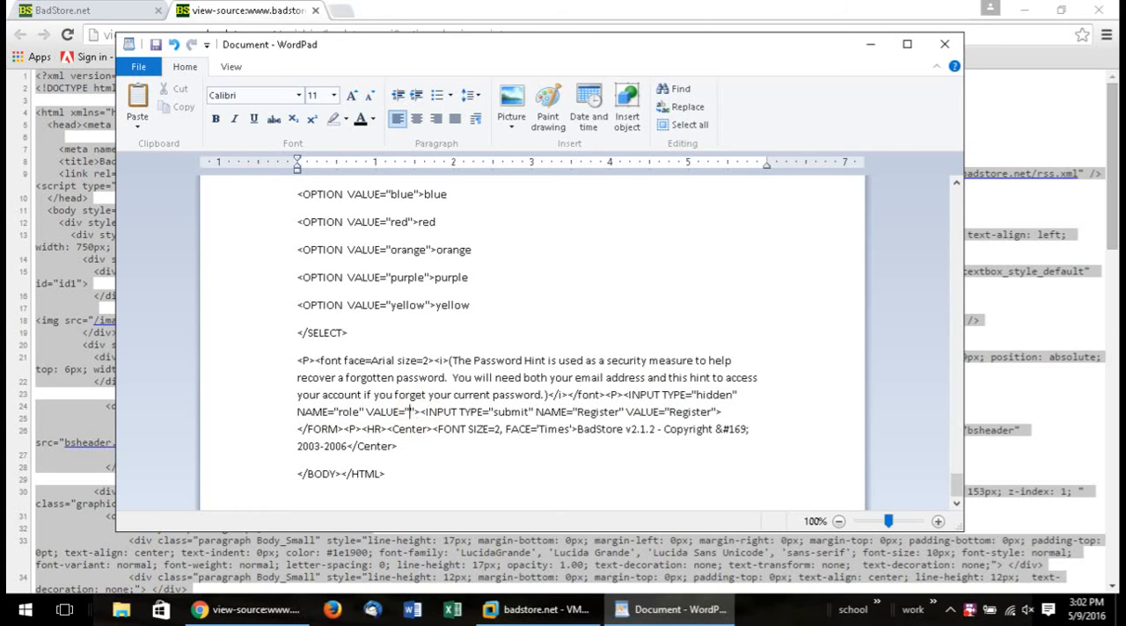
text(A)
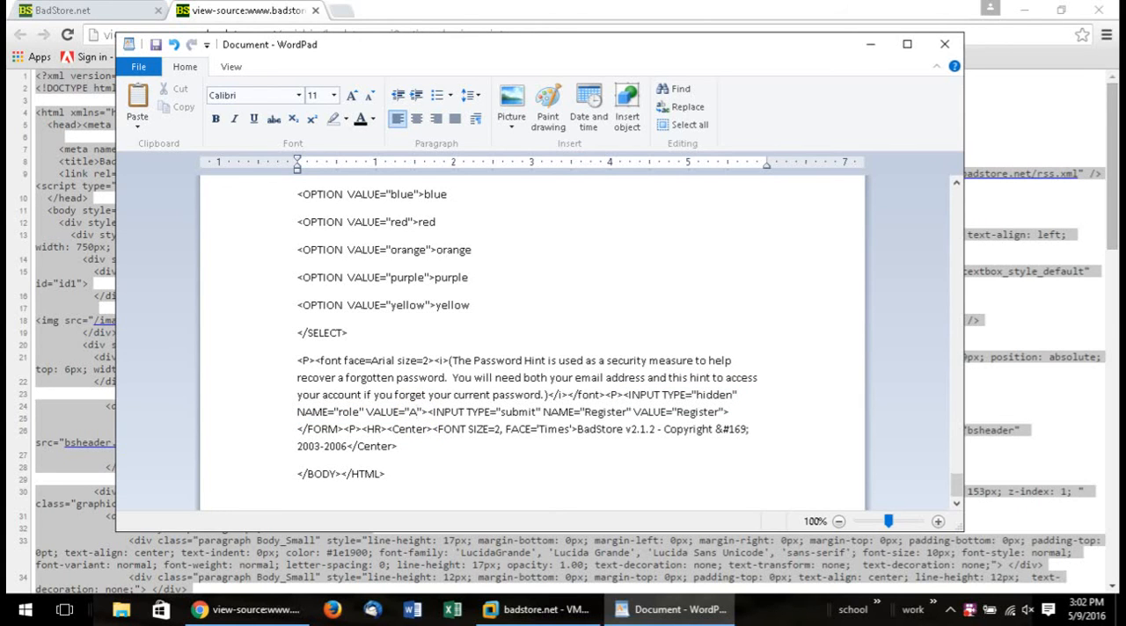
scroll(down, 3)
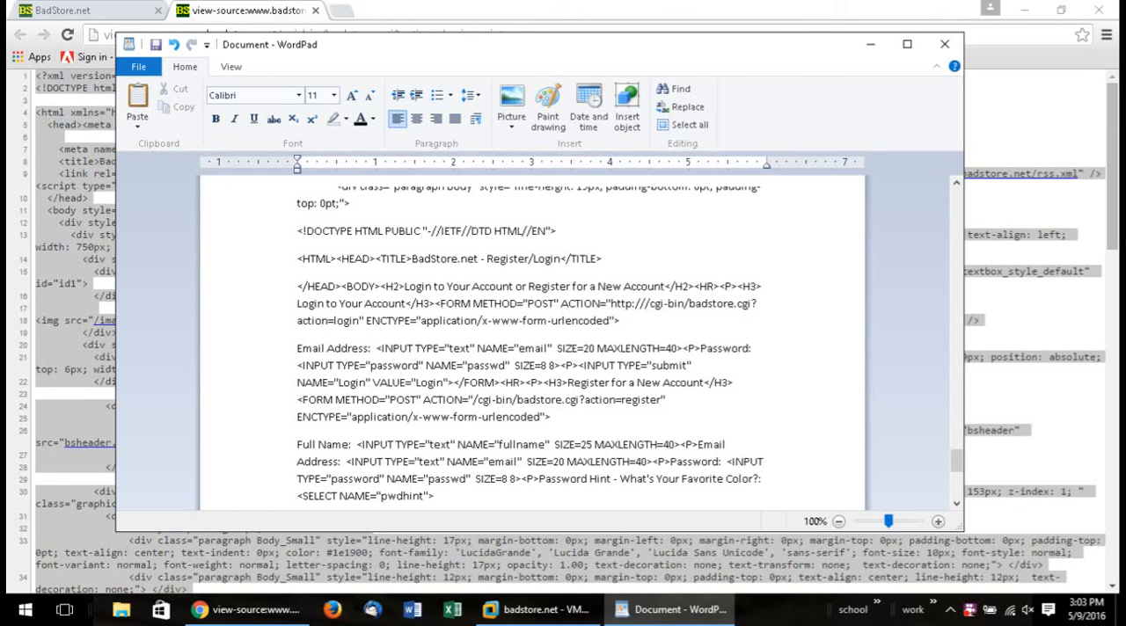
text(192.168.11.12)
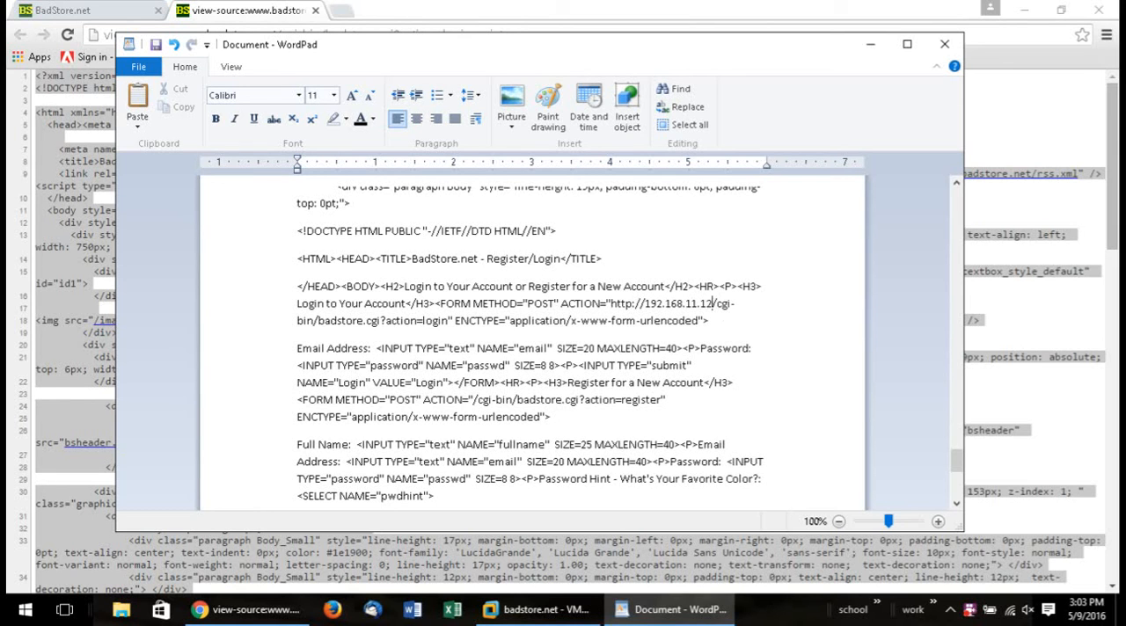
text(8)
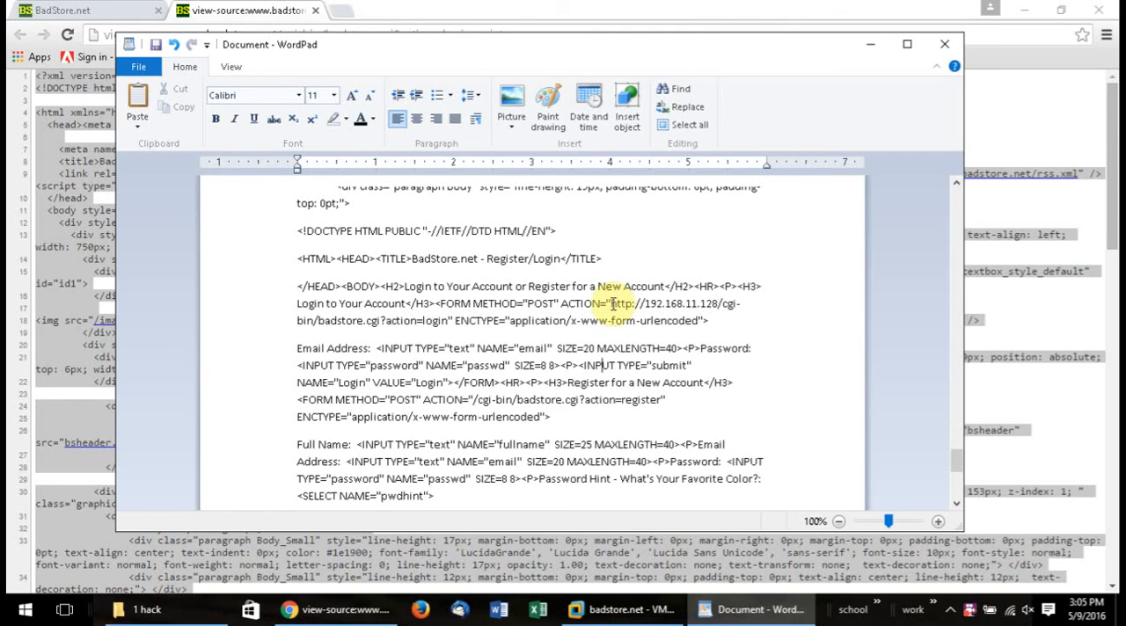
click(138, 67)
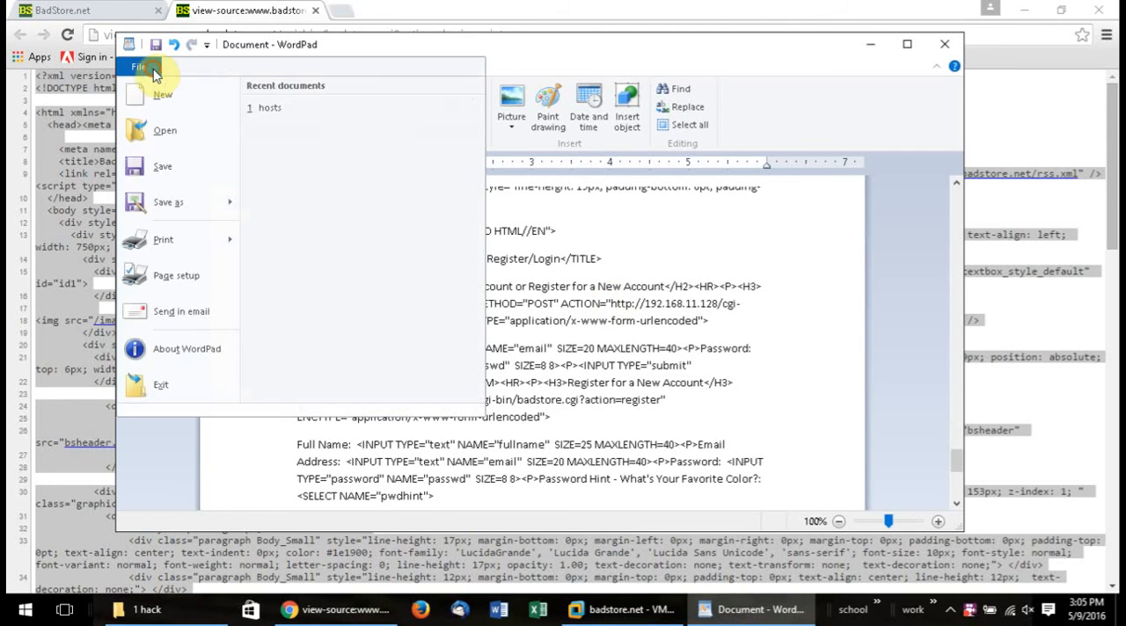
Save the source as Unicode Text Document index.html in Desktop\1 hack, accepting plain text.
click(168, 202)
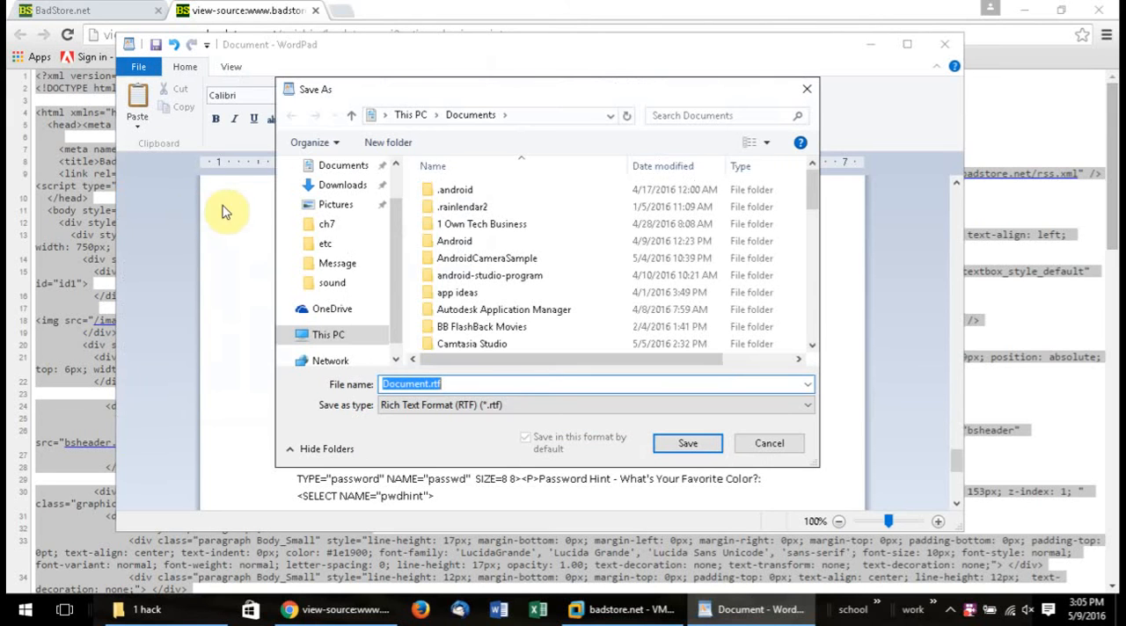
click(594, 404)
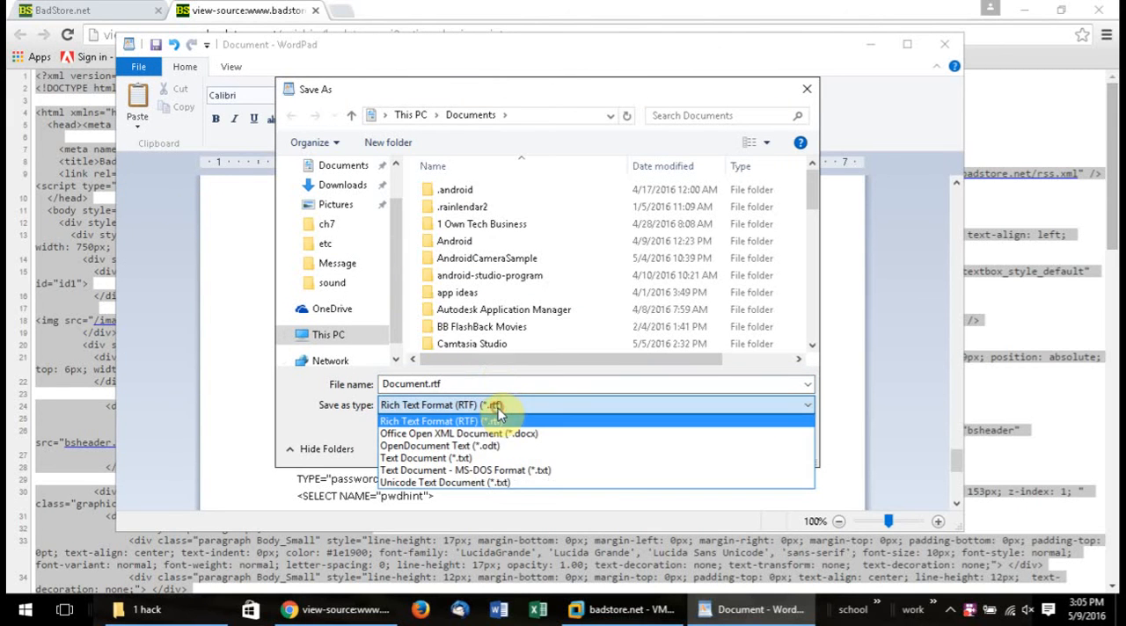
mouse_move(528, 483)
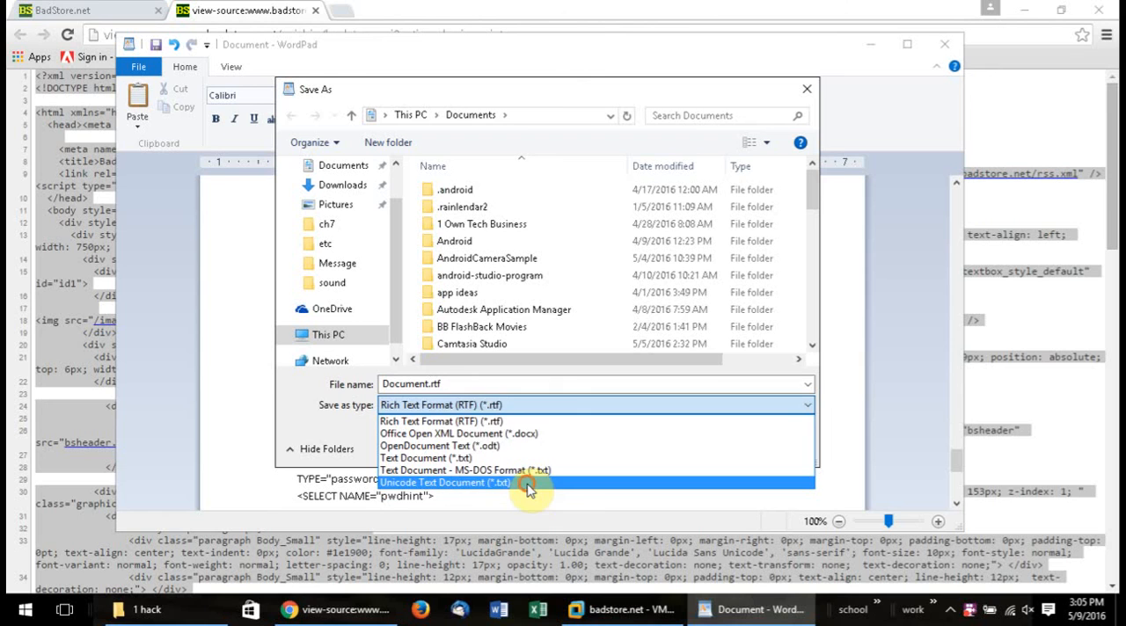
click(444, 482)
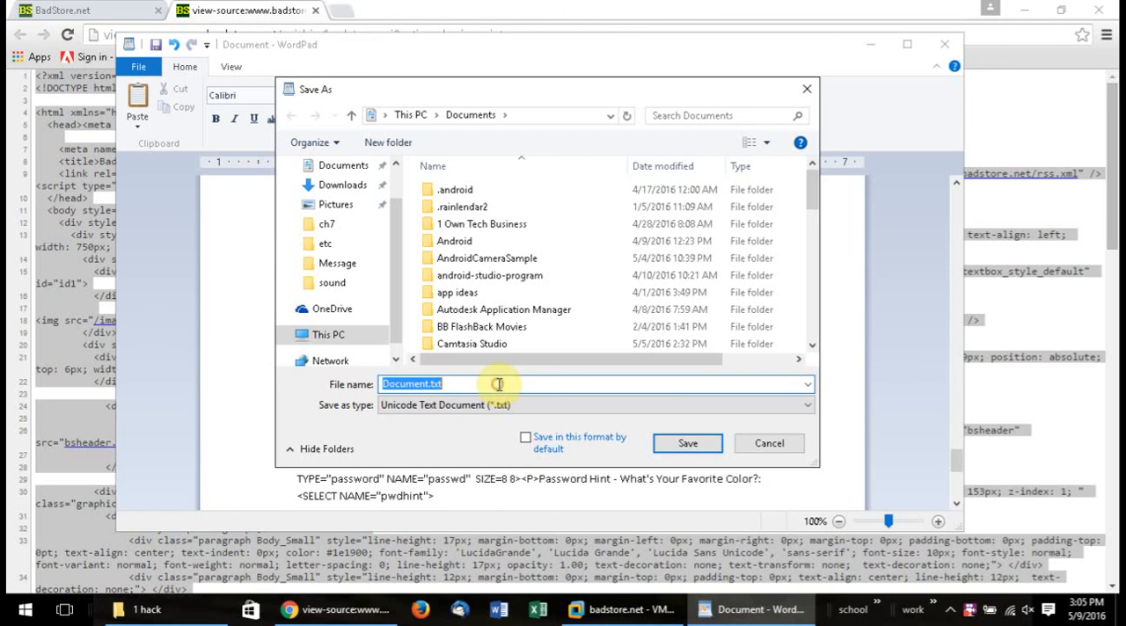
text(index.html)
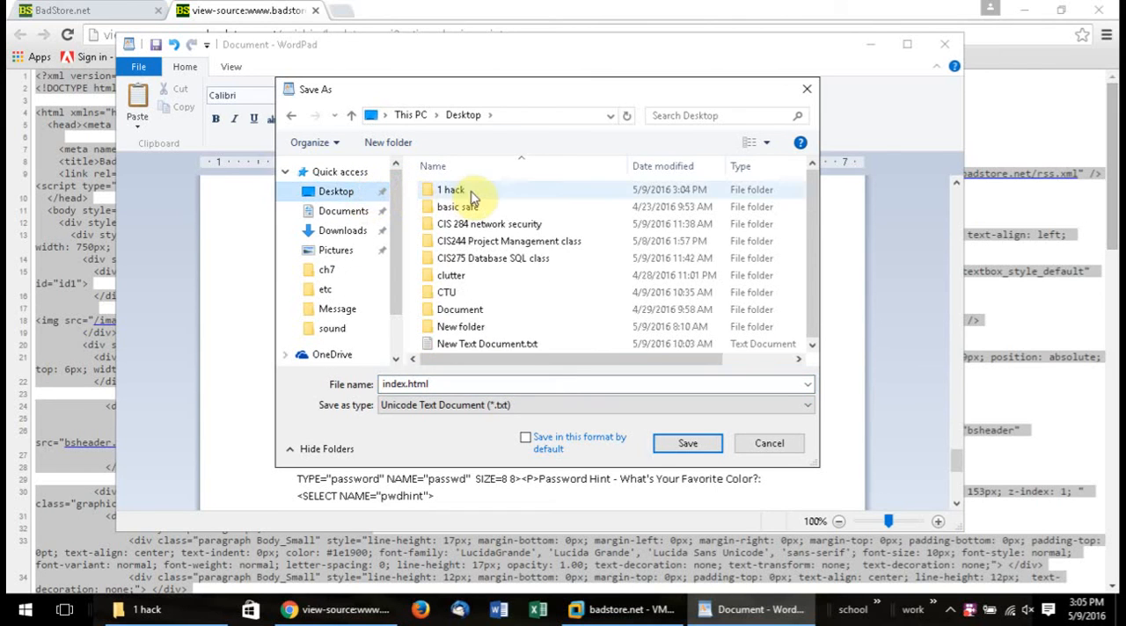
double_click(452, 189)
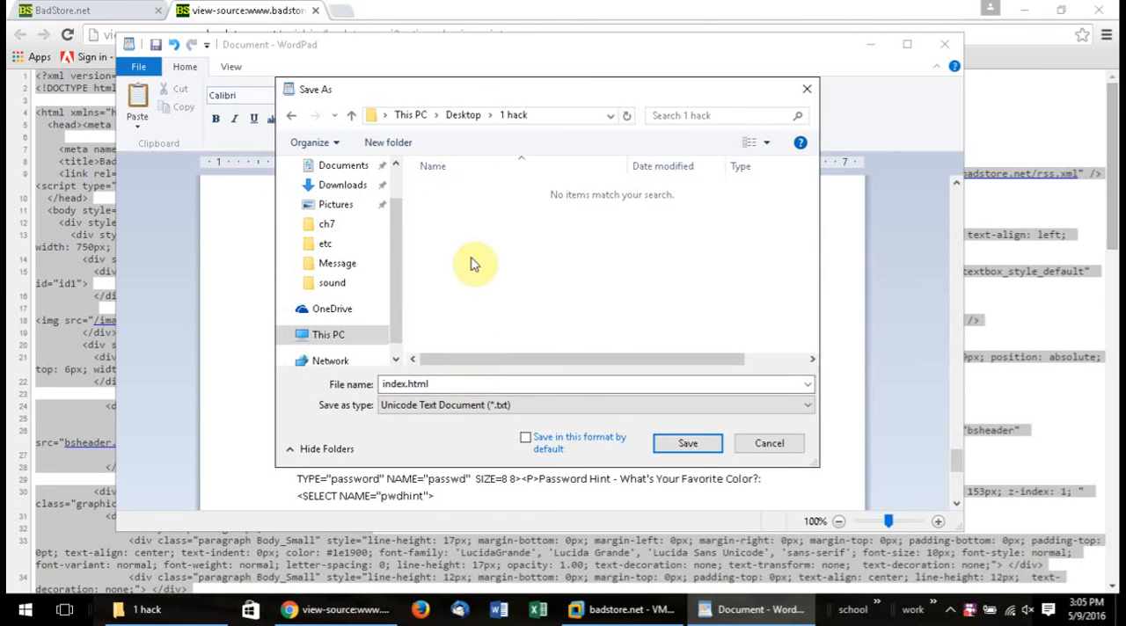
click(686, 443)
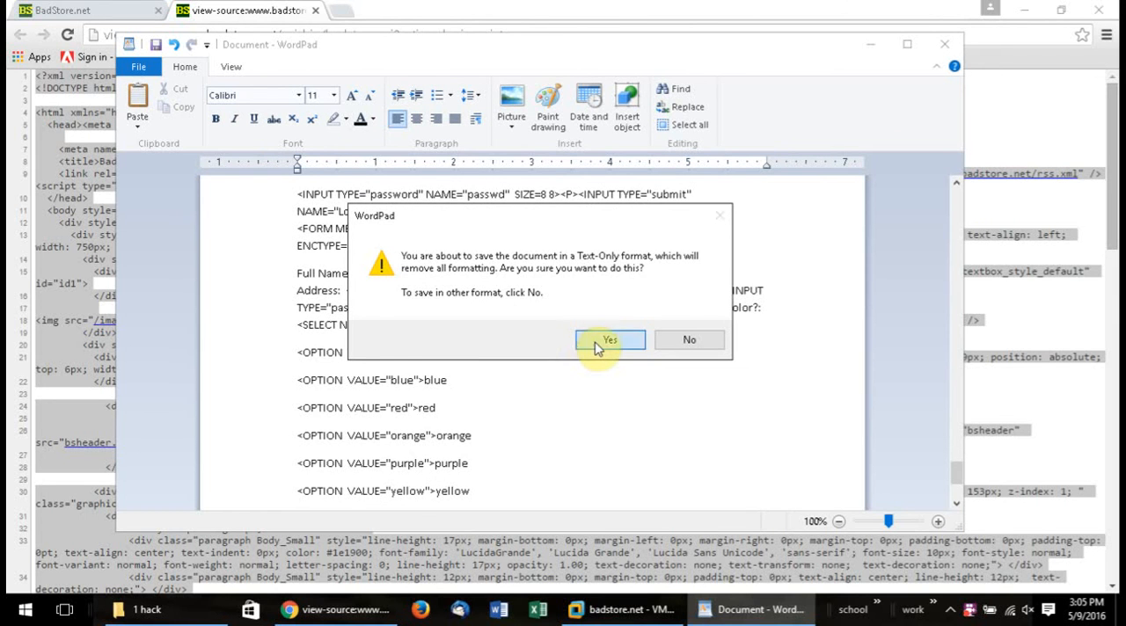
click(610, 339)
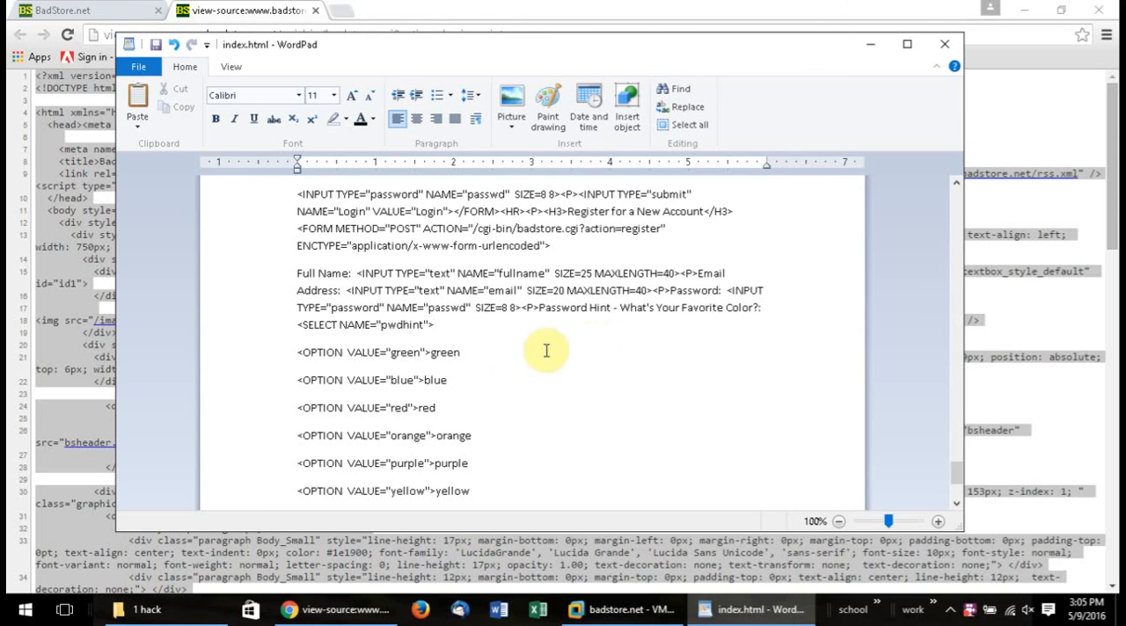
click(434, 325)
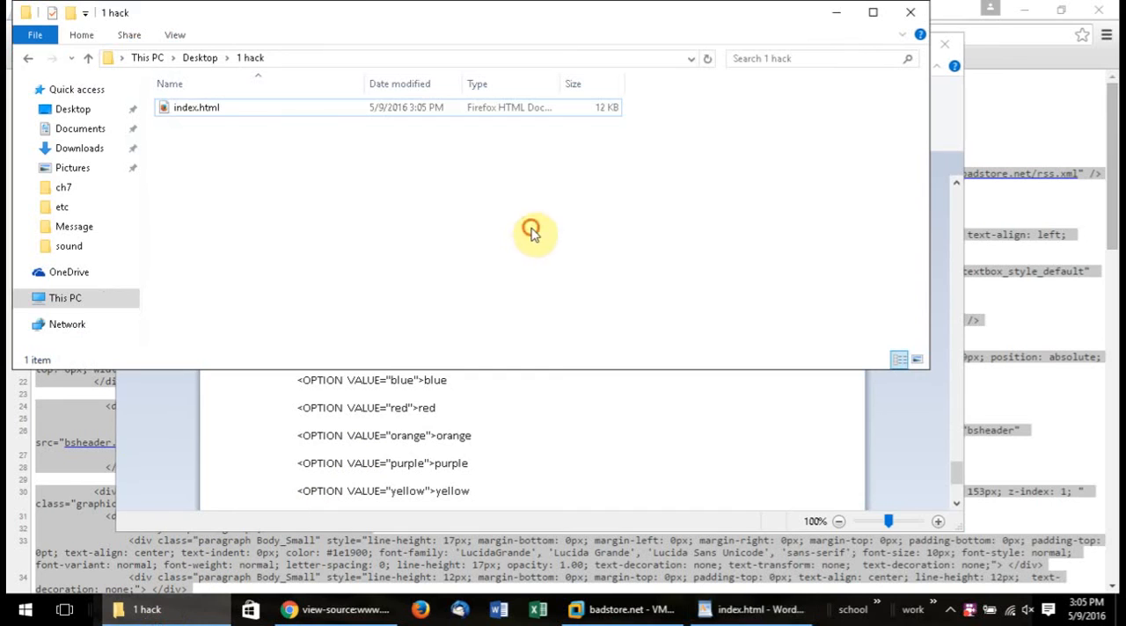
Open index.html from the 1 hack folder in Google Chrome.
click(196, 106)
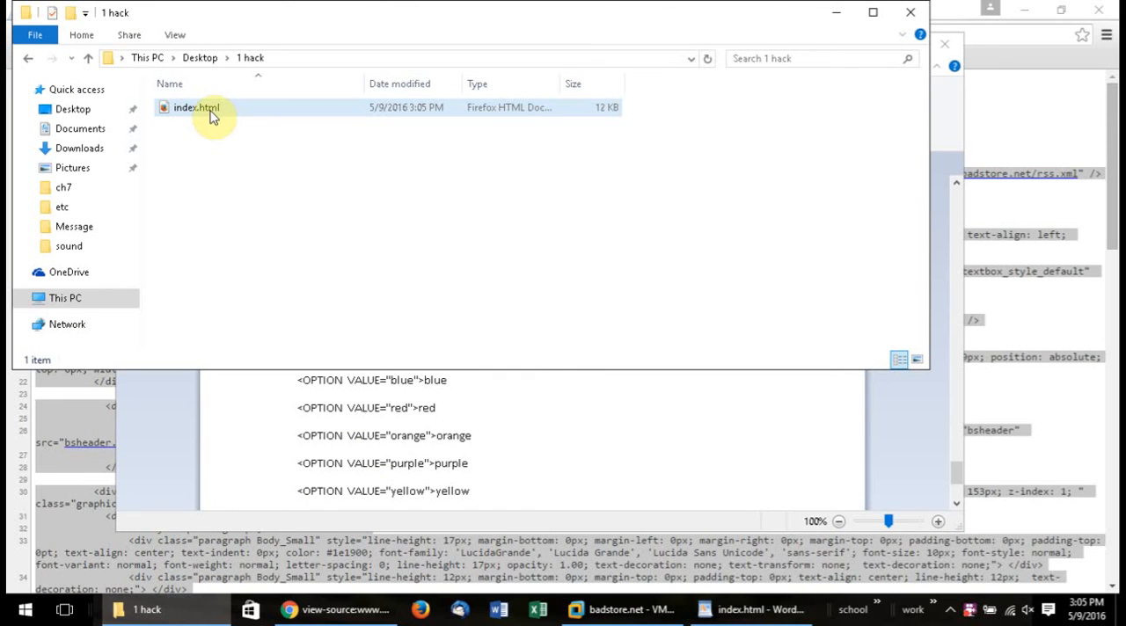
click(196, 107)
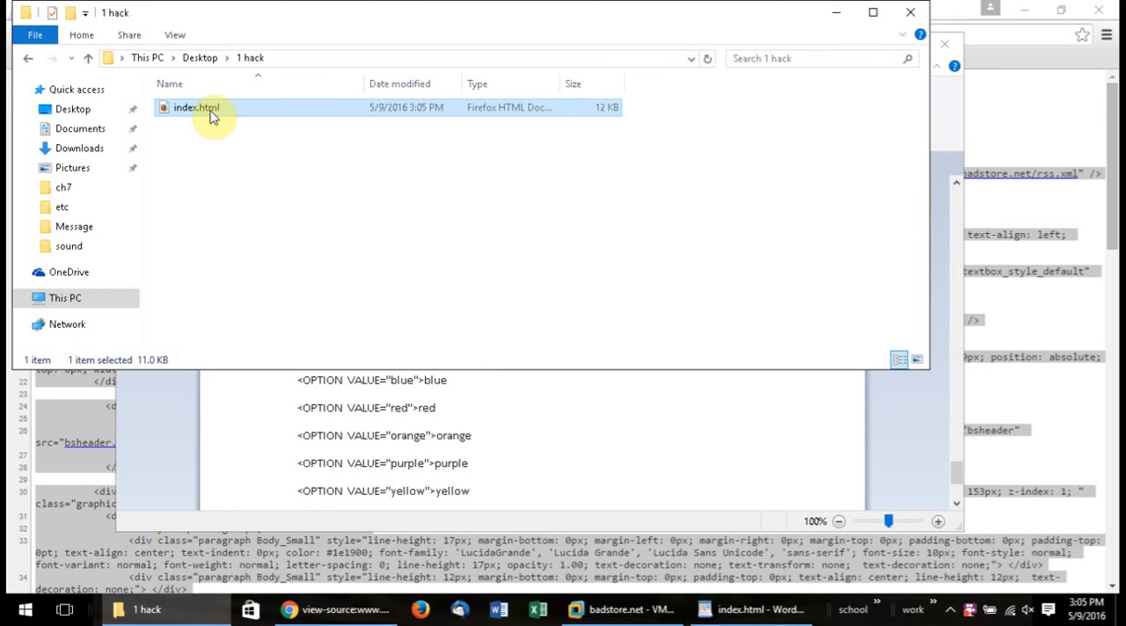
double_click(196, 107)
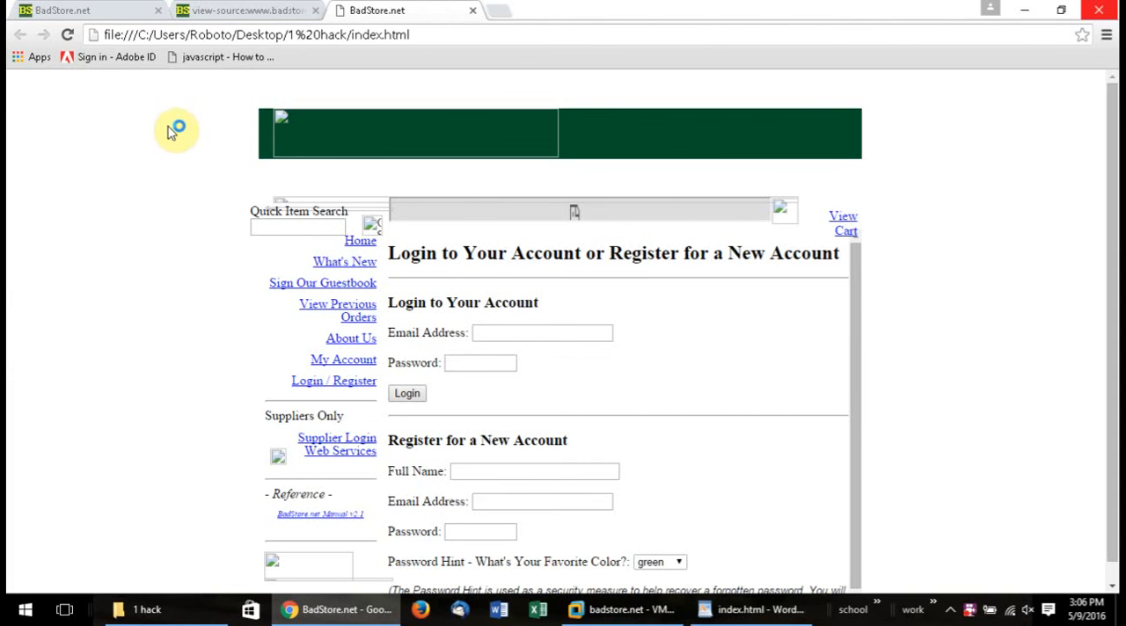
mouse_move(628, 347)
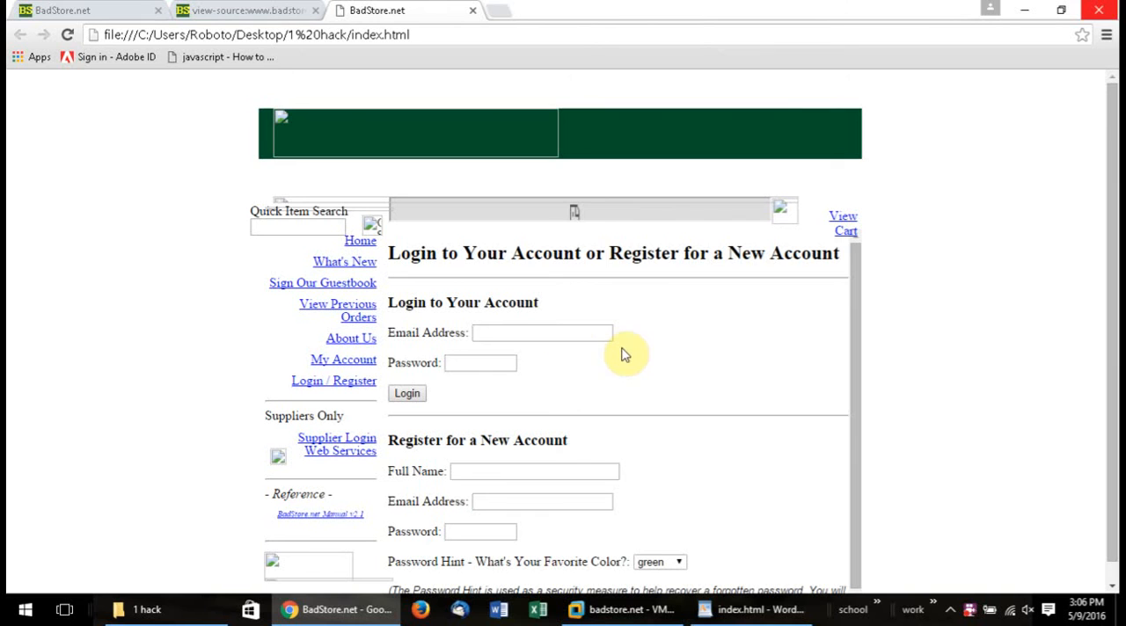
scroll(down, 3)
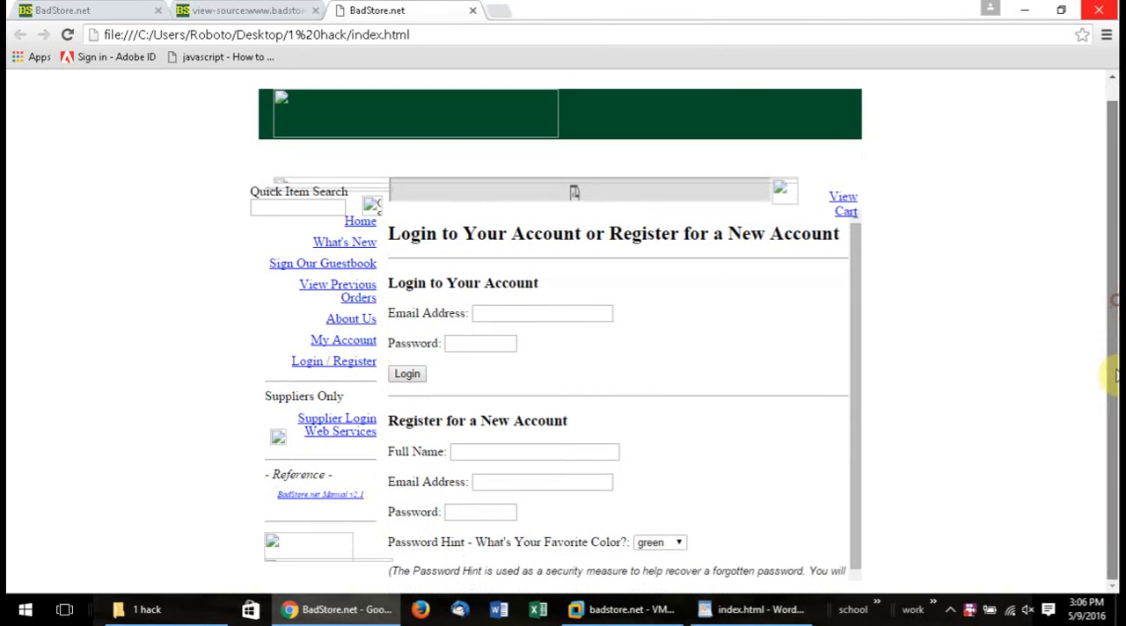
click(521, 451)
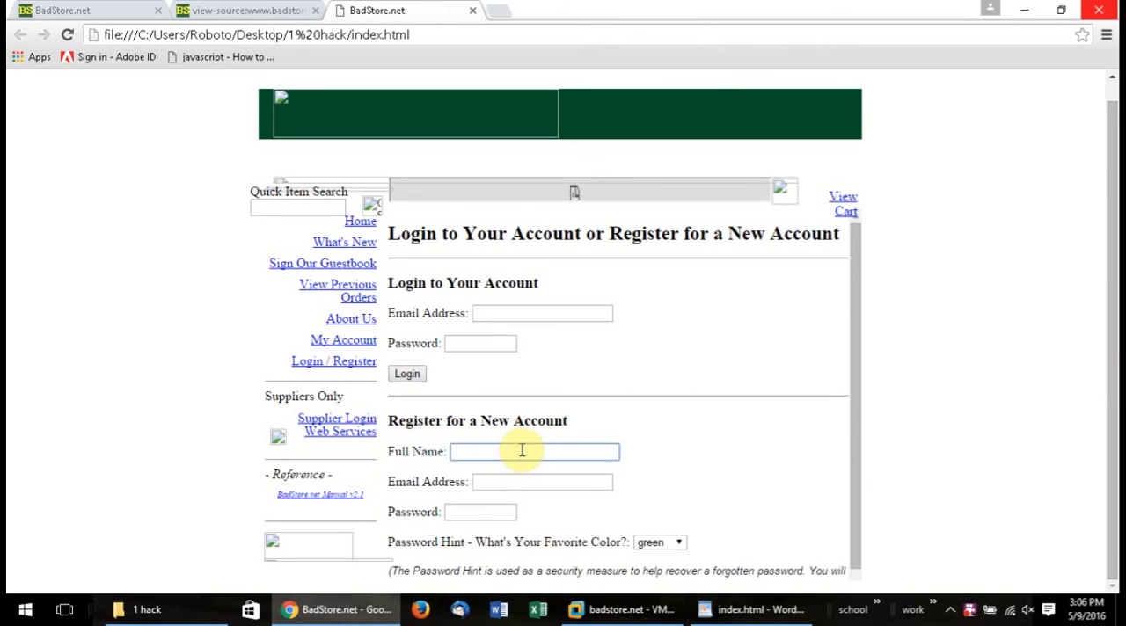
click(535, 451)
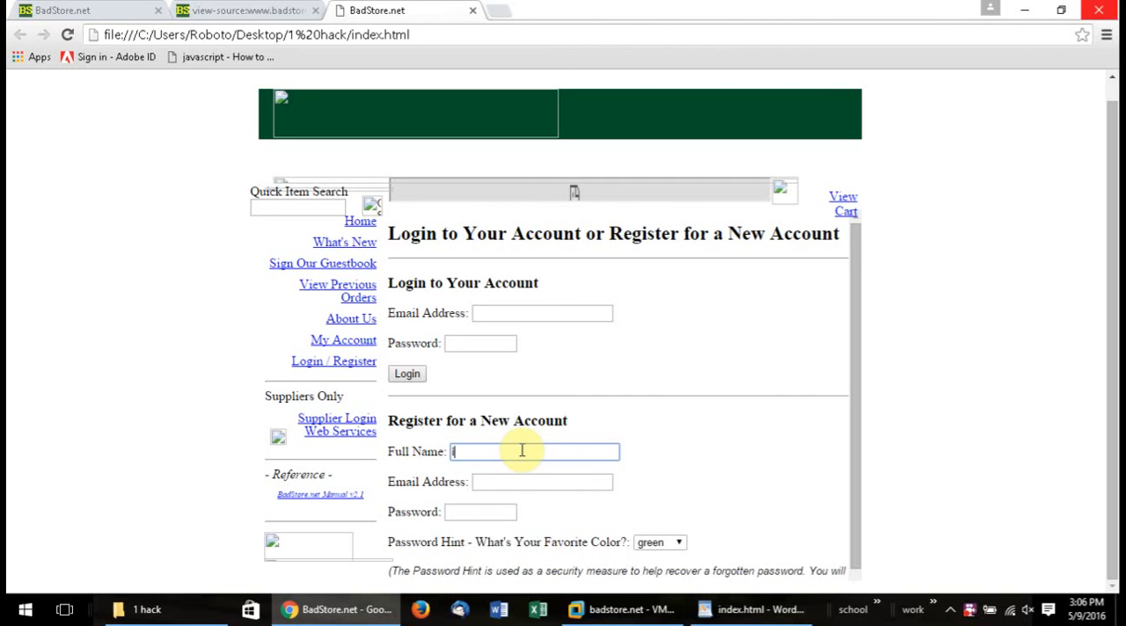
text(ill)
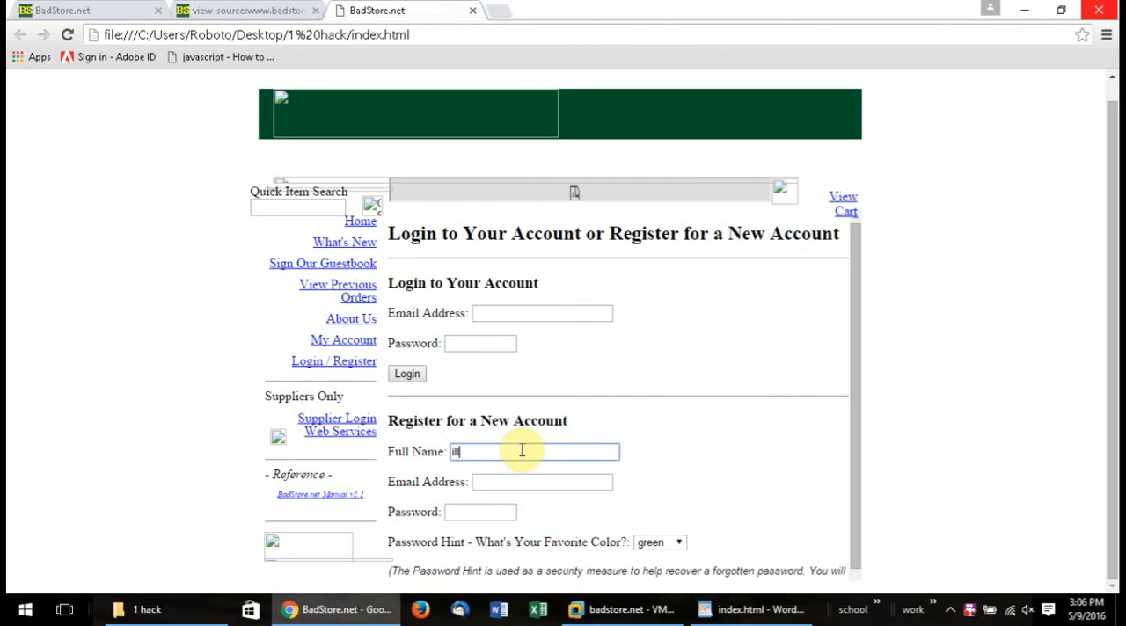
text(illegal admin)
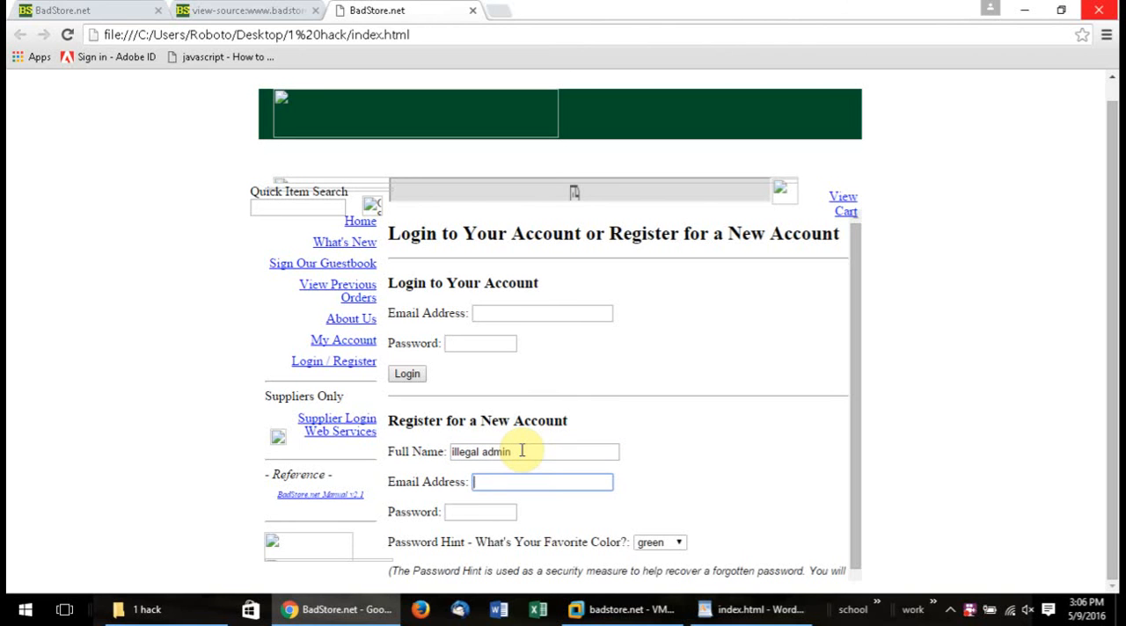
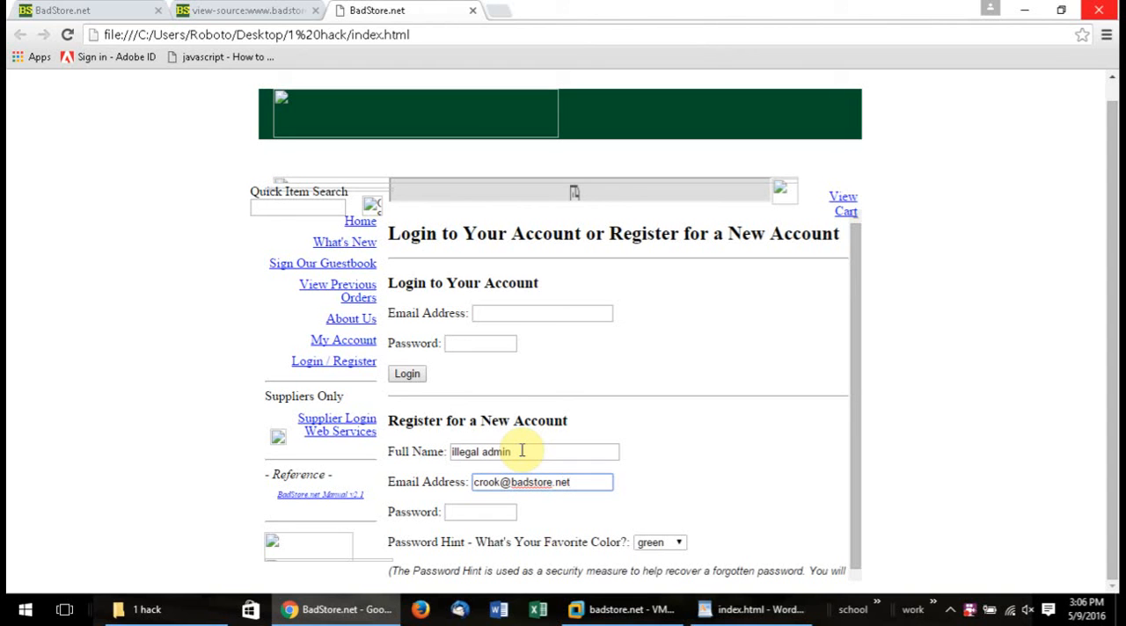
click(480, 512)
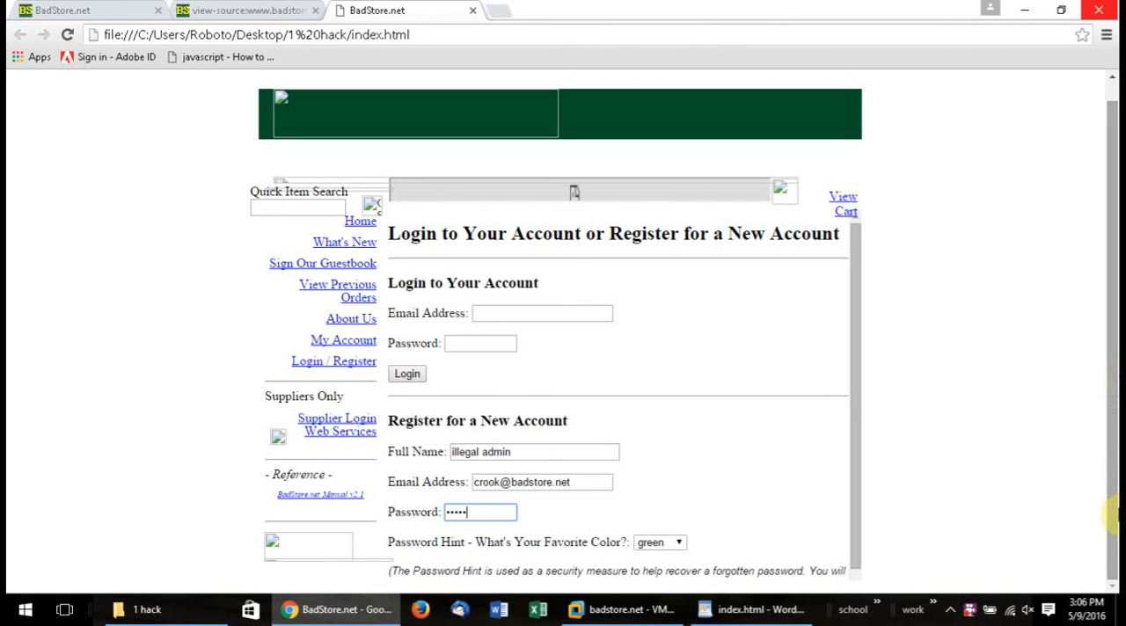
mouse_move(787, 550)
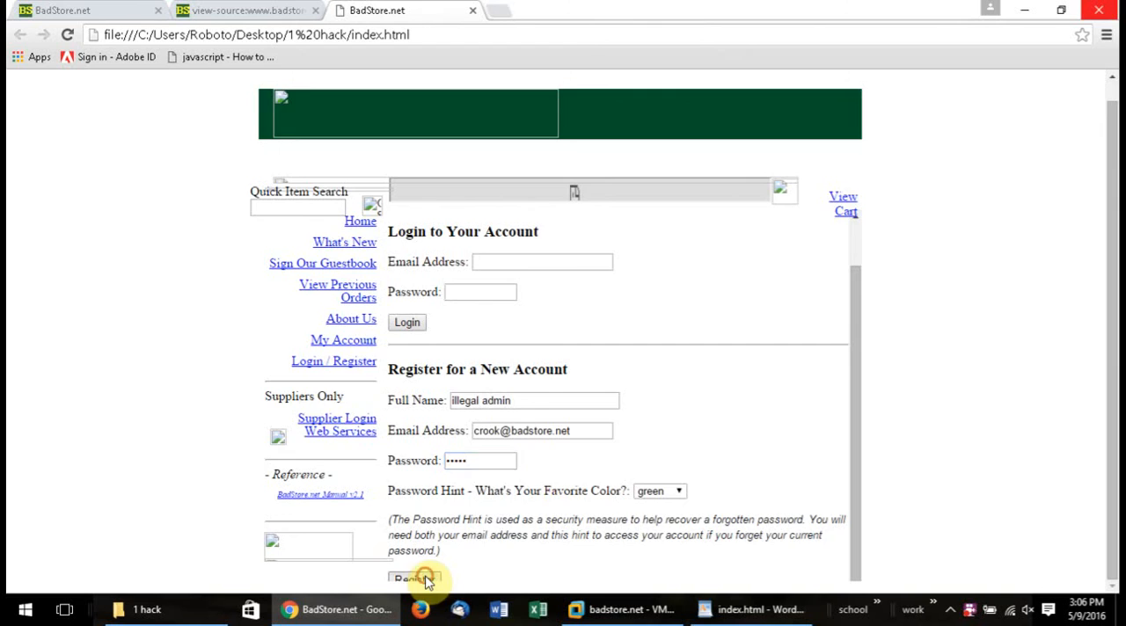
click(412, 579)
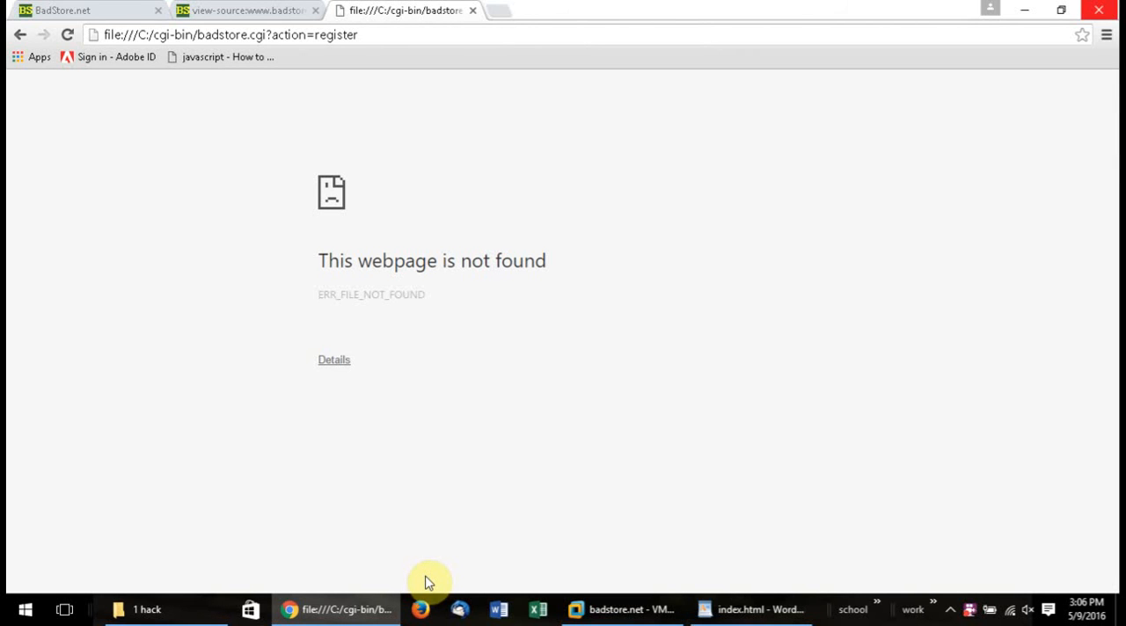
mouse_move(477, 377)
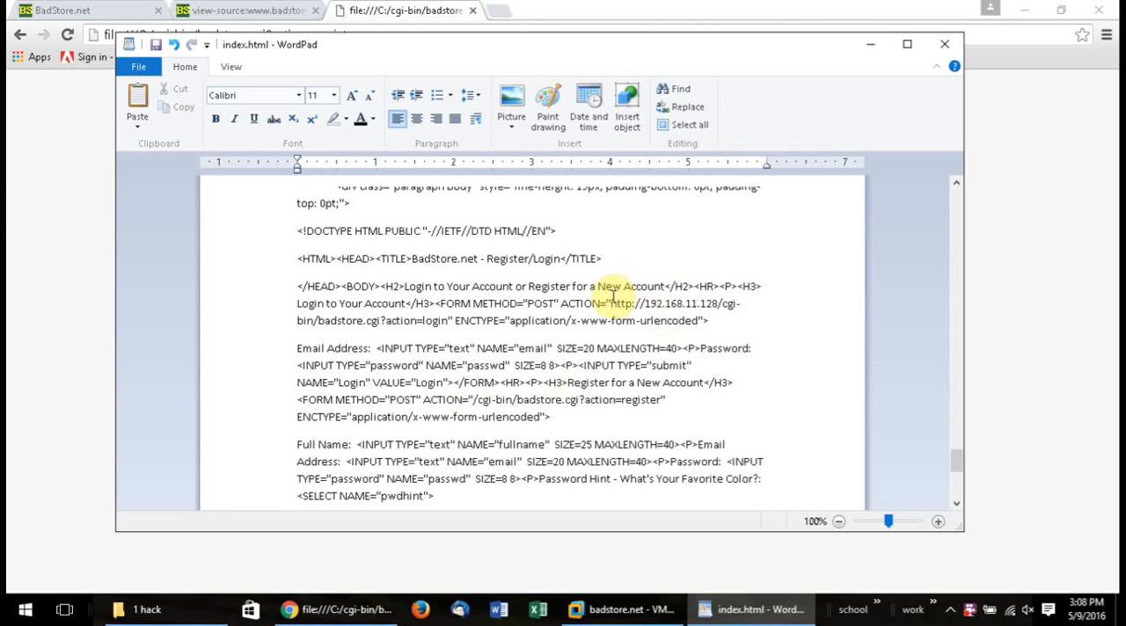
drag(610, 304, 712, 309)
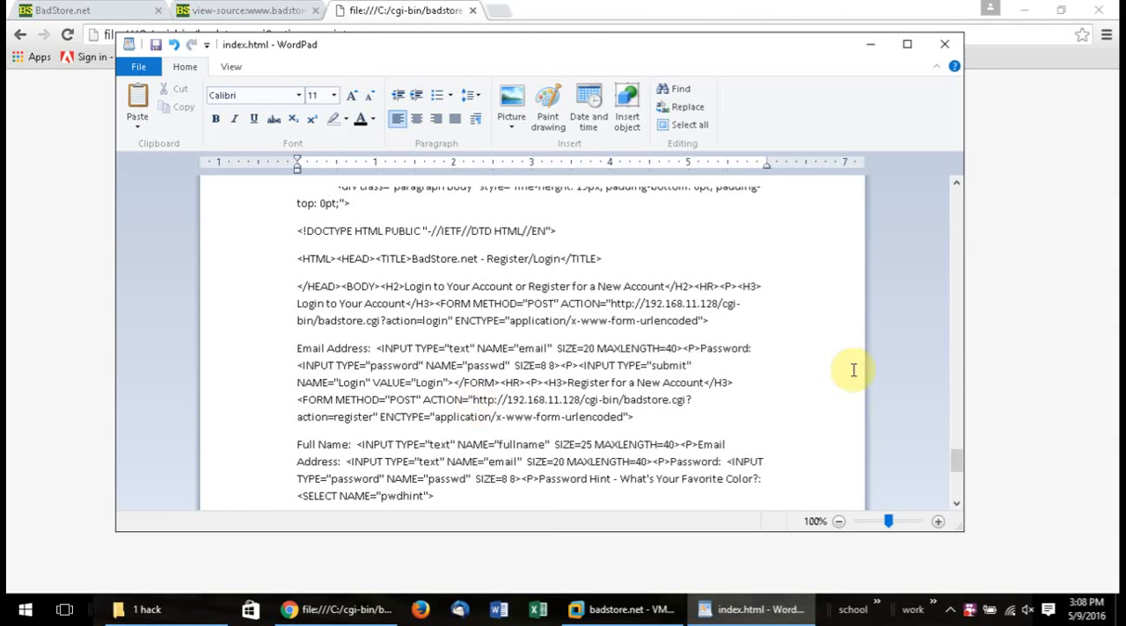
scroll(down, 3)
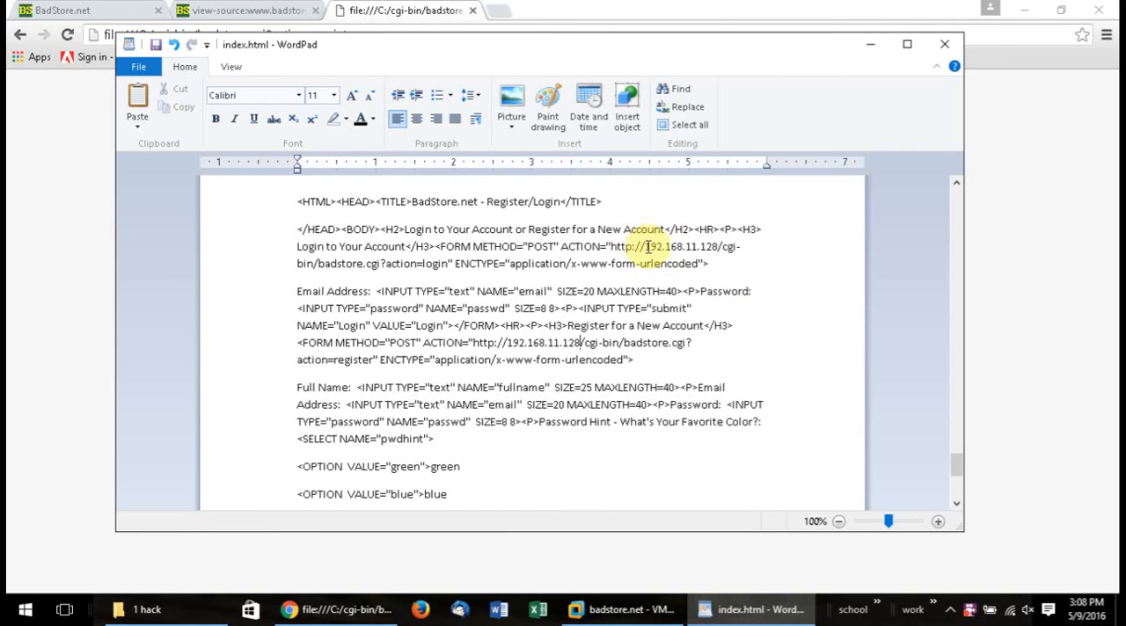
key(ctrl+s)
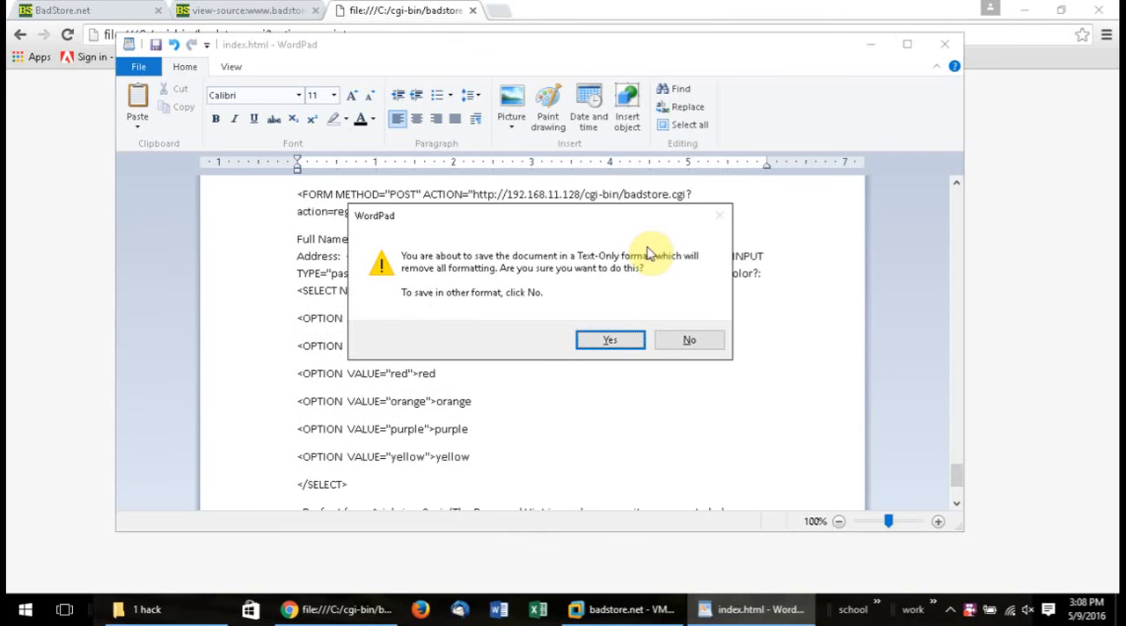
click(609, 341)
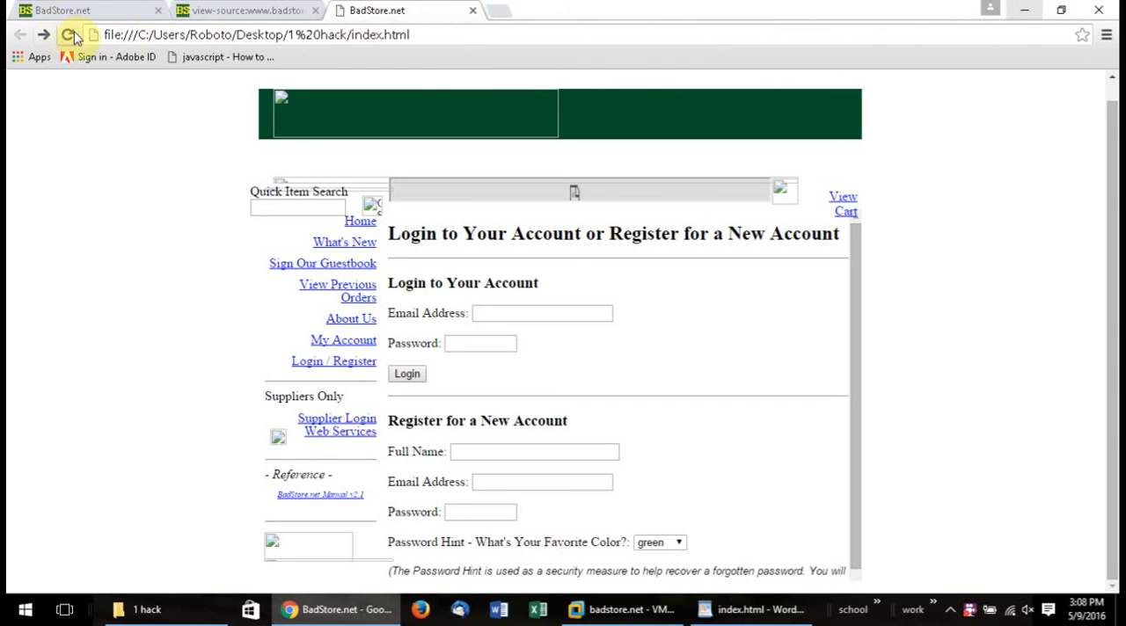
click(68, 34)
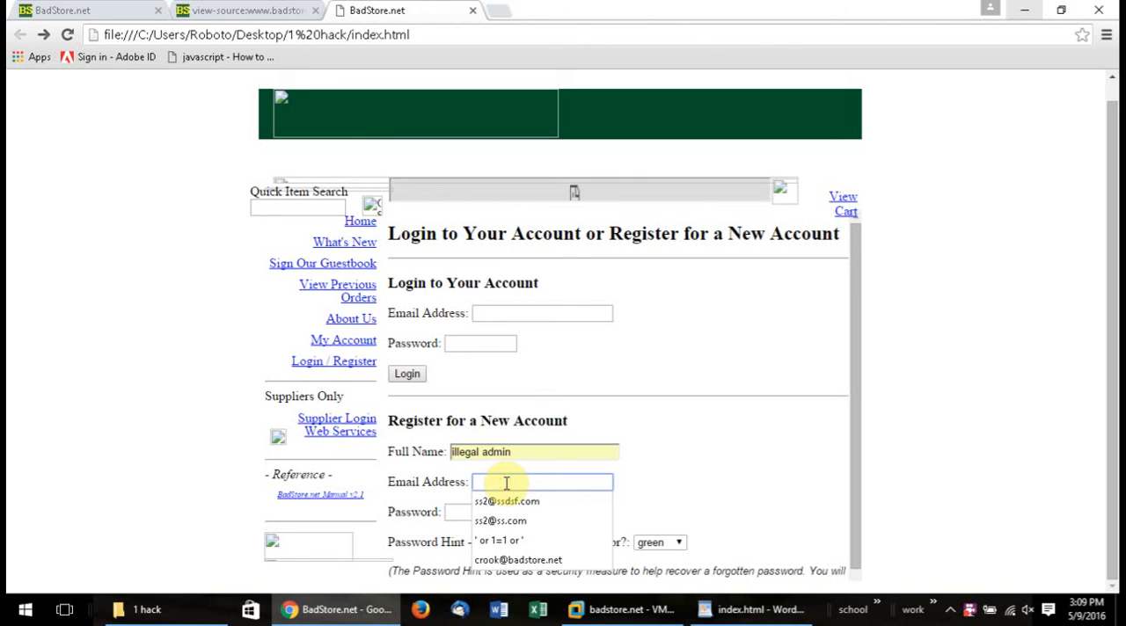
click(518, 560)
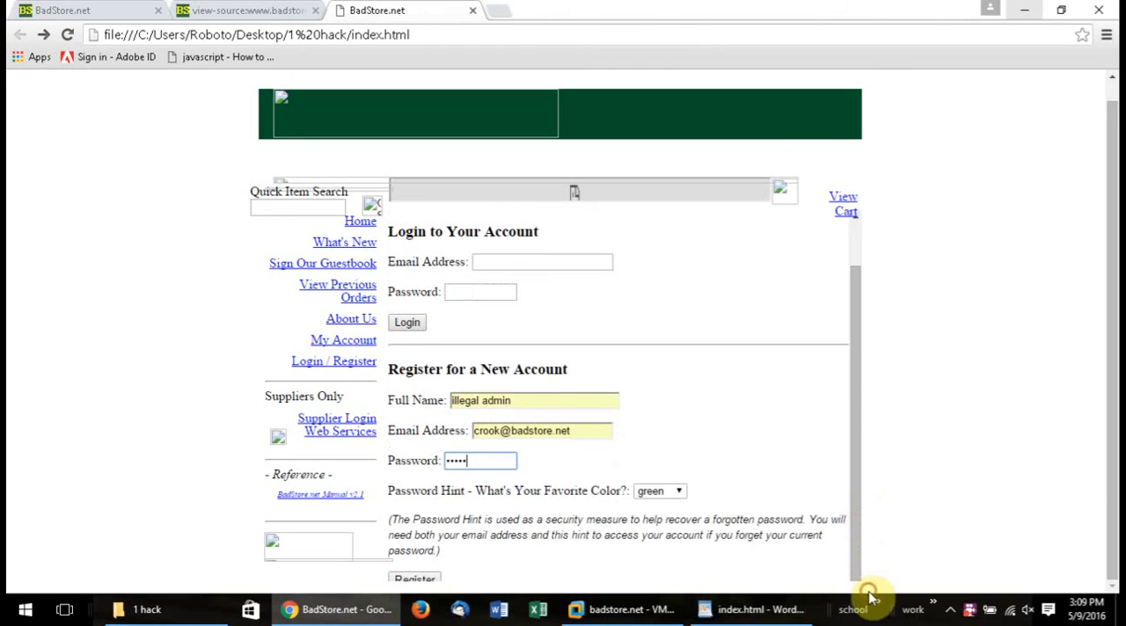
click(413, 578)
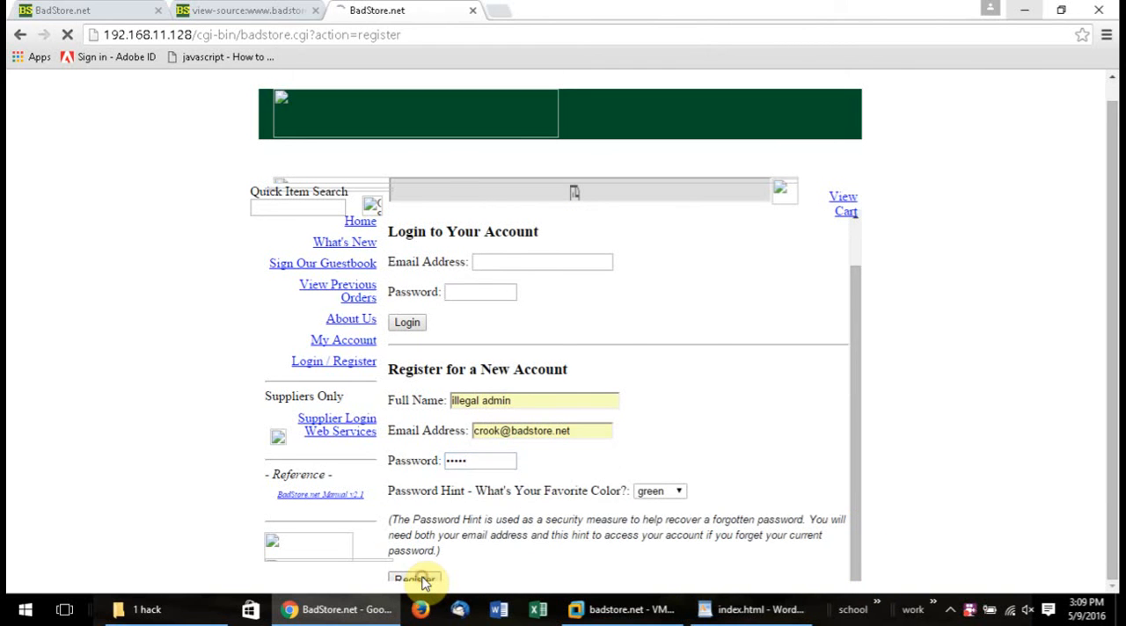
click(415, 578)
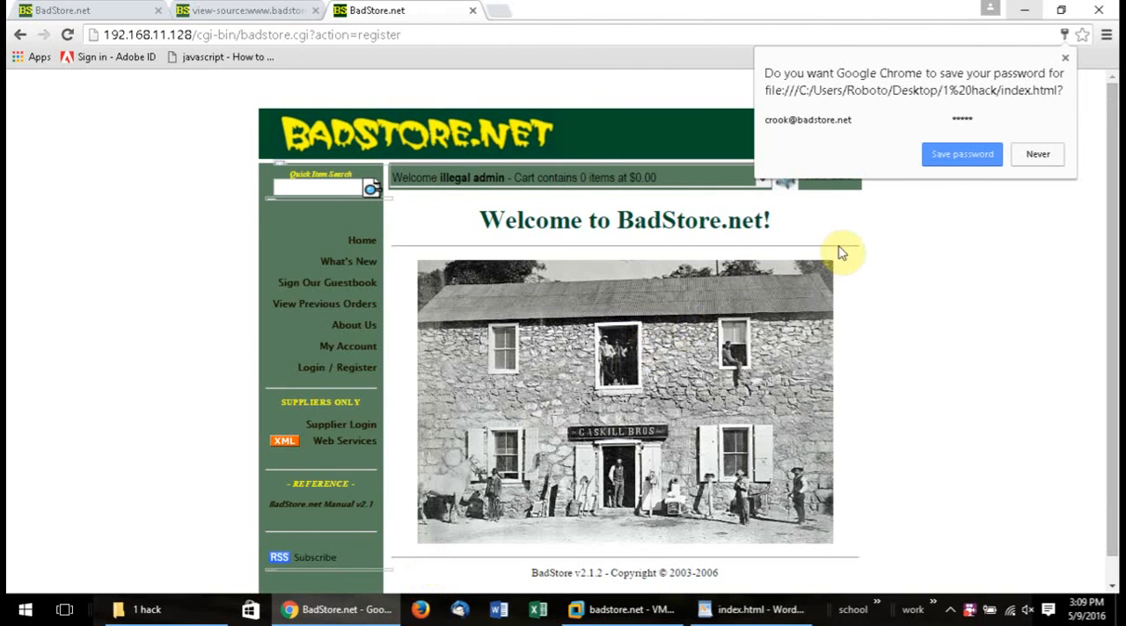
Decline saving the password and select the 'register' action in the address bar.
click(1065, 58)
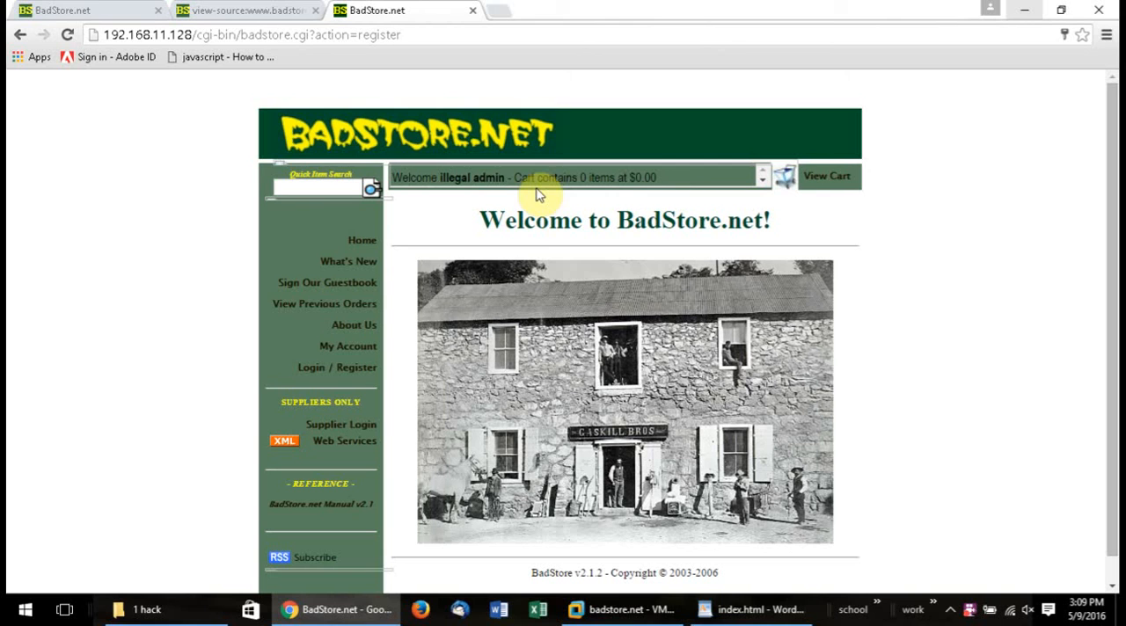
mouse_move(651, 320)
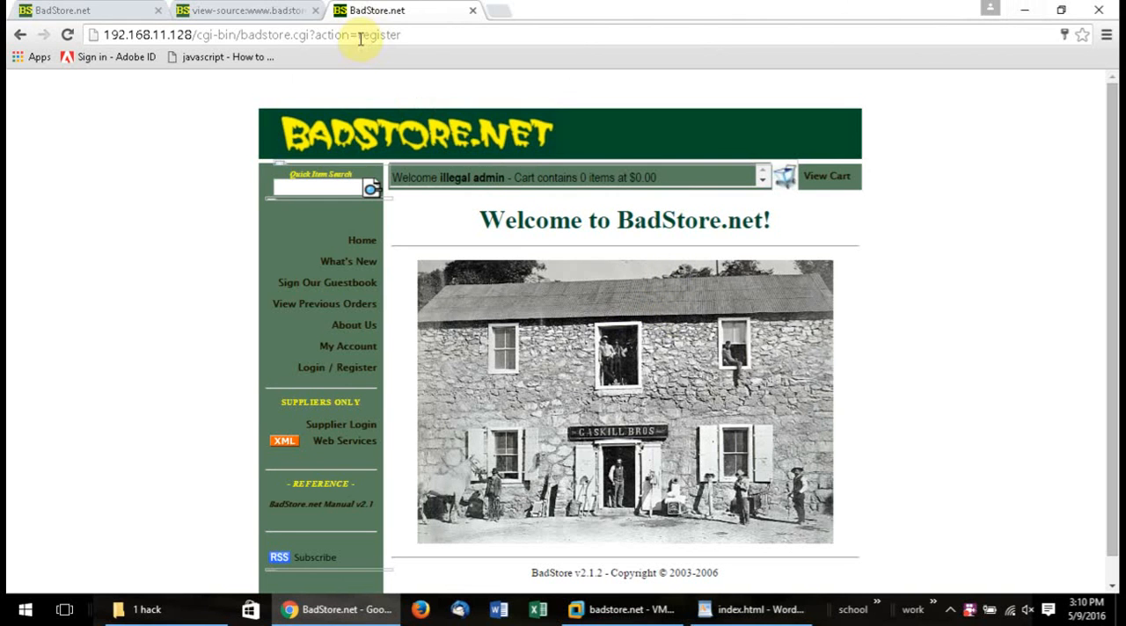
double_click(378, 34)
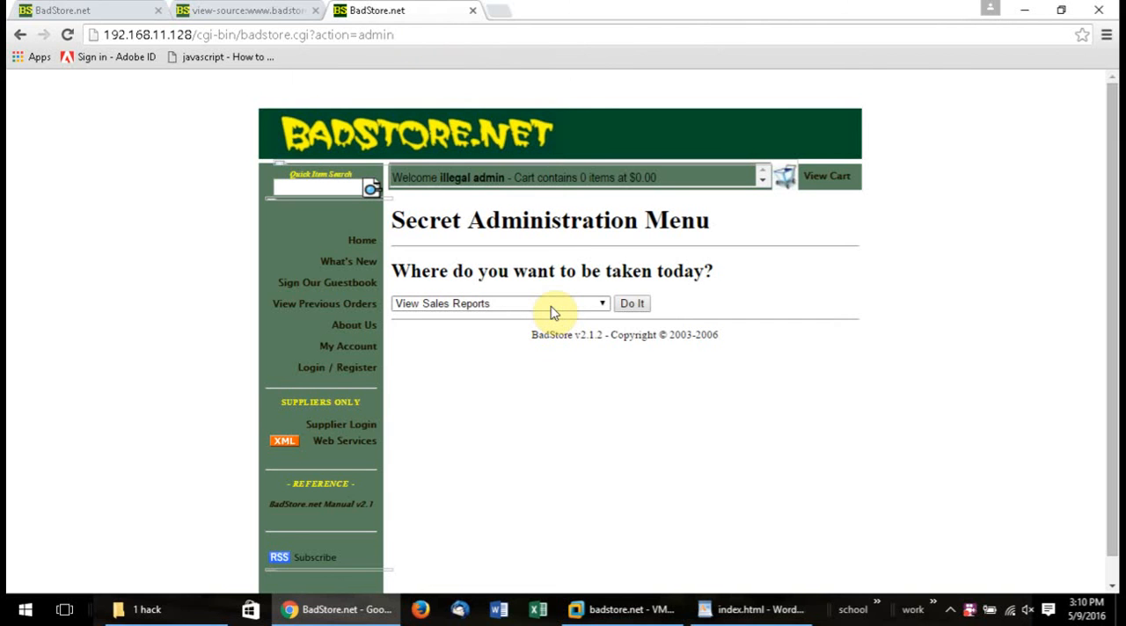
Run View Sales Reports from the admin menu and scroll through the sales table.
click(631, 303)
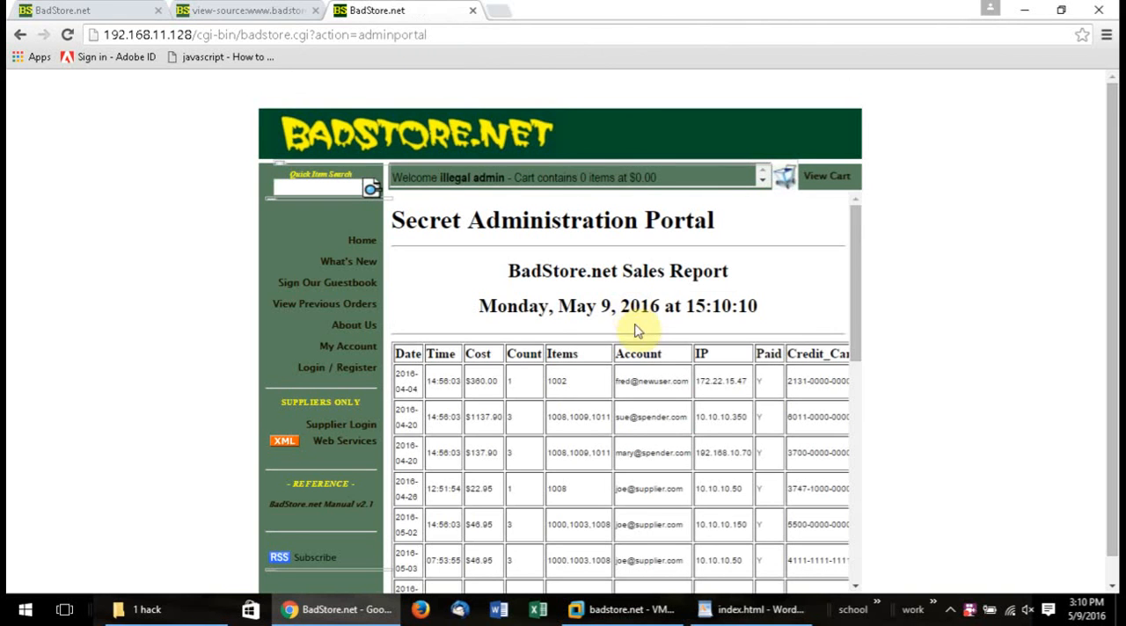
scroll(down, 3)
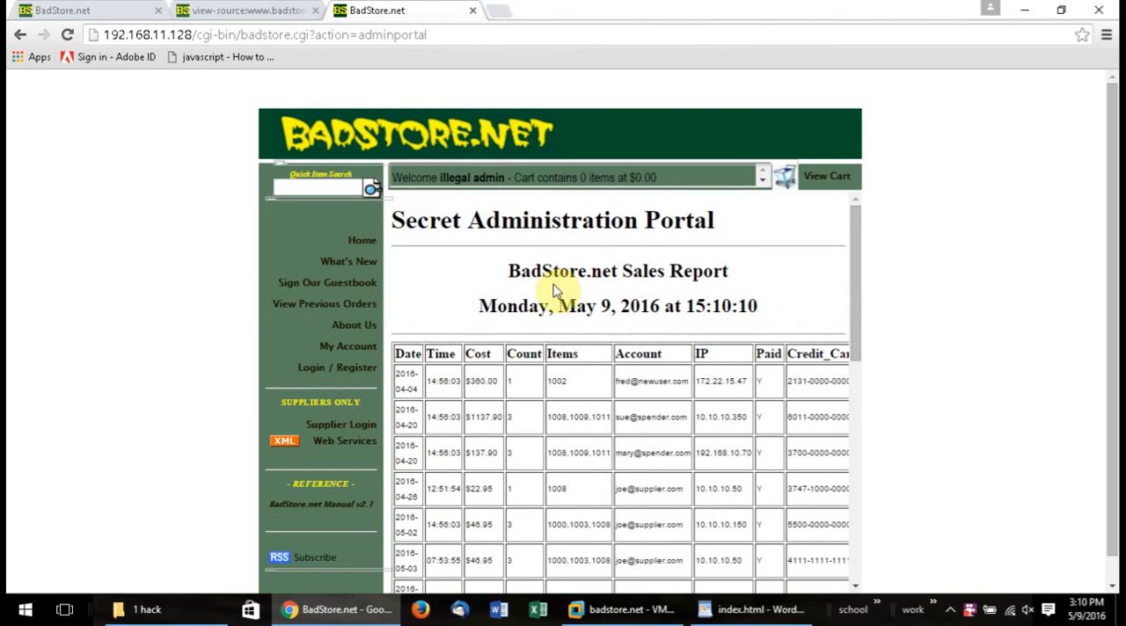
mouse_move(440, 204)
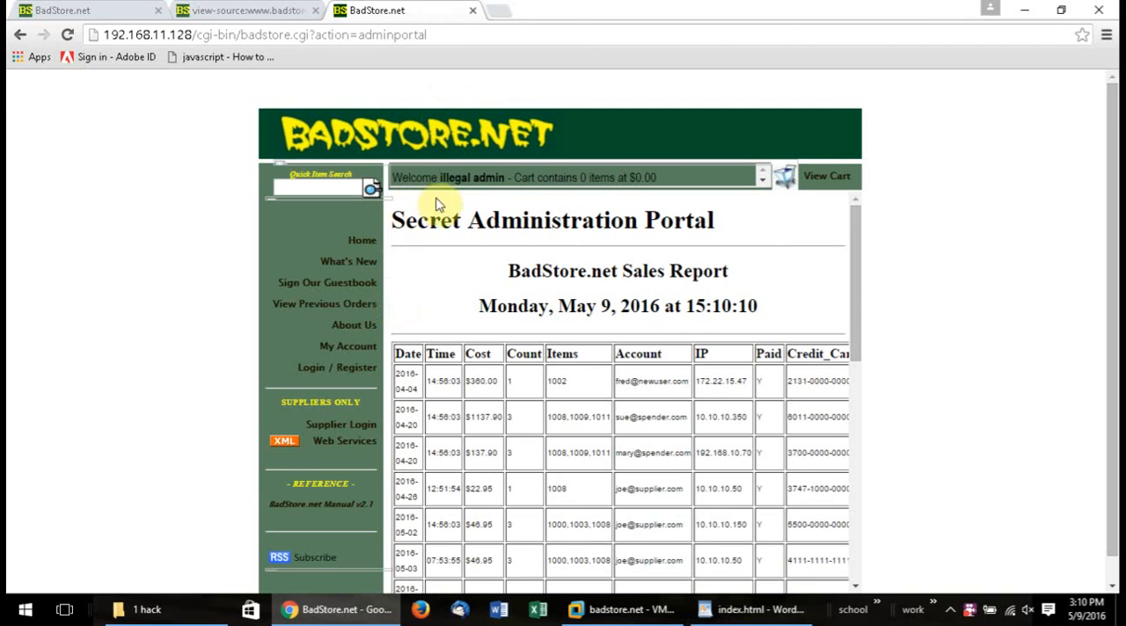
mouse_move(456, 312)
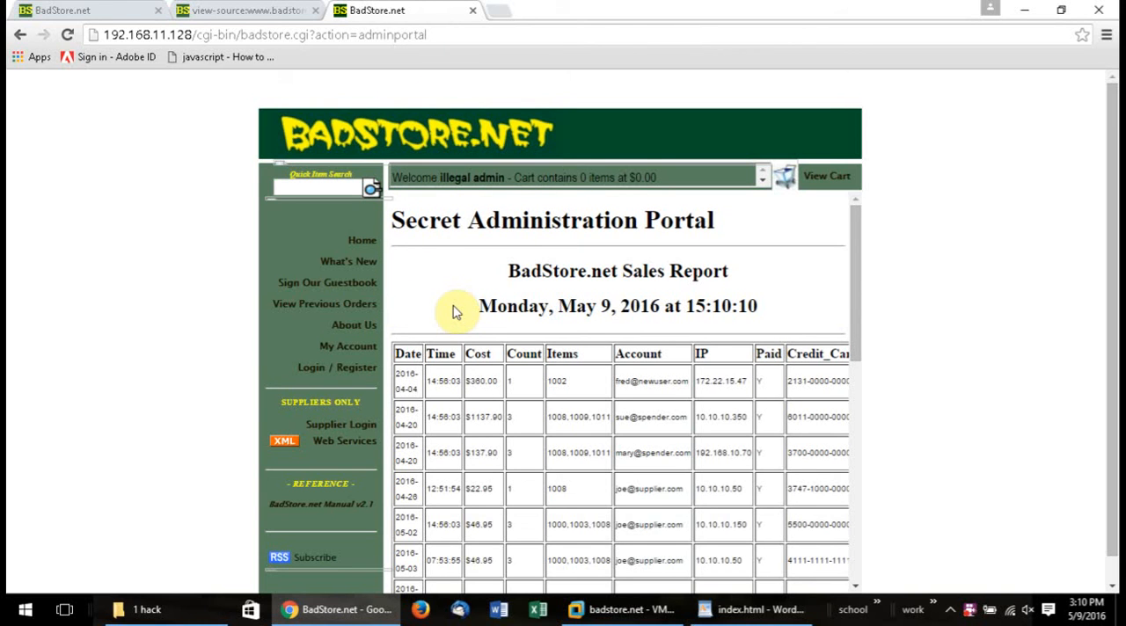
mouse_move(478, 324)
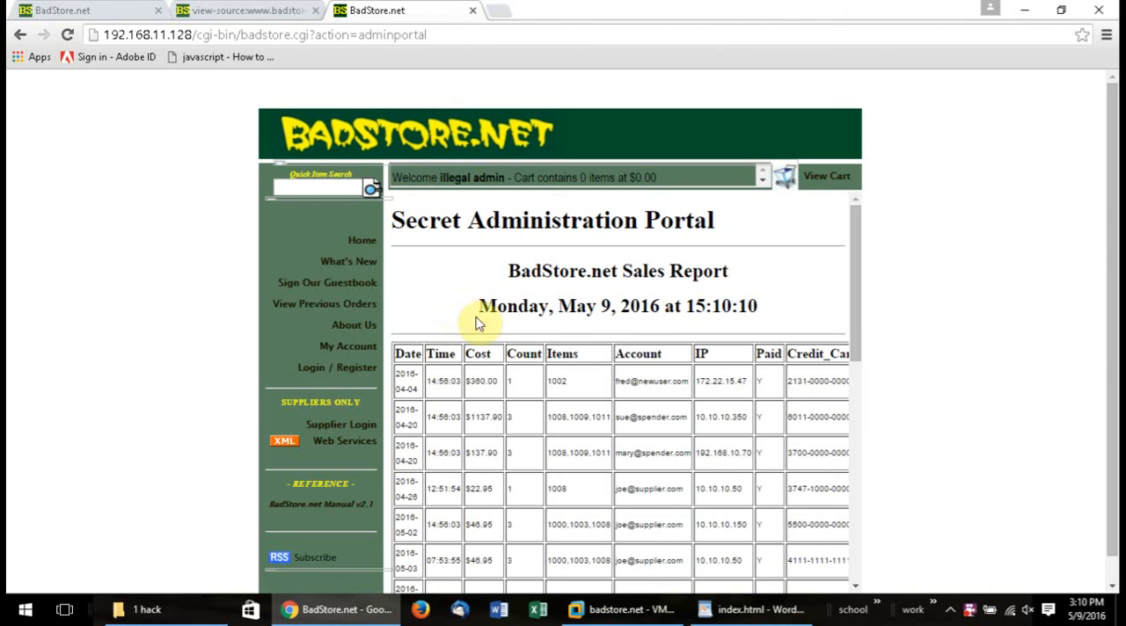
mouse_move(666, 453)
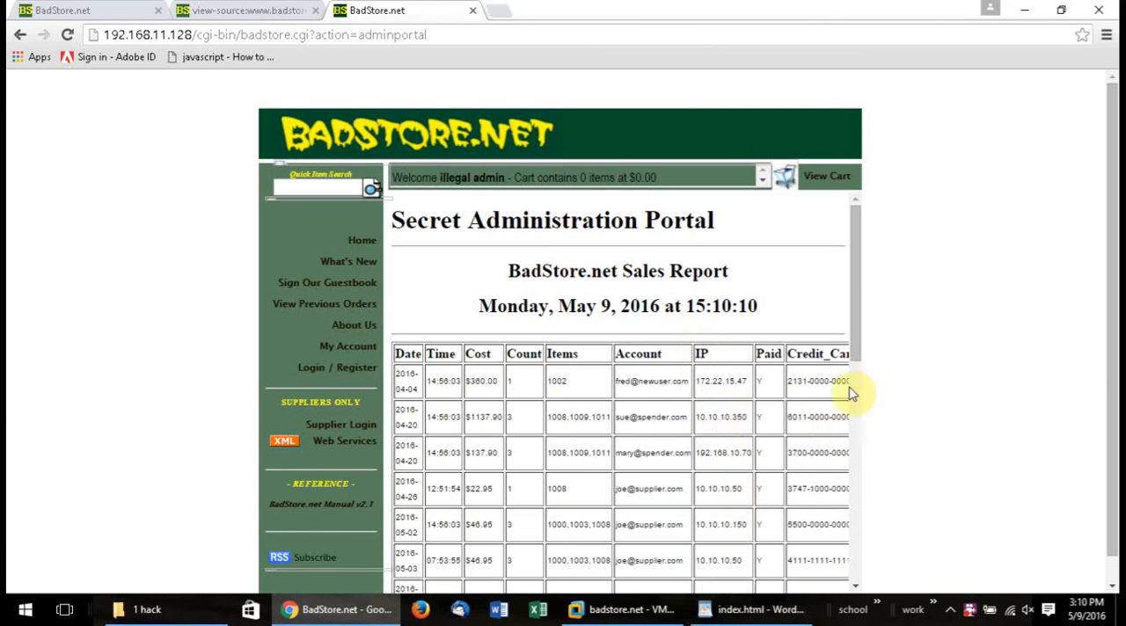
mouse_move(589, 305)
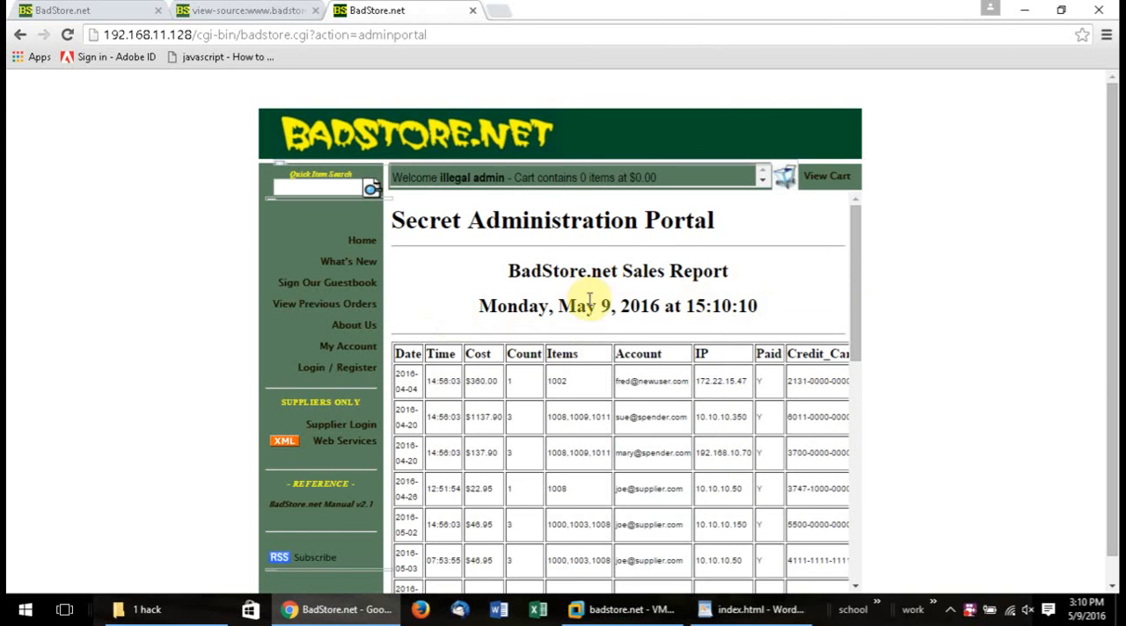
mouse_move(574, 333)
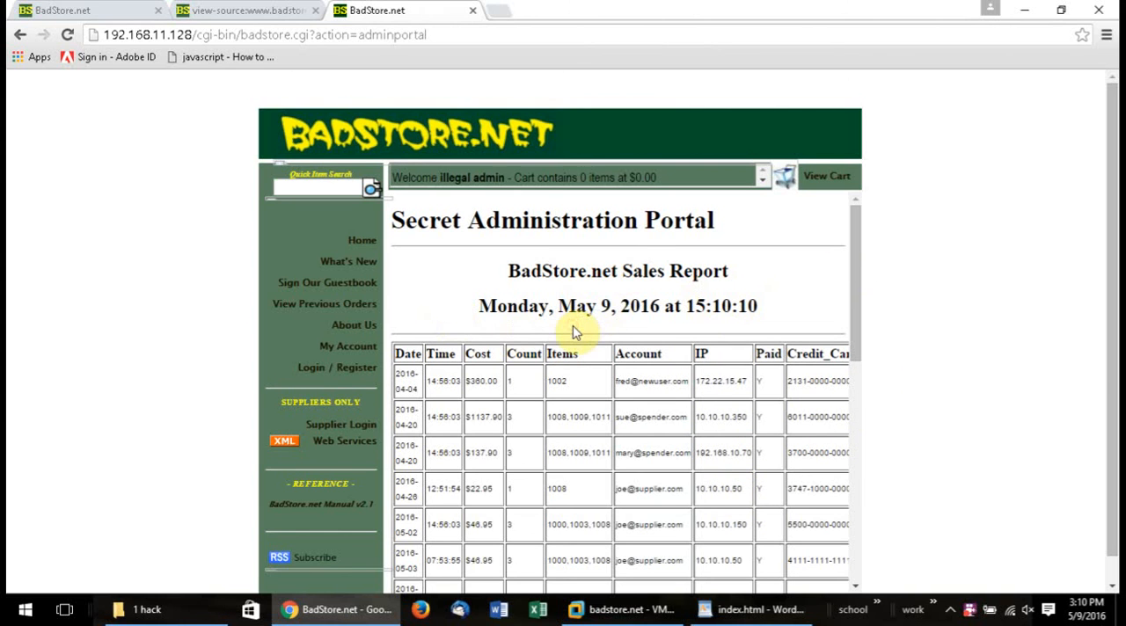